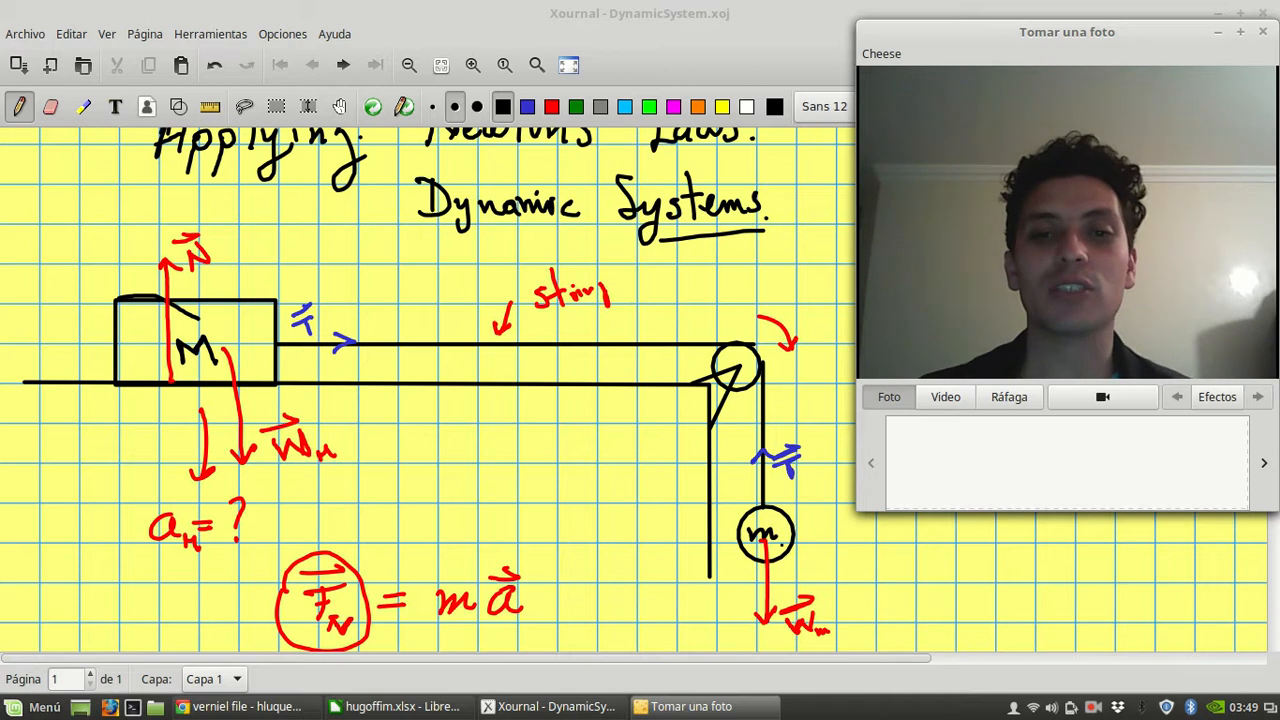
- Scroll down the Xournal page to below the boxed acceleration result
{"action": "scroll", "scroll_direction": "down", "scroll_amount": 3}
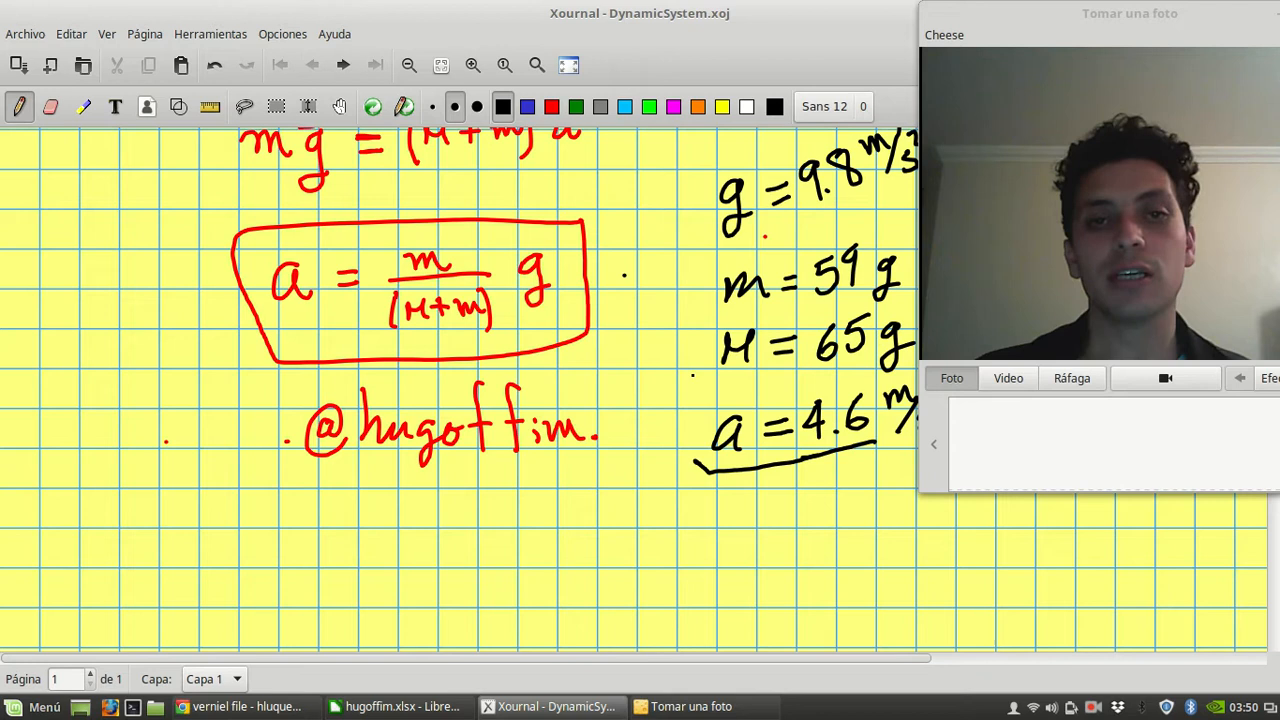
{"action": "scroll", "scroll_direction": "down", "scroll_amount": 3}
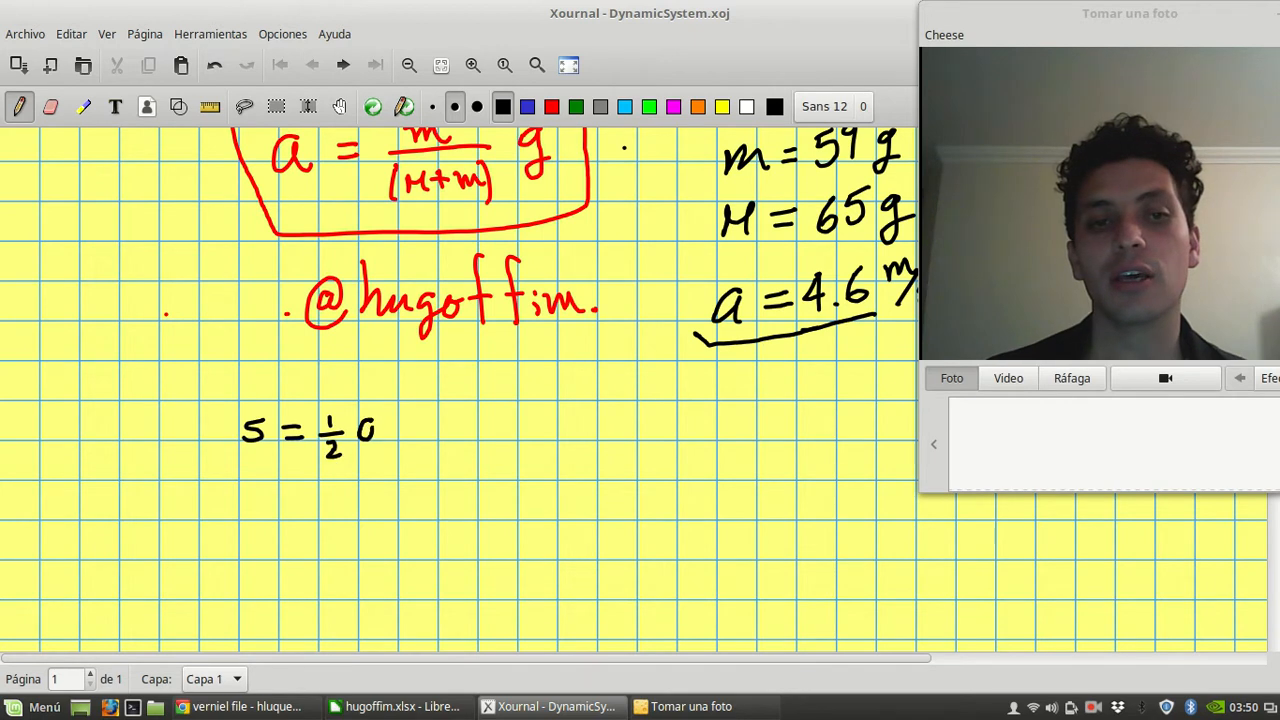
- Handwrite the at², ut and s₀ terms, then underline the full equation
{"action": "left_click_drag", "start_coordinate": [365, 420], "coordinate": [430, 400]}
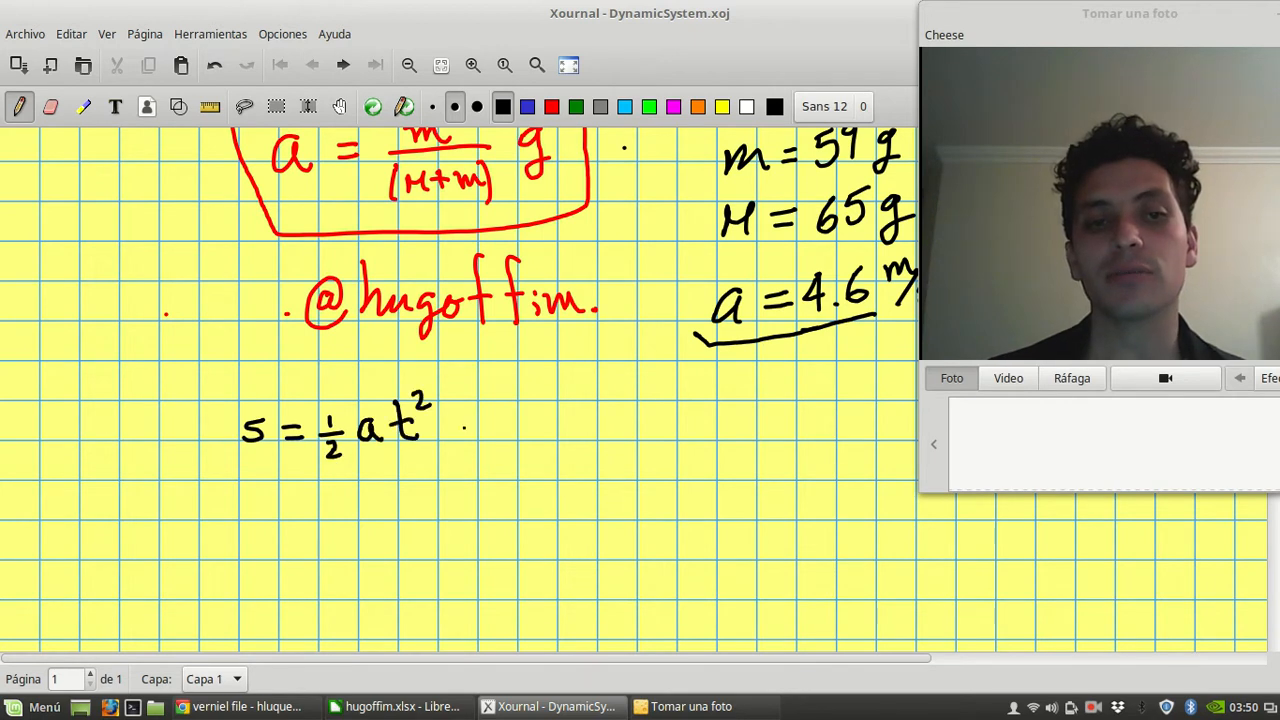
{"action": "left_click_drag", "start_coordinate": [450, 425], "coordinate": [530, 440]}
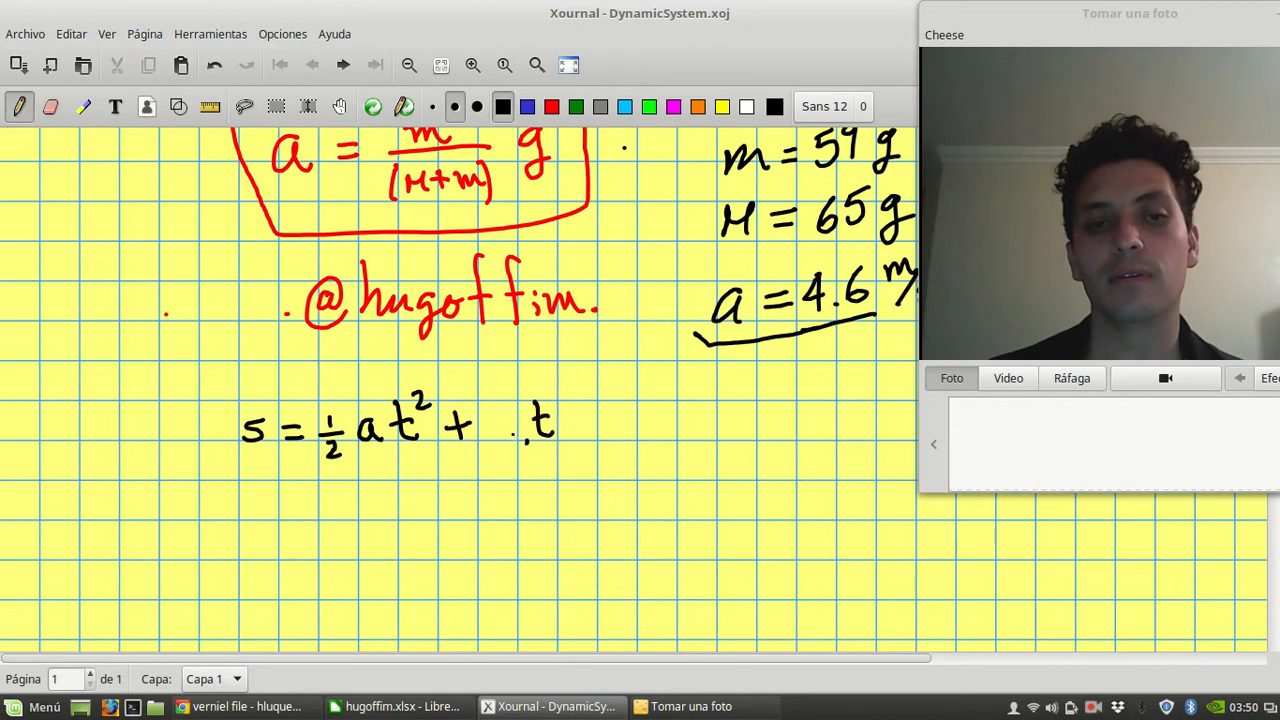
{"action": "left_click_drag", "start_coordinate": [495, 405], "coordinate": [525, 450]}
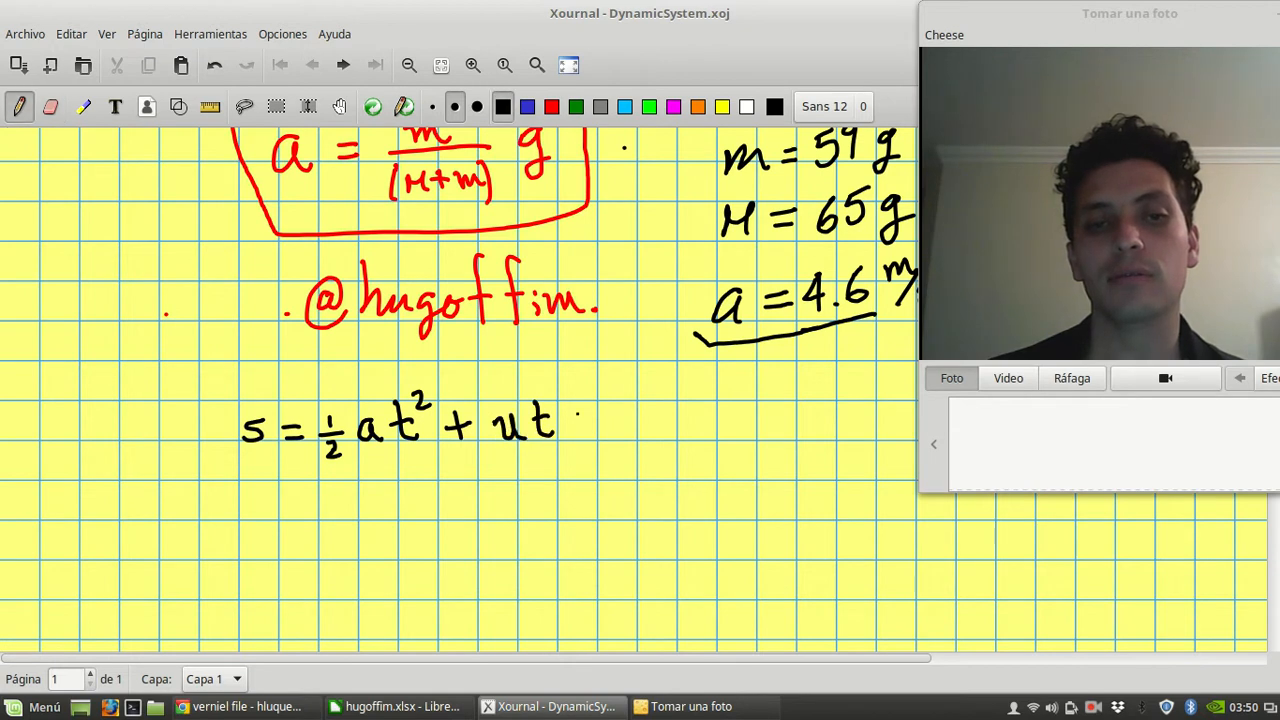
{"action": "left_click_drag", "start_coordinate": [575, 420], "coordinate": [640, 430]}
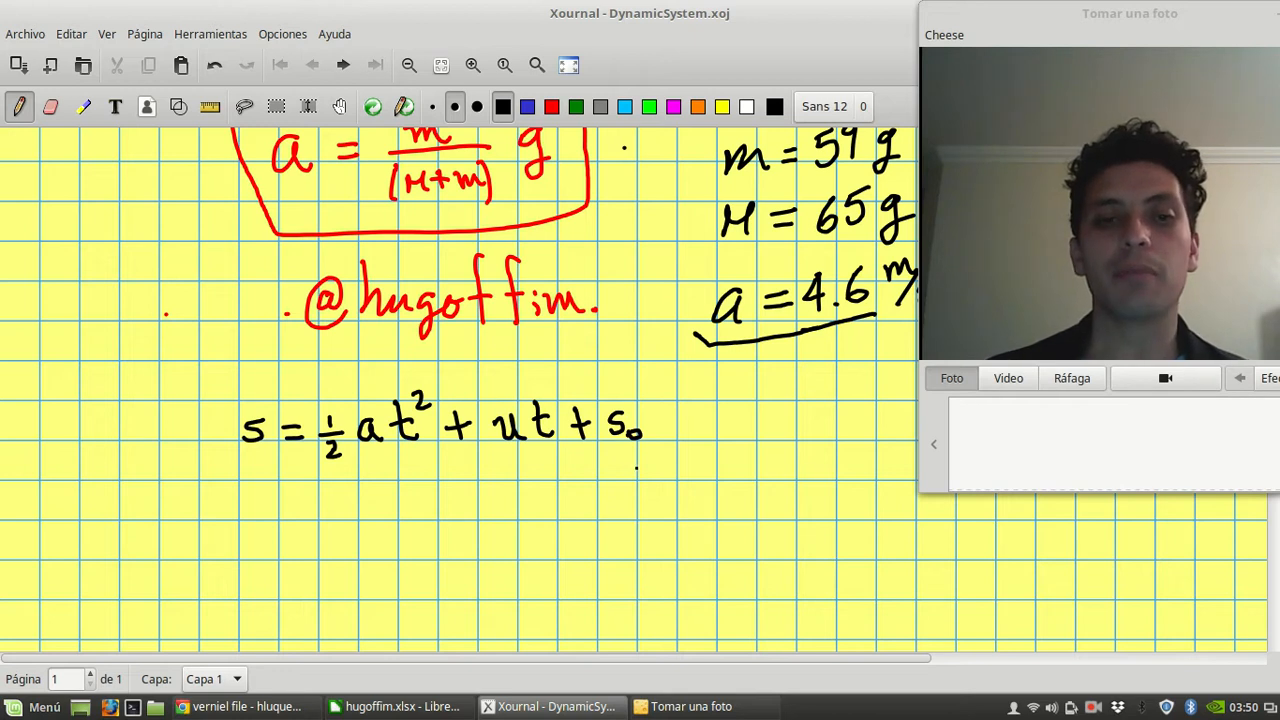
{"action": "left_click_drag", "start_coordinate": [255, 483], "coordinate": [650, 480]}
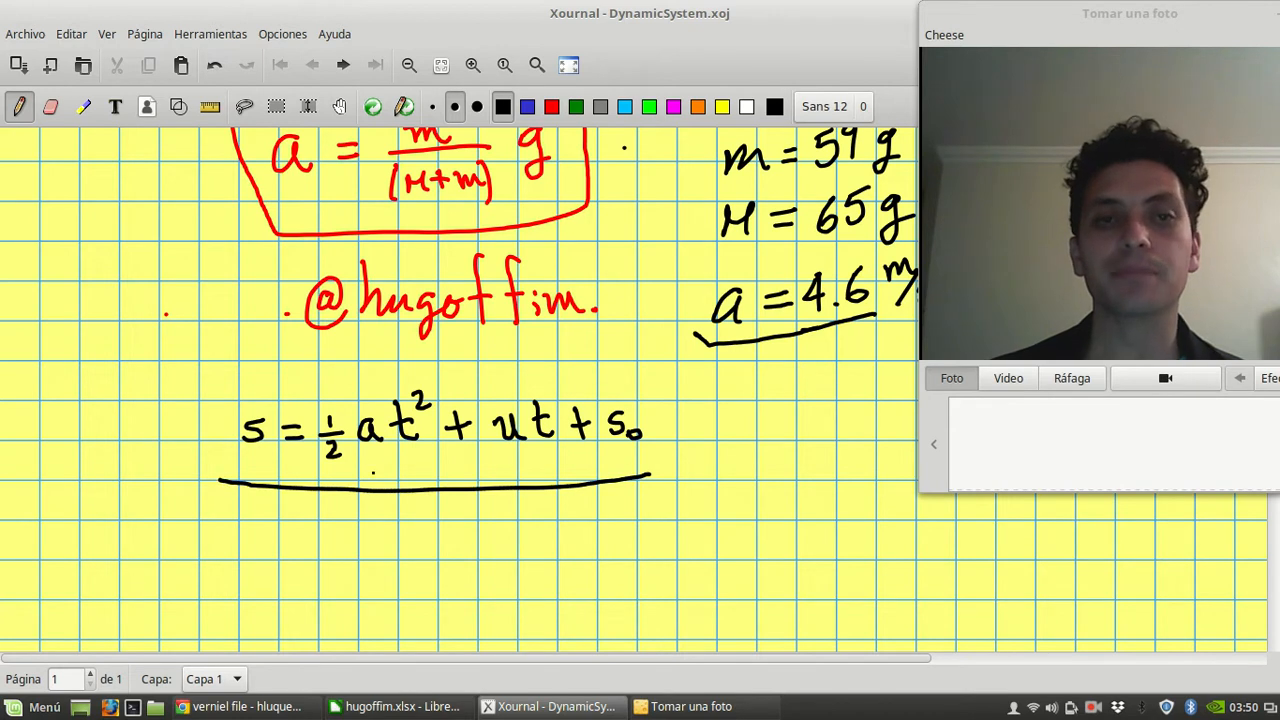
- Draw arrows labelling a as acceleration, u as initial velocity, s₀ as initial position
{"action": "left_click_drag", "start_coordinate": [370, 490], "coordinate": [375, 560]}
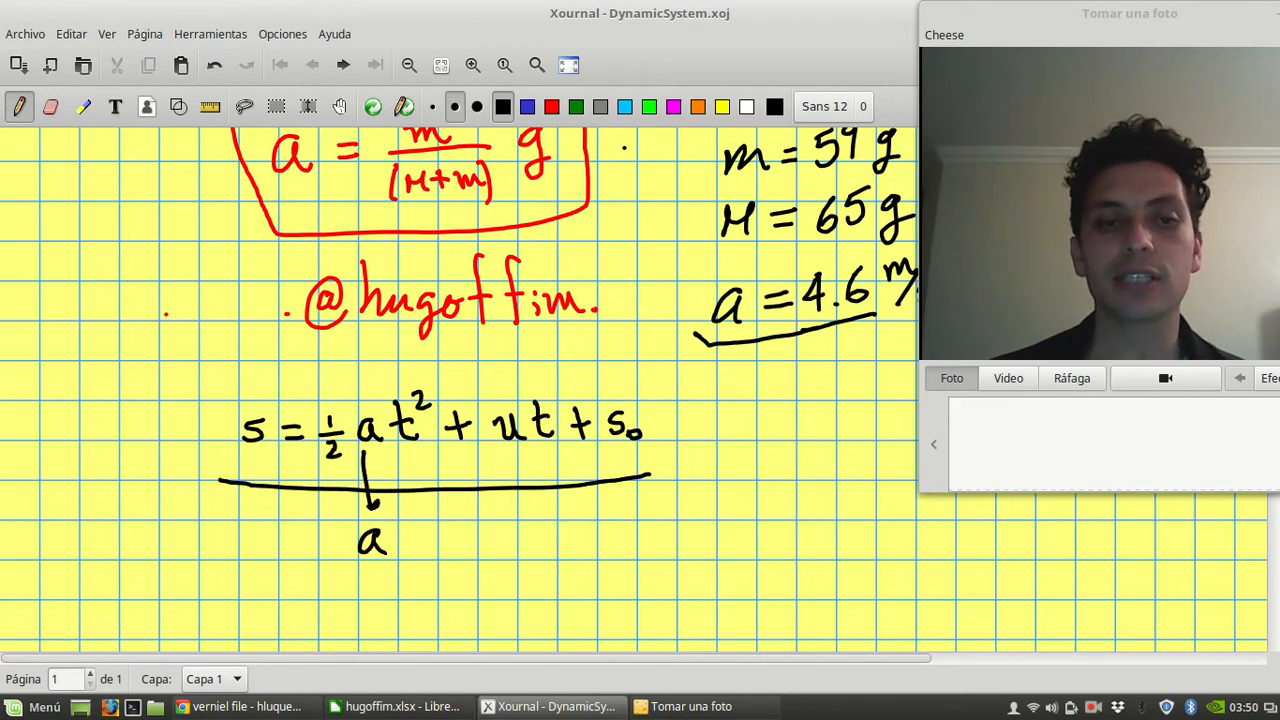
{"action": "left_click_drag", "start_coordinate": [390, 540], "coordinate": [430, 540]}
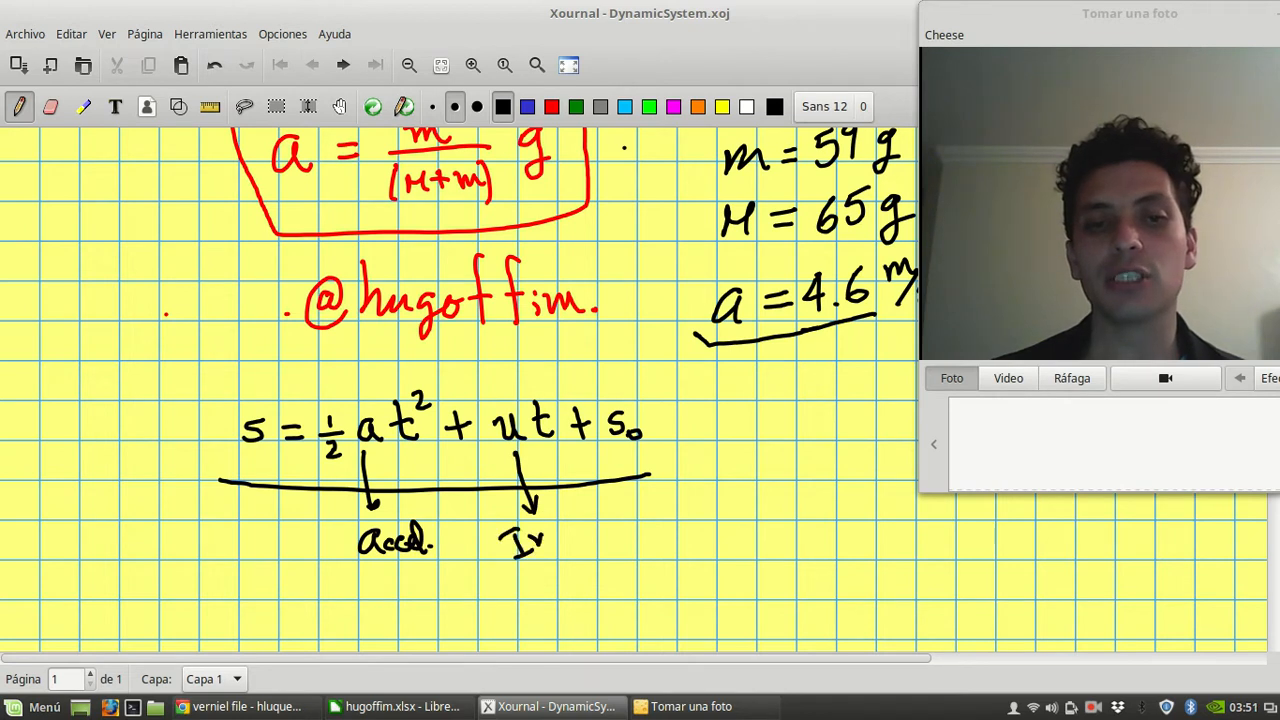
{"action": "left_click_drag", "start_coordinate": [540, 525], "coordinate": [590, 525]}
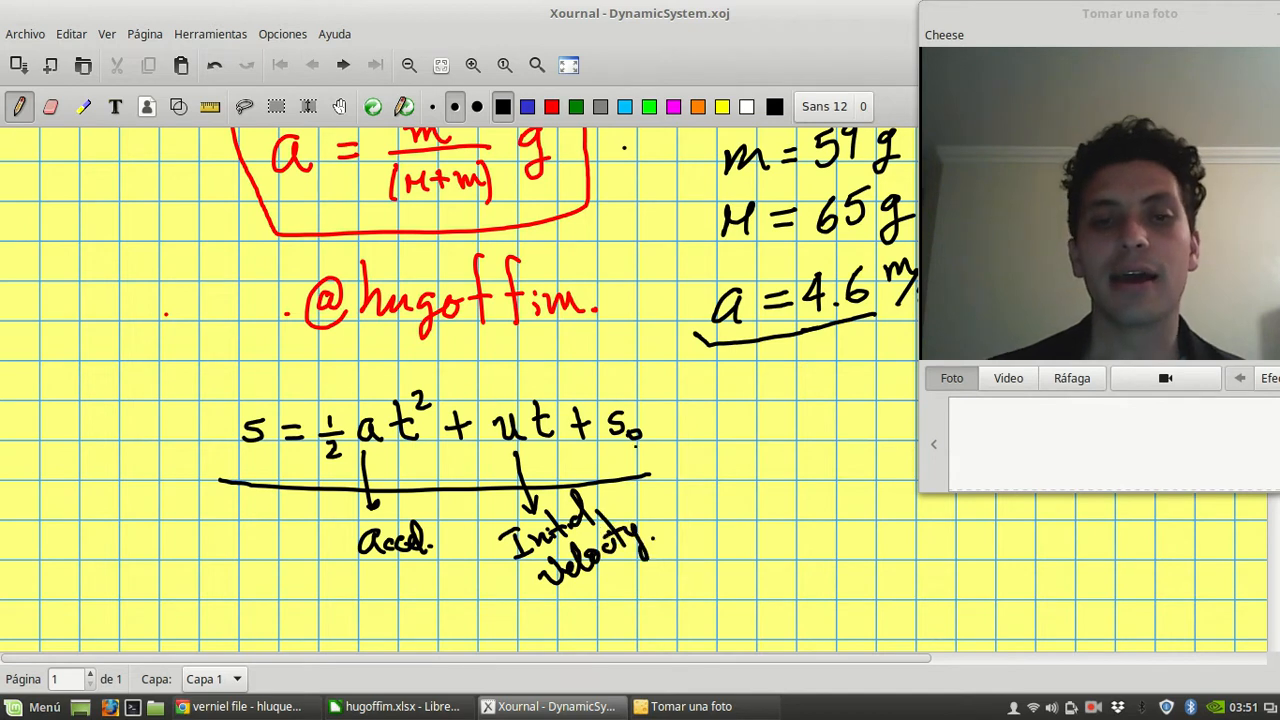
{"action": "left_click_drag", "start_coordinate": [640, 470], "coordinate": [705, 485]}
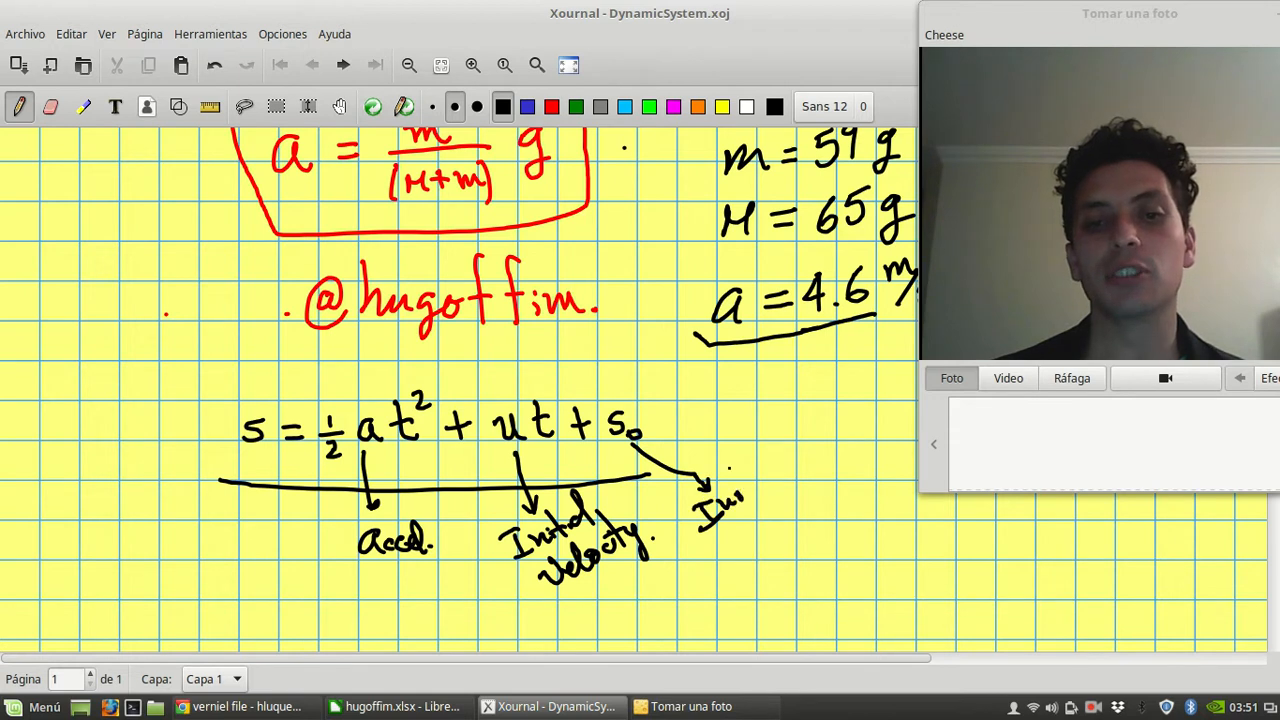
{"action": "left_click_drag", "start_coordinate": [700, 475], "coordinate": [775, 520]}
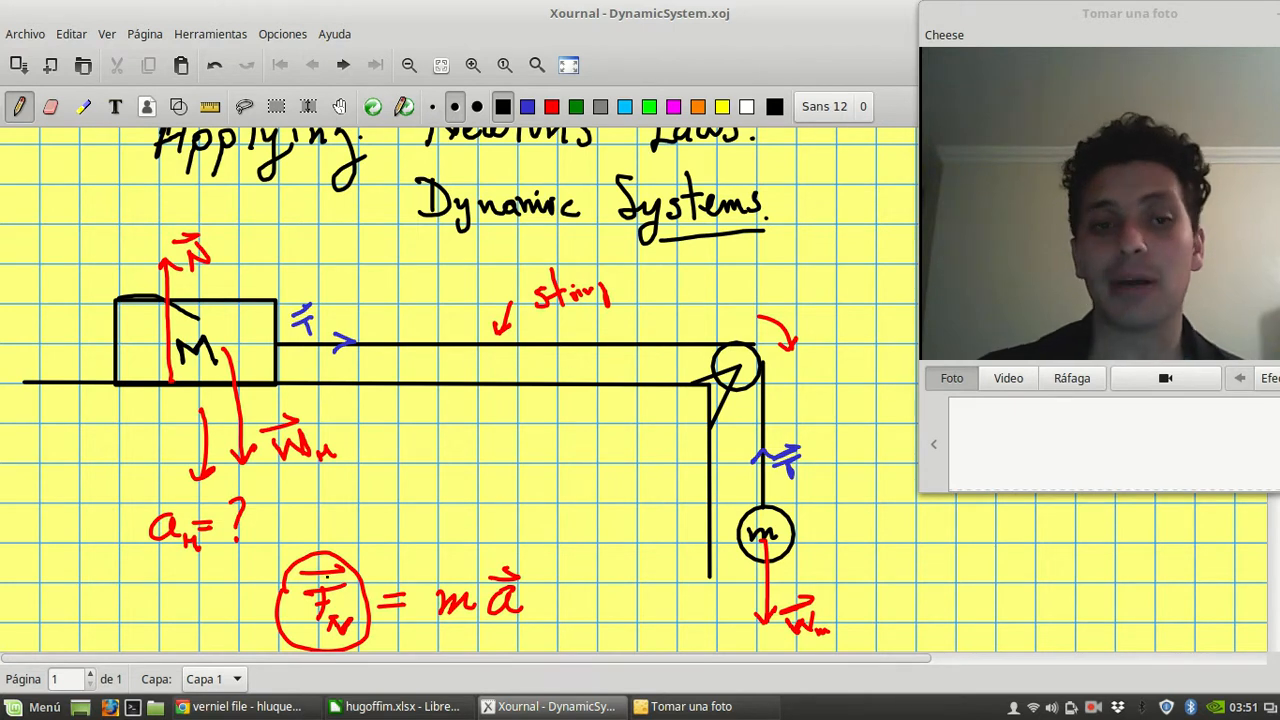
- Switch to Calc and scroll through the time(s) and position(m) columns on Hoja2
{"action": "left_click", "coordinate": [398, 706]}
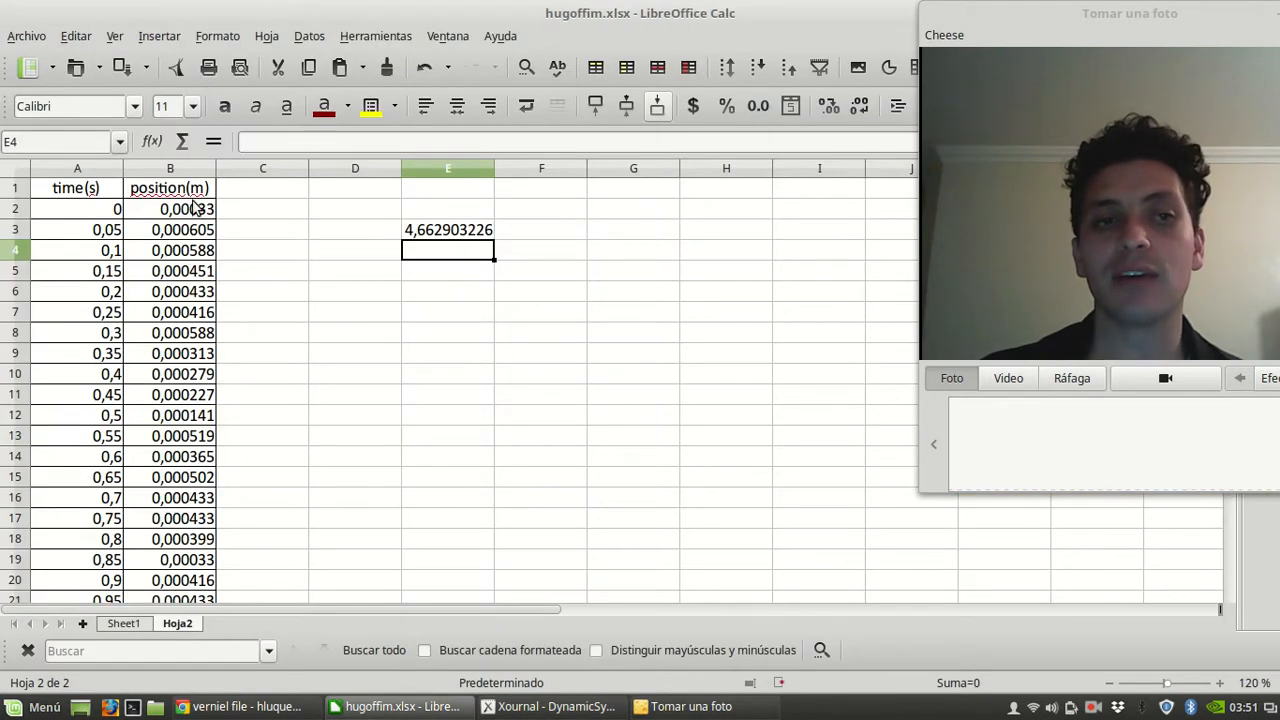
{"action": "scroll", "scroll_direction": "down", "scroll_amount": 3}
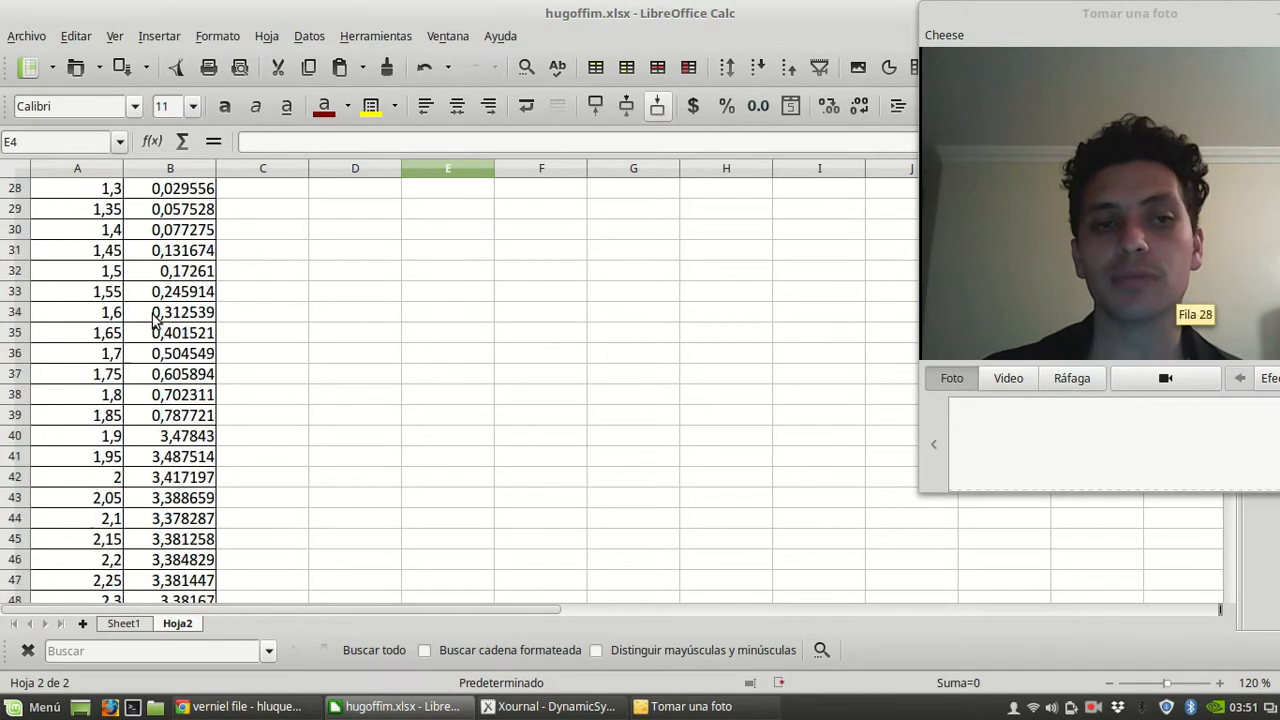
{"action": "scroll", "scroll_direction": "down", "scroll_amount": 3}
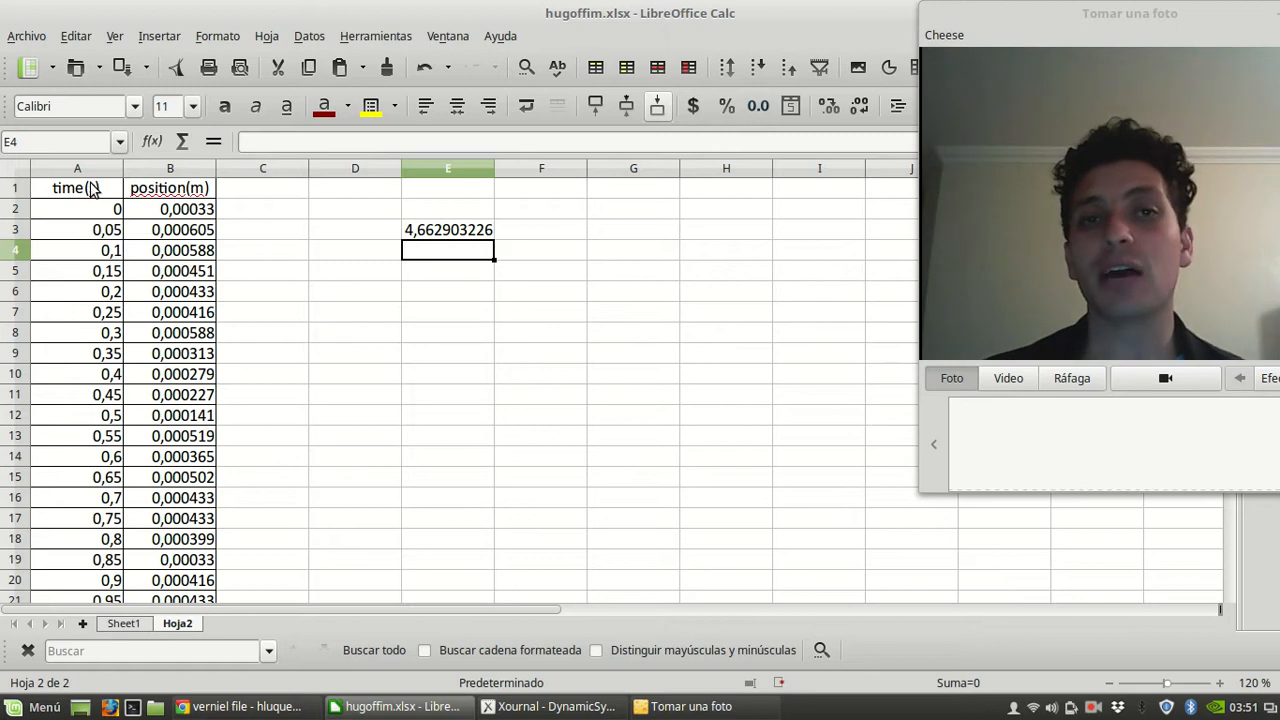
- Return to Xournal and draw the first edge of a box around the position equation
{"action": "left_click", "coordinate": [551, 706]}
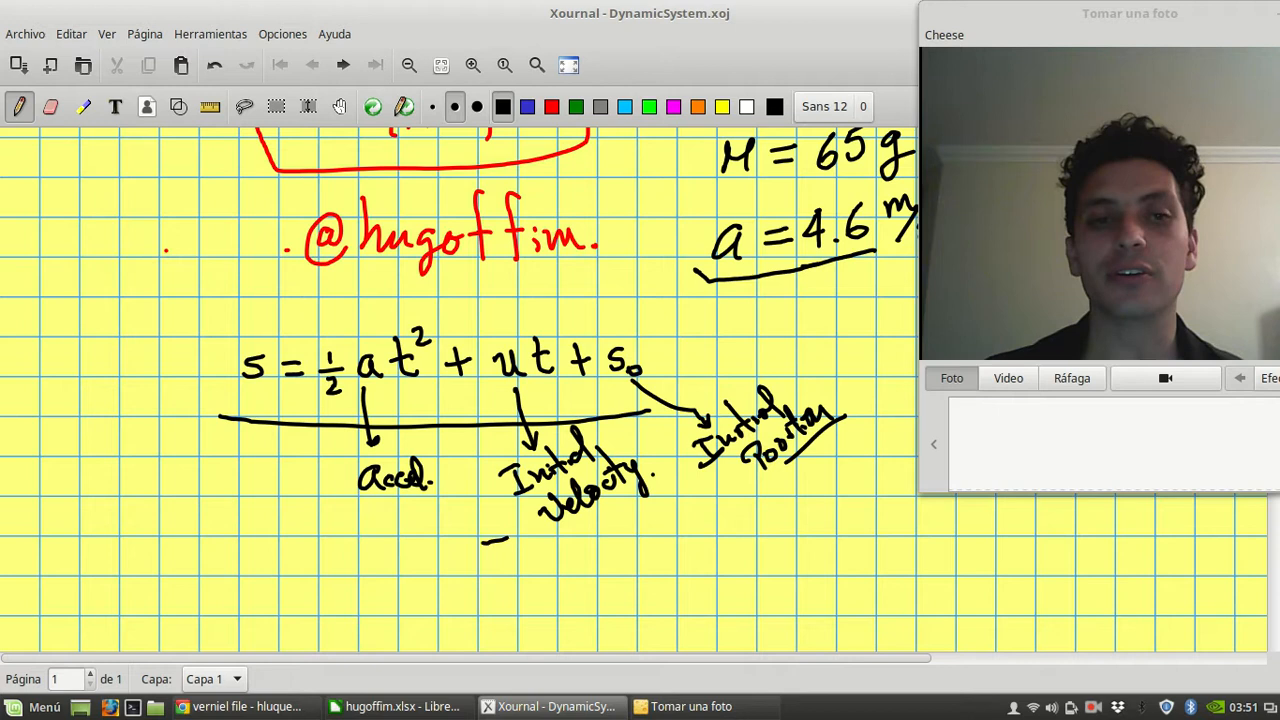
{"action": "left_click_drag", "start_coordinate": [215, 390], "coordinate": [405, 307]}
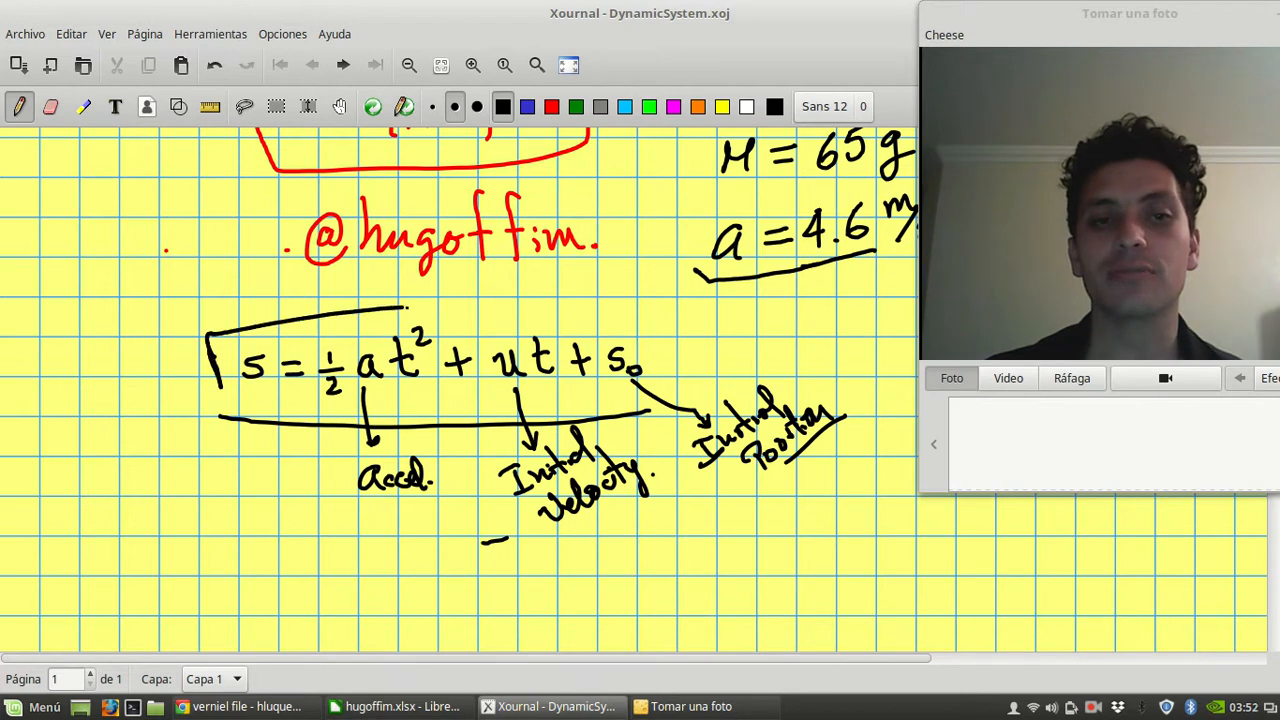
- Back in Calc, select the time and position data A1:B102 and launch Insertar > Gráfico
{"action": "left_click", "coordinate": [397, 706]}
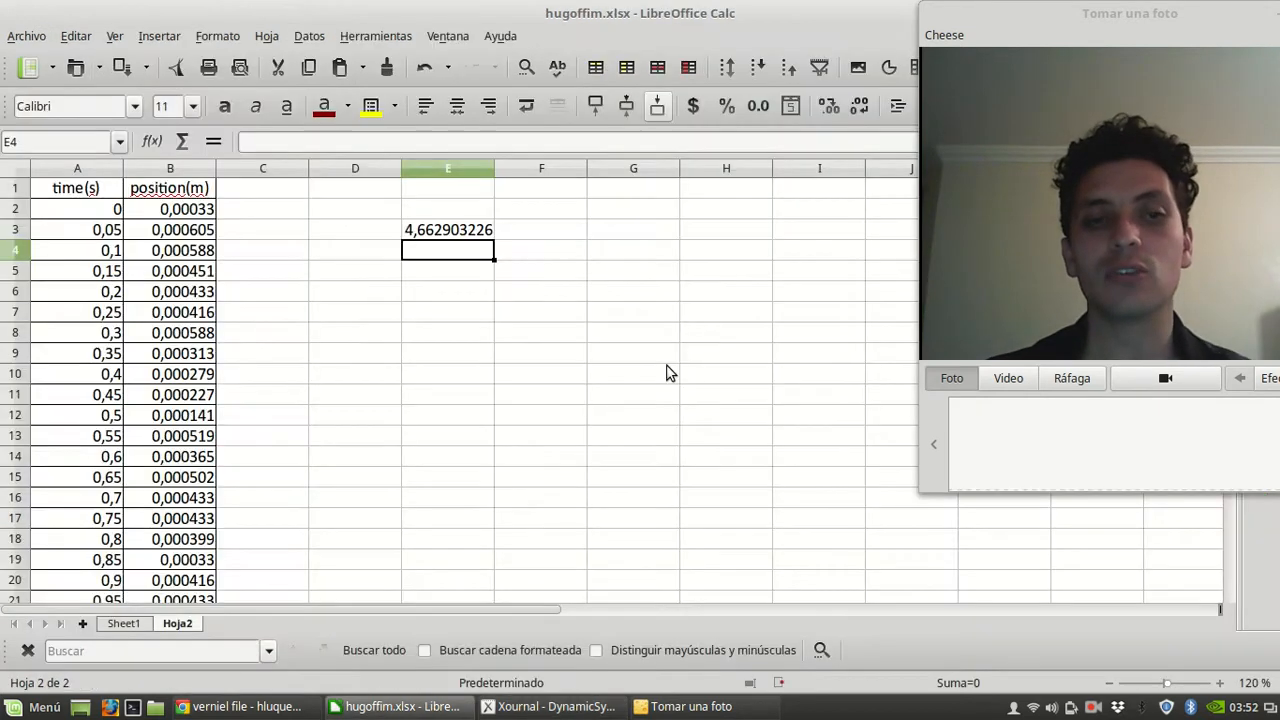
{"action": "left_click_drag", "start_coordinate": [77, 188], "coordinate": [170, 394]}
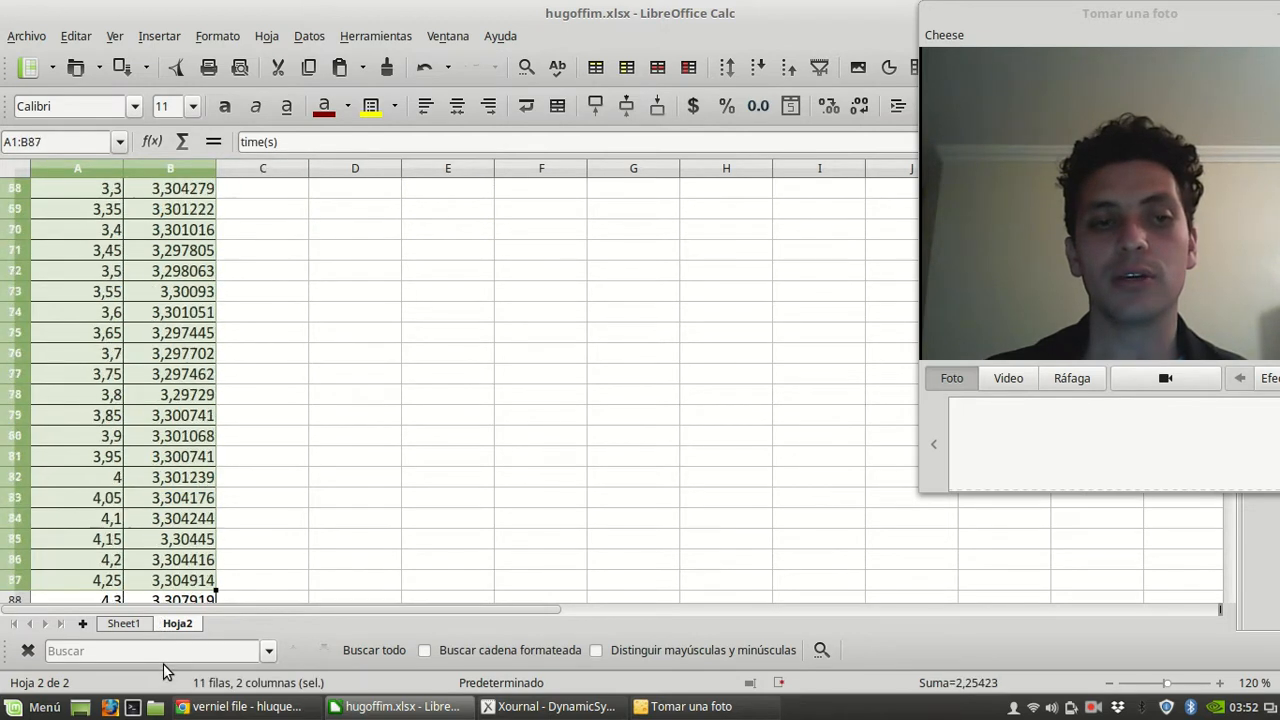
{"action": "scroll", "scroll_direction": "down", "scroll_amount": 3}
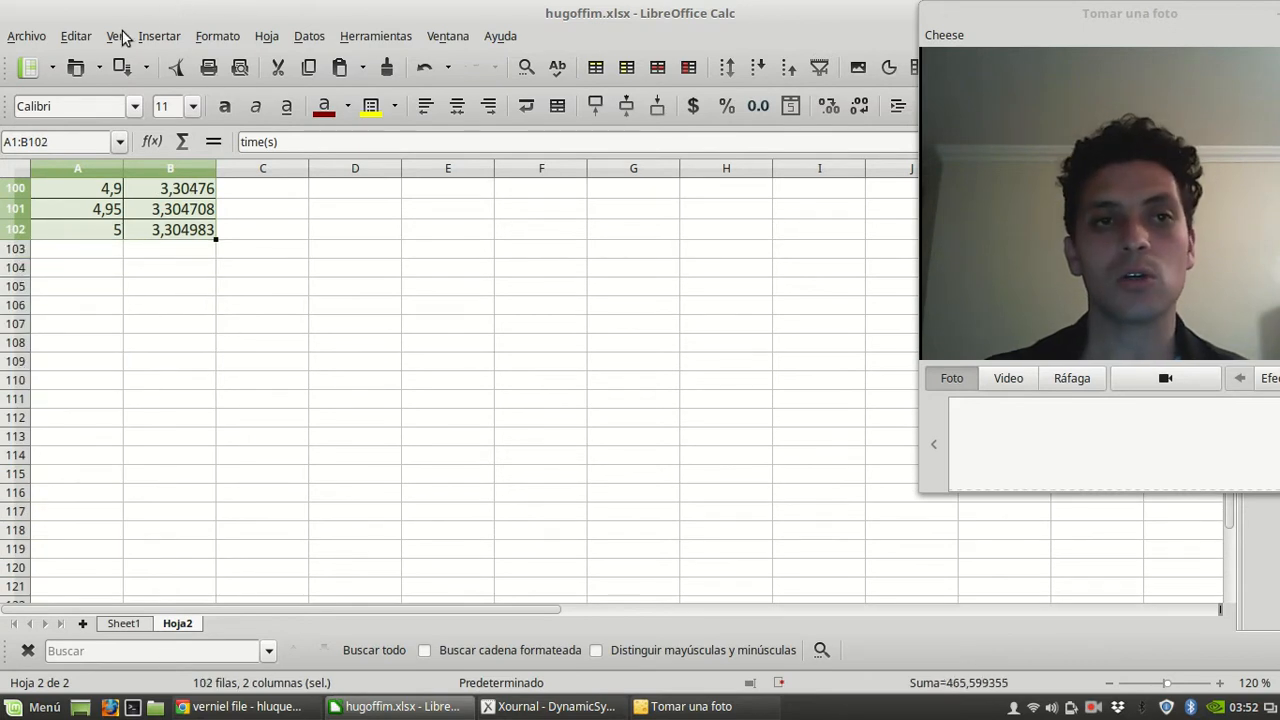
{"action": "left_click", "coordinate": [159, 36]}
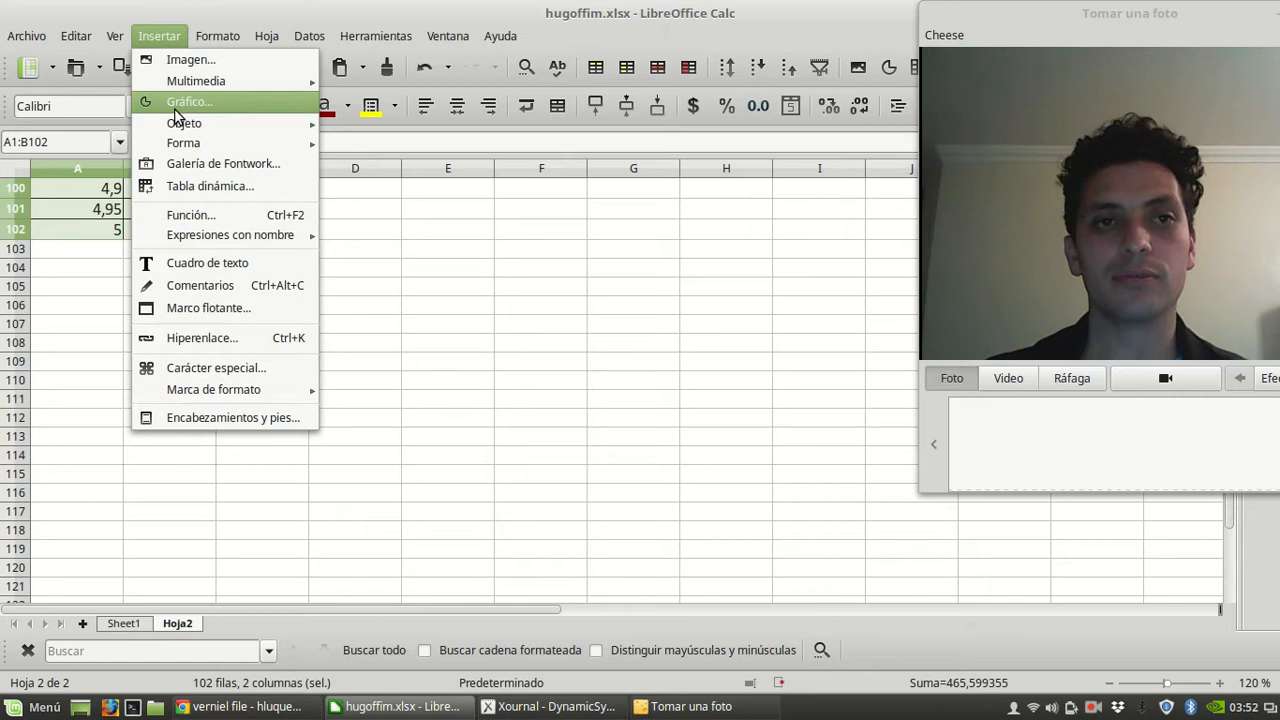
{"action": "left_click", "coordinate": [189, 101]}
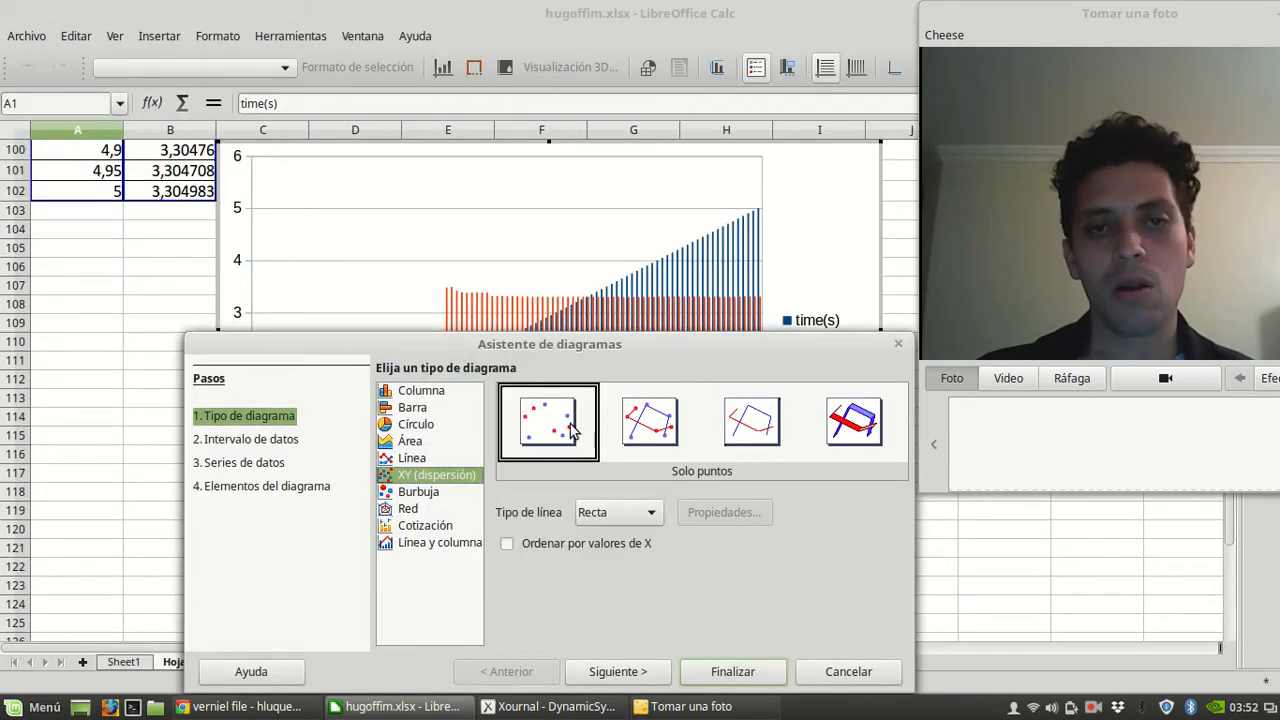
- Choose the XY points-only scatter type and finish the wizard
{"action": "left_click", "coordinate": [547, 421]}
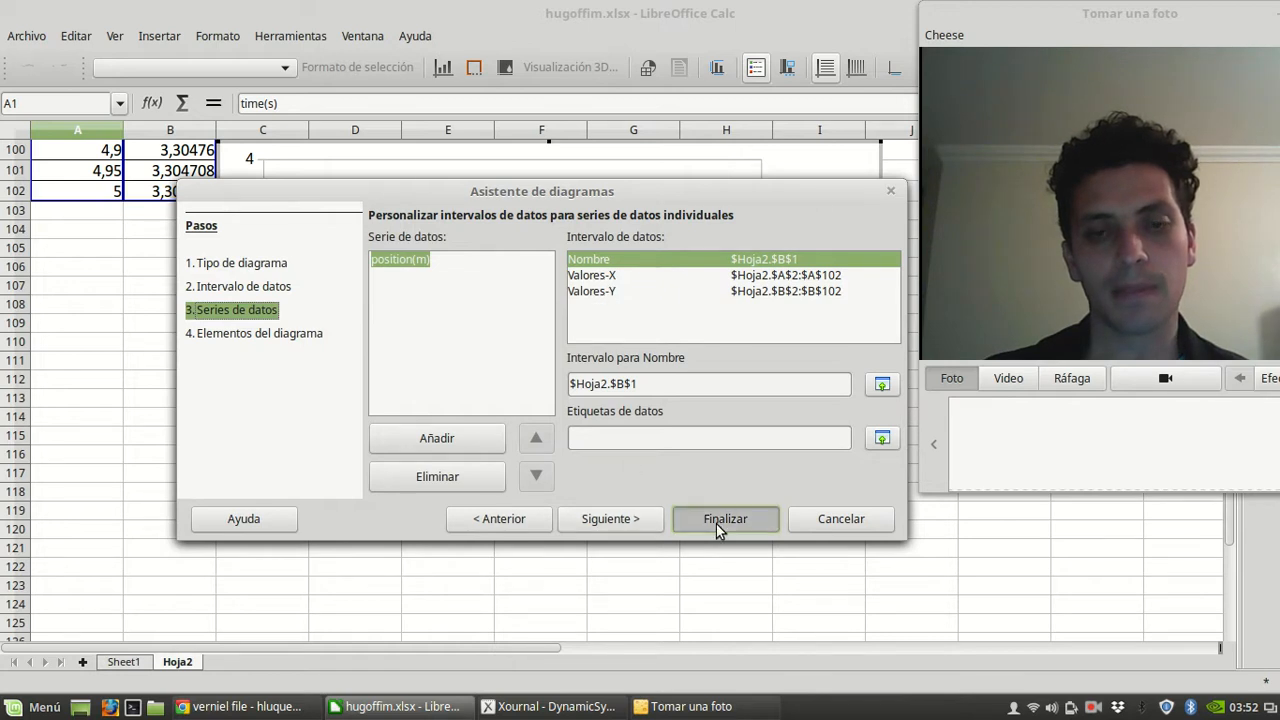
{"action": "left_click", "coordinate": [724, 518]}
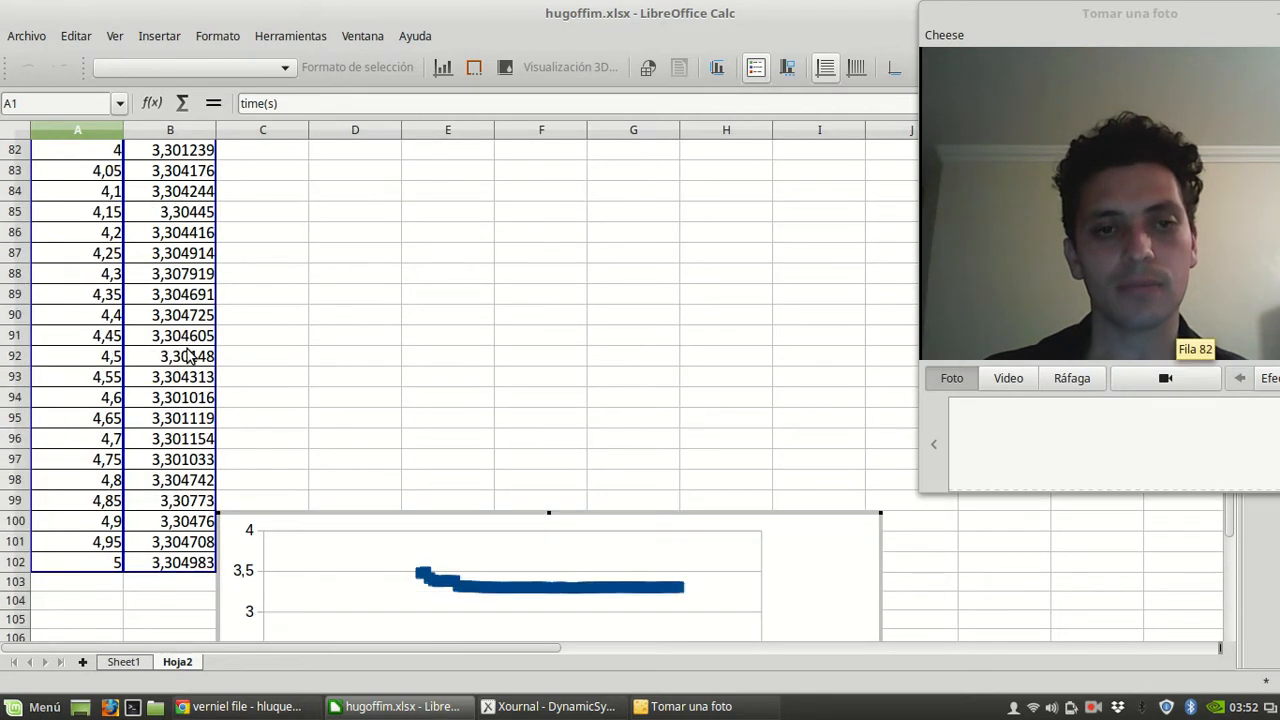
{"action": "left_click", "coordinate": [550, 580]}
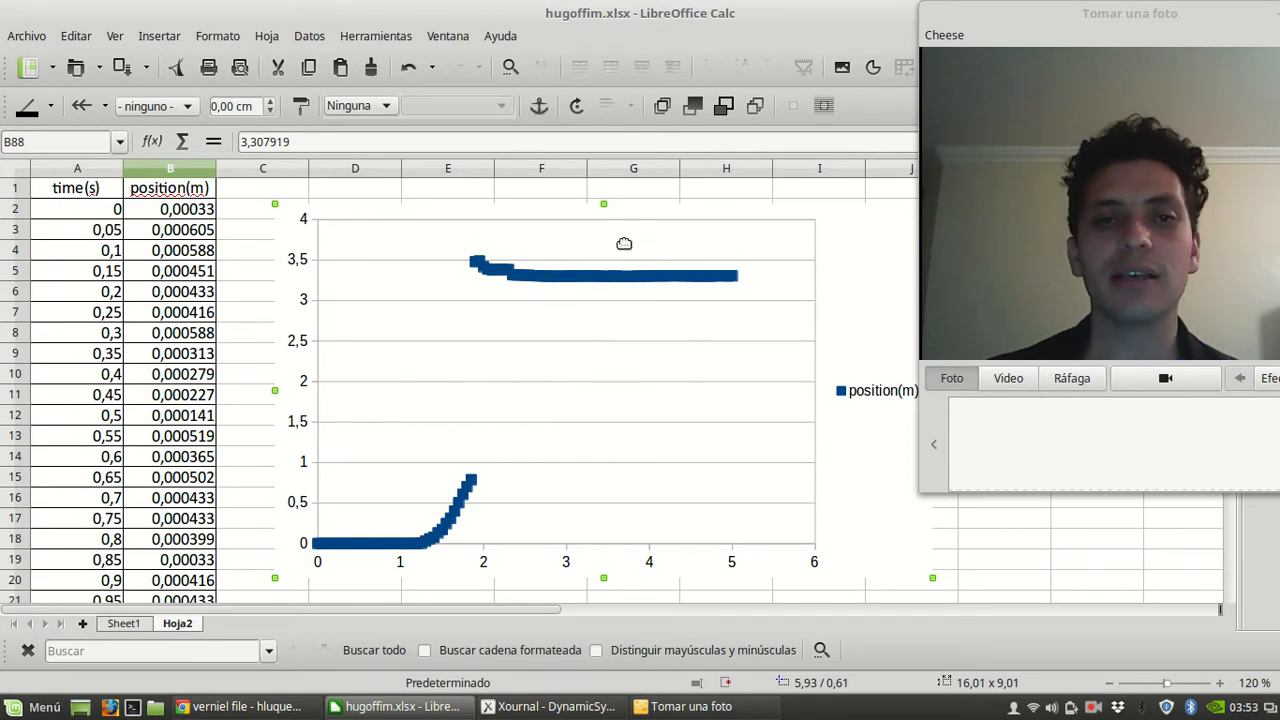
{"action": "mouse_move", "coordinate": [517, 302]}
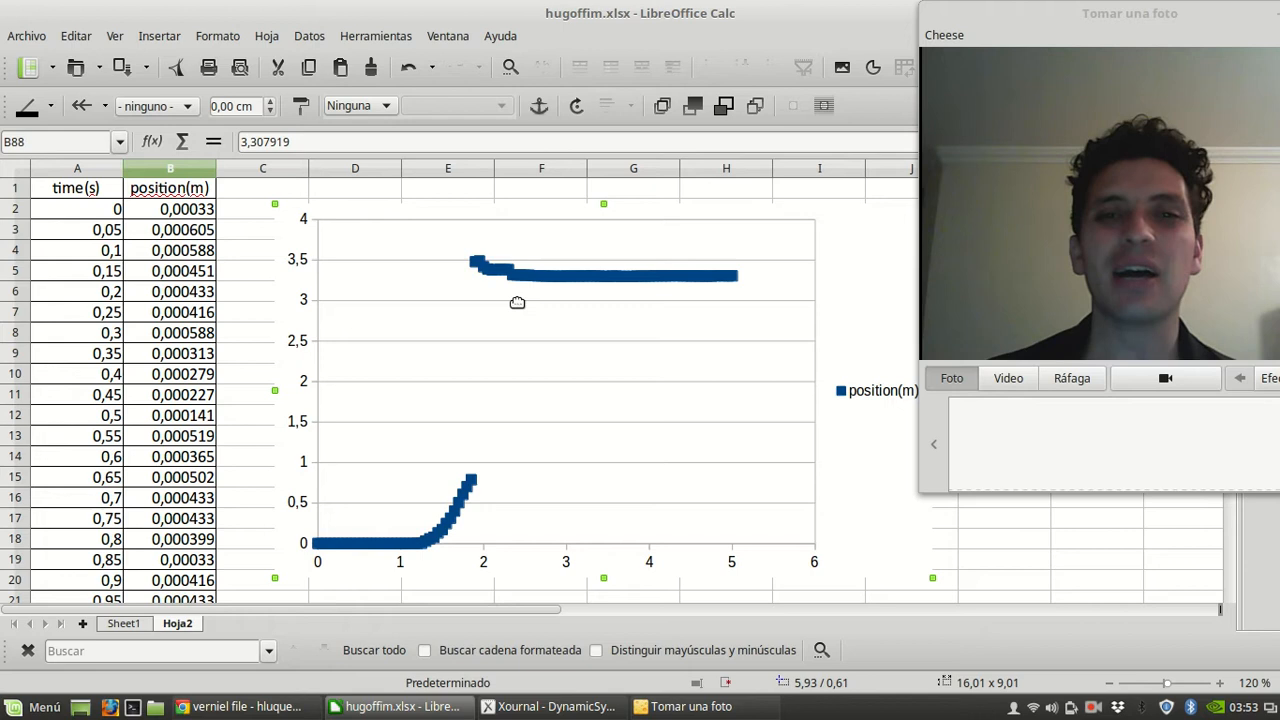
{"action": "mouse_move", "coordinate": [665, 290]}
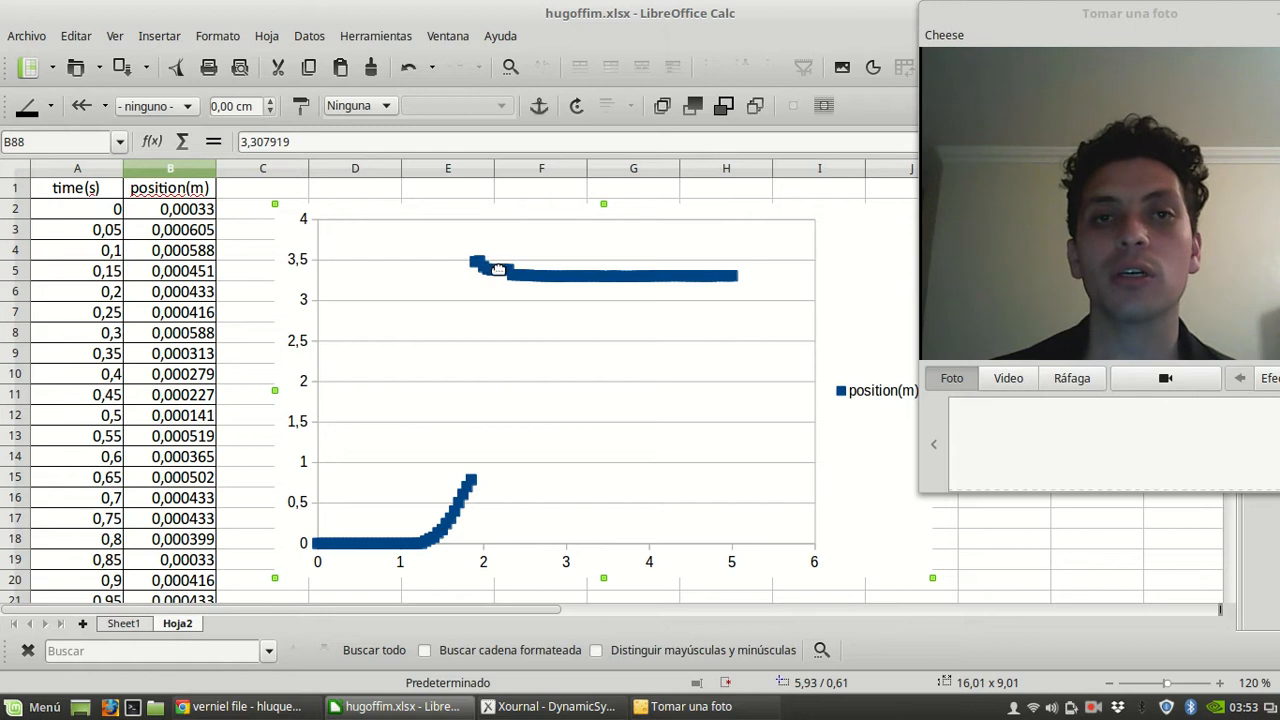
{"action": "mouse_move", "coordinate": [506, 290]}
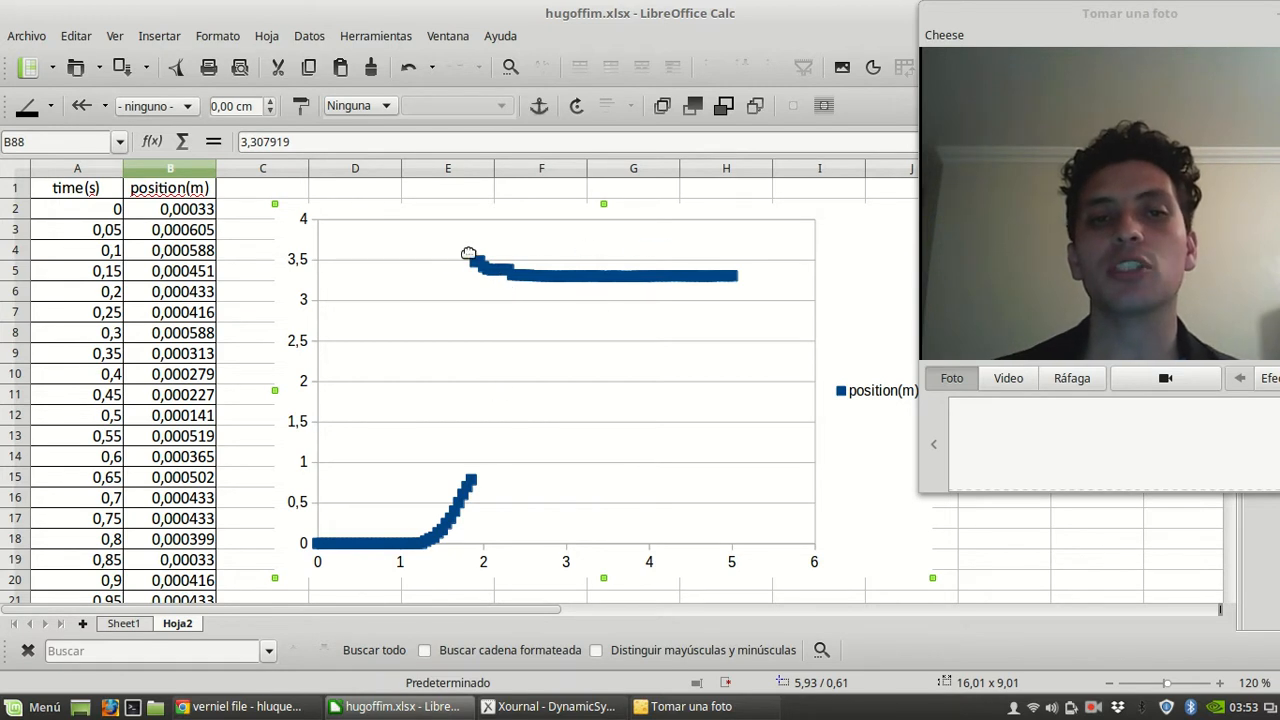
{"action": "mouse_move", "coordinate": [497, 247]}
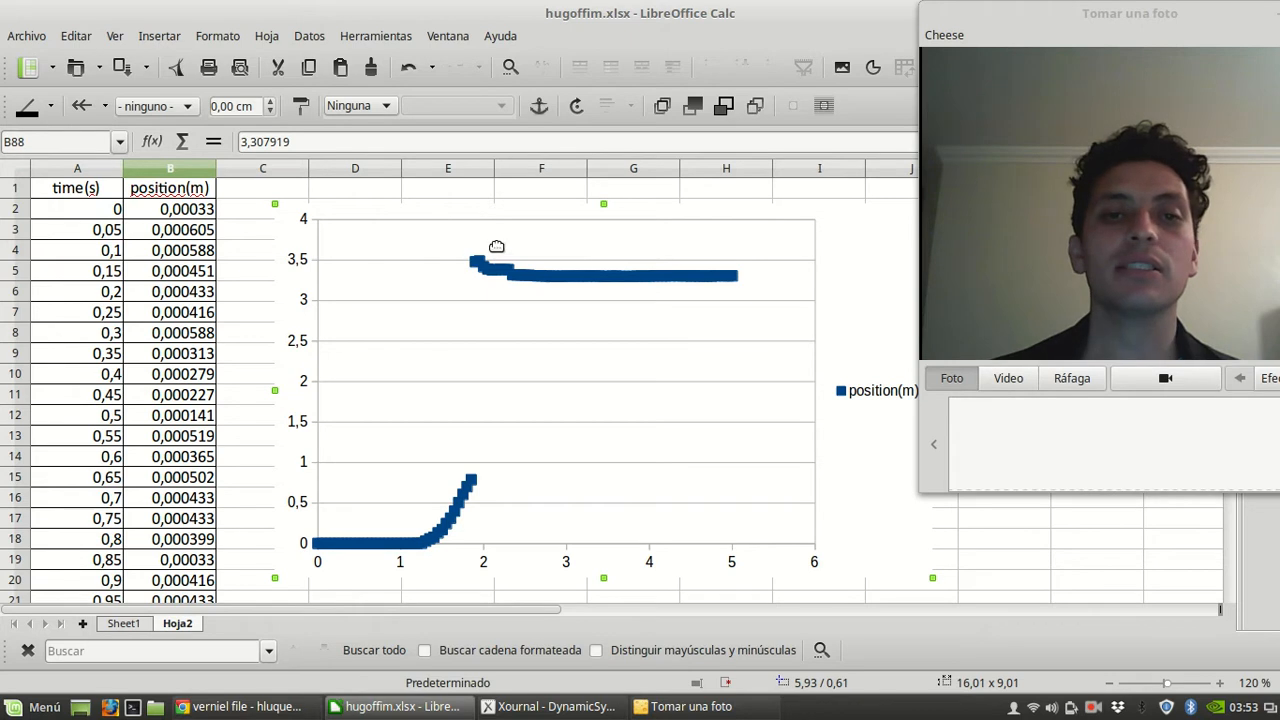
{"action": "mouse_move", "coordinate": [506, 265]}
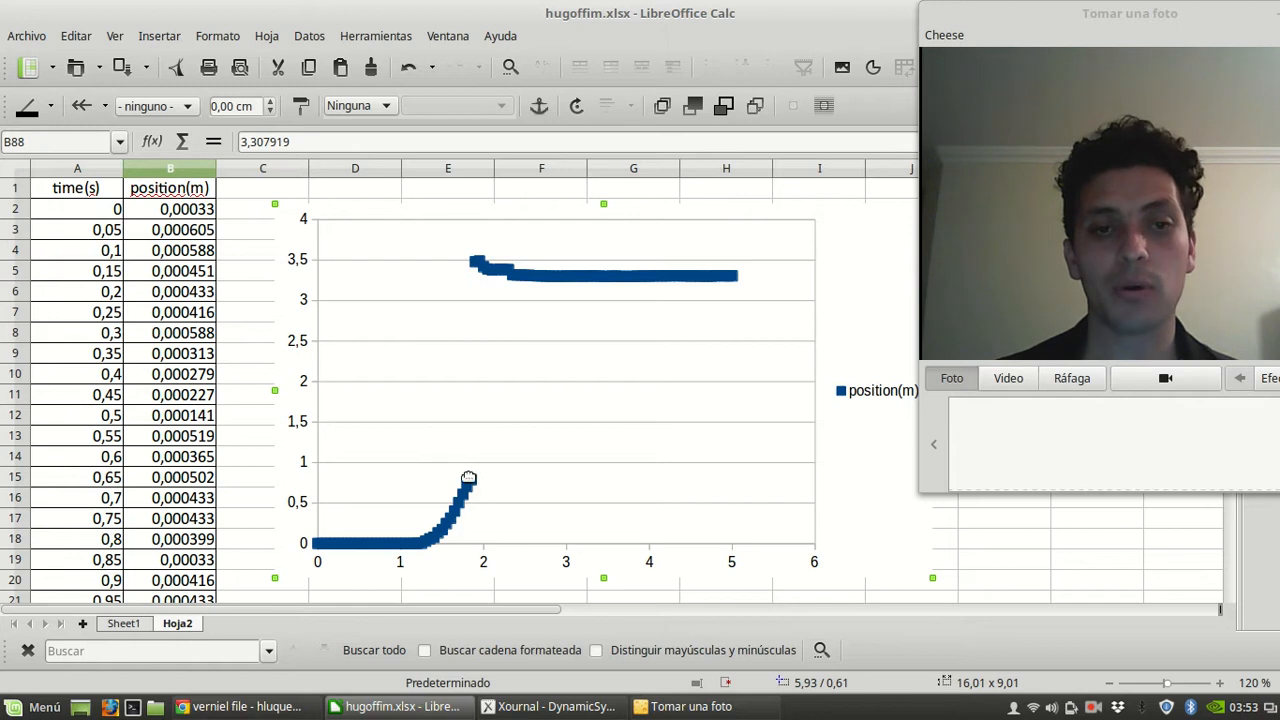
{"action": "mouse_move", "coordinate": [465, 533]}
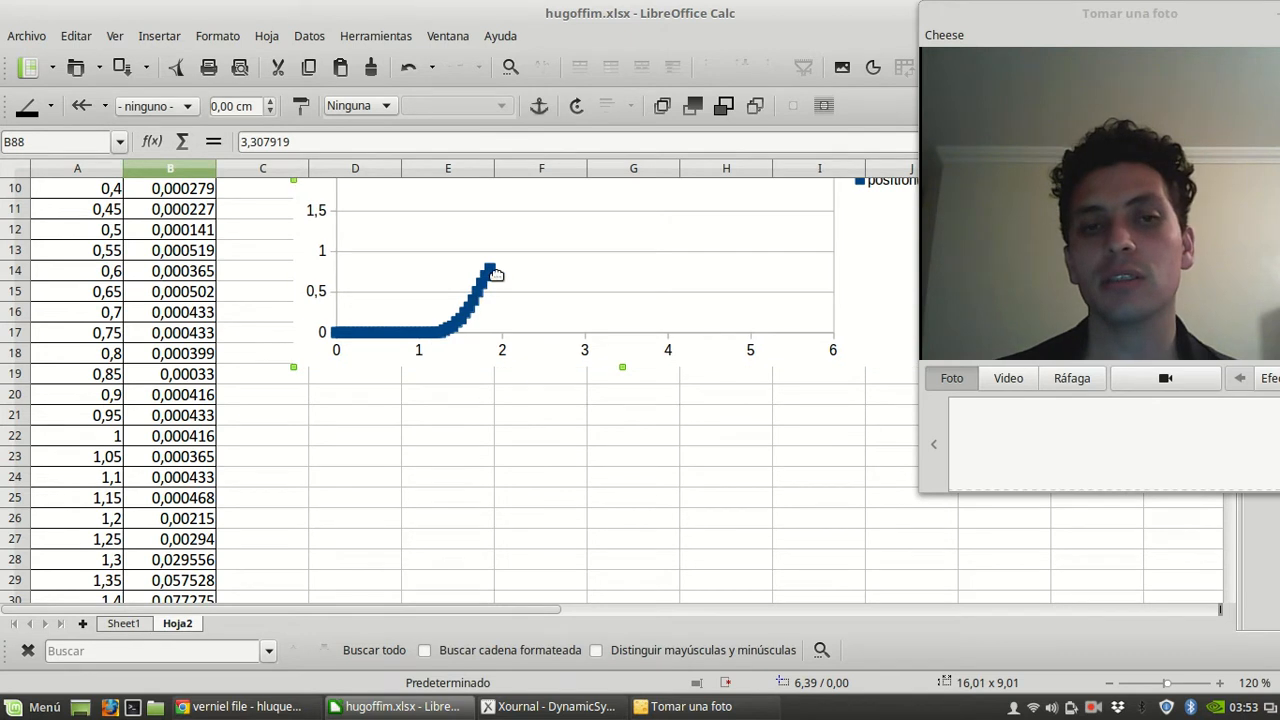
{"action": "mouse_move", "coordinate": [433, 340]}
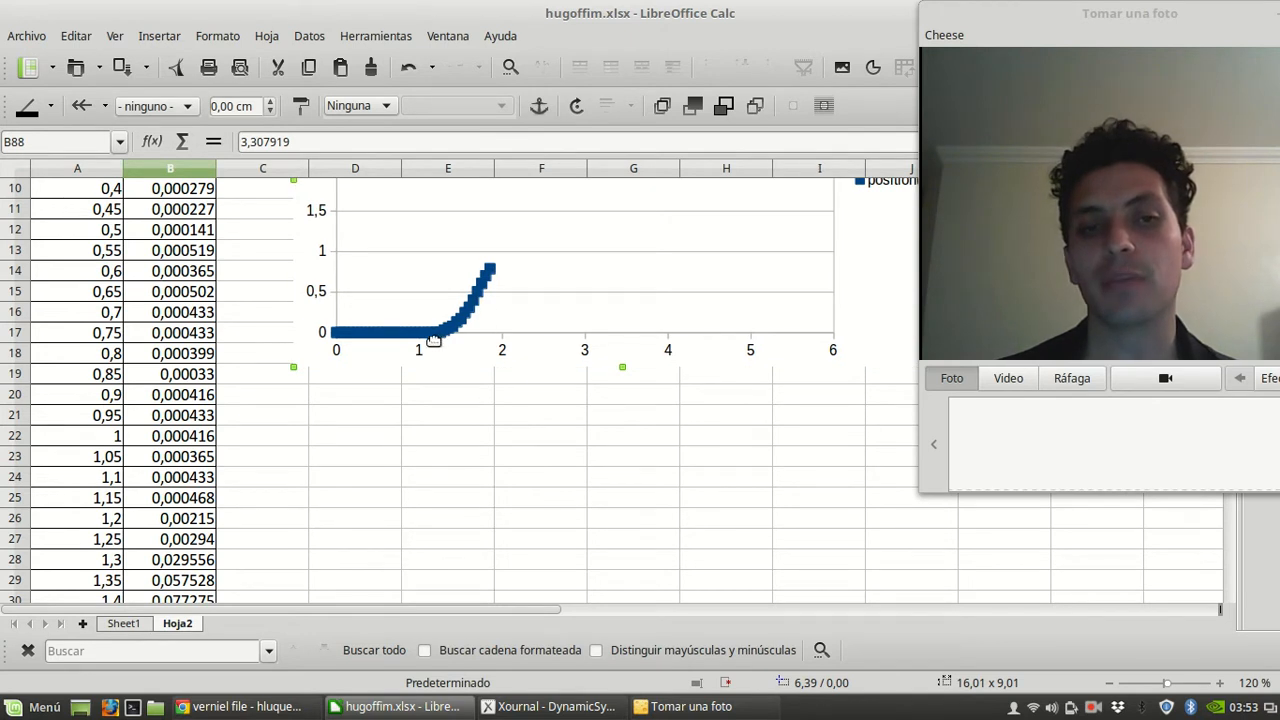
{"action": "mouse_move", "coordinate": [455, 315]}
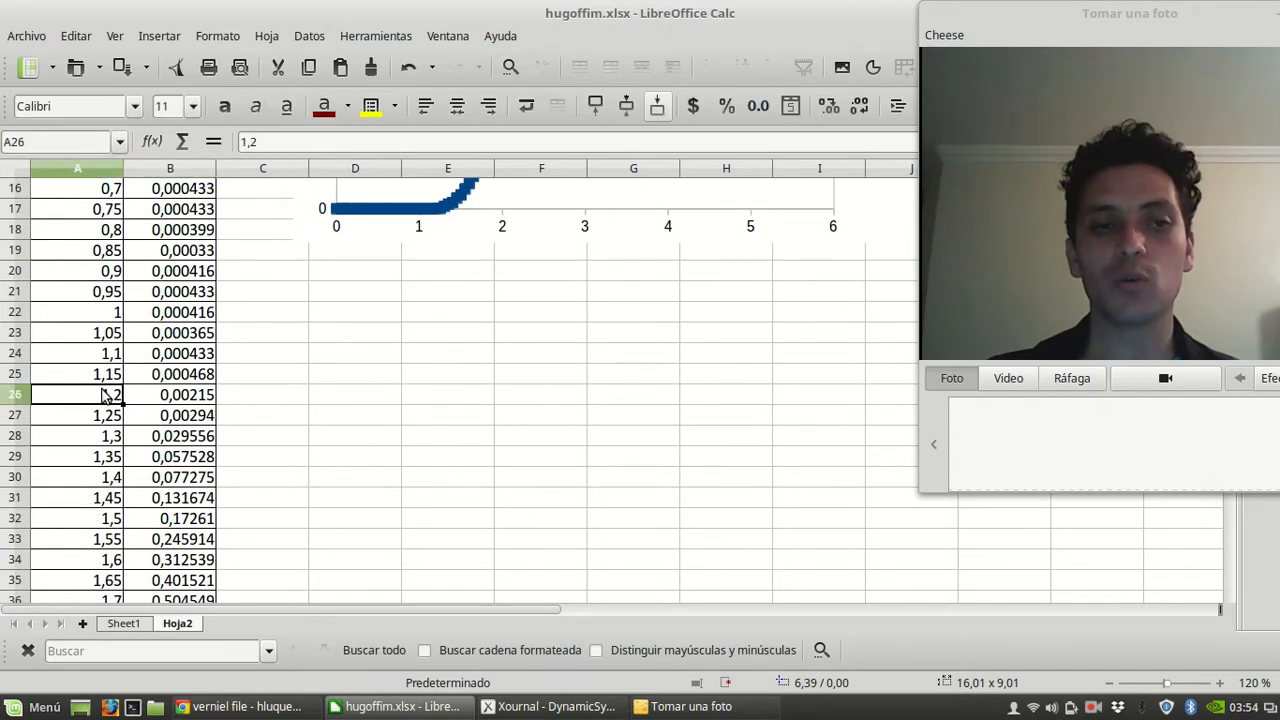
- Select cells A26:B38, covering 1,2 s to 1,8 s
{"action": "left_click_drag", "start_coordinate": [105, 394], "coordinate": [178, 598]}
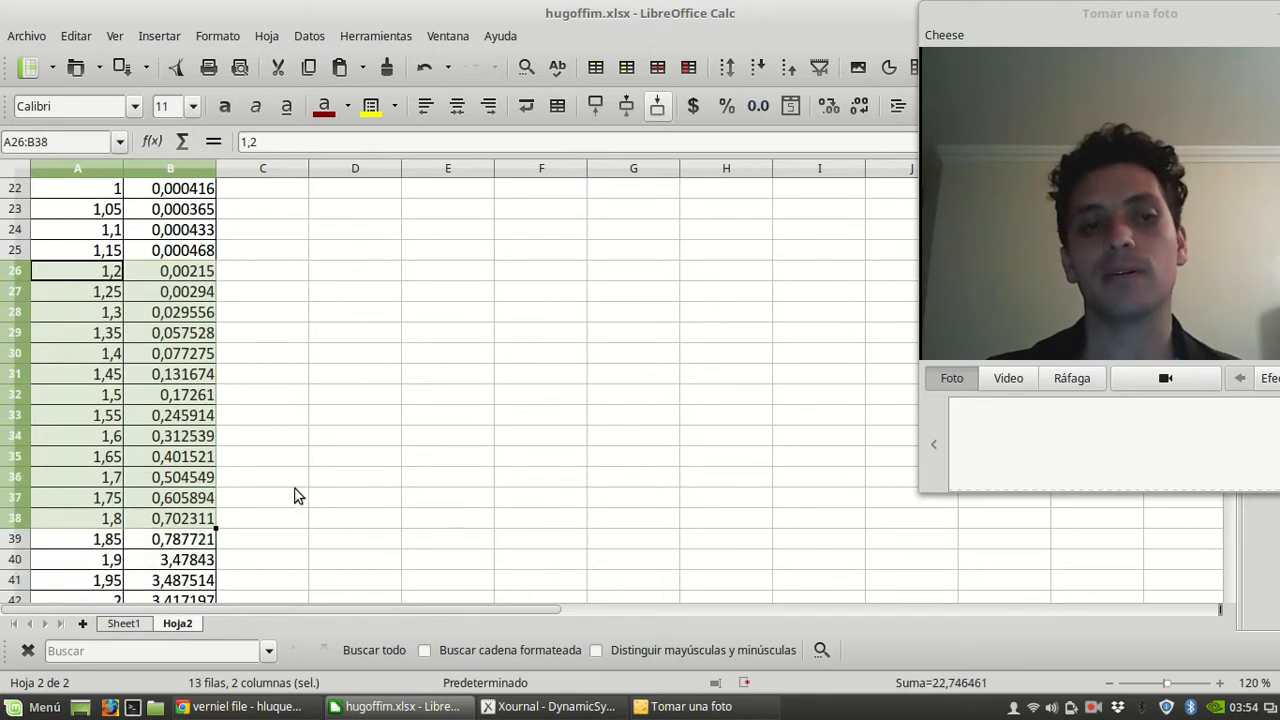
{"action": "scroll", "scroll_direction": "up", "scroll_amount": 3}
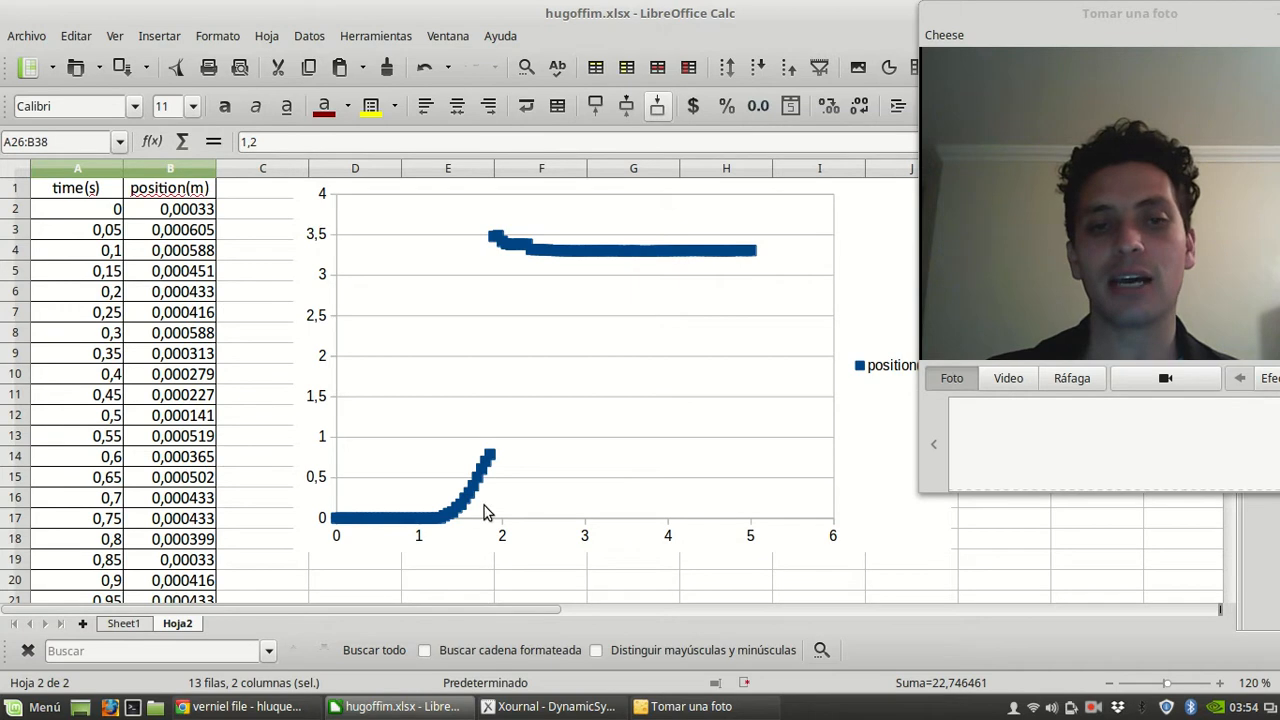
{"action": "scroll", "scroll_direction": "down", "scroll_amount": 3}
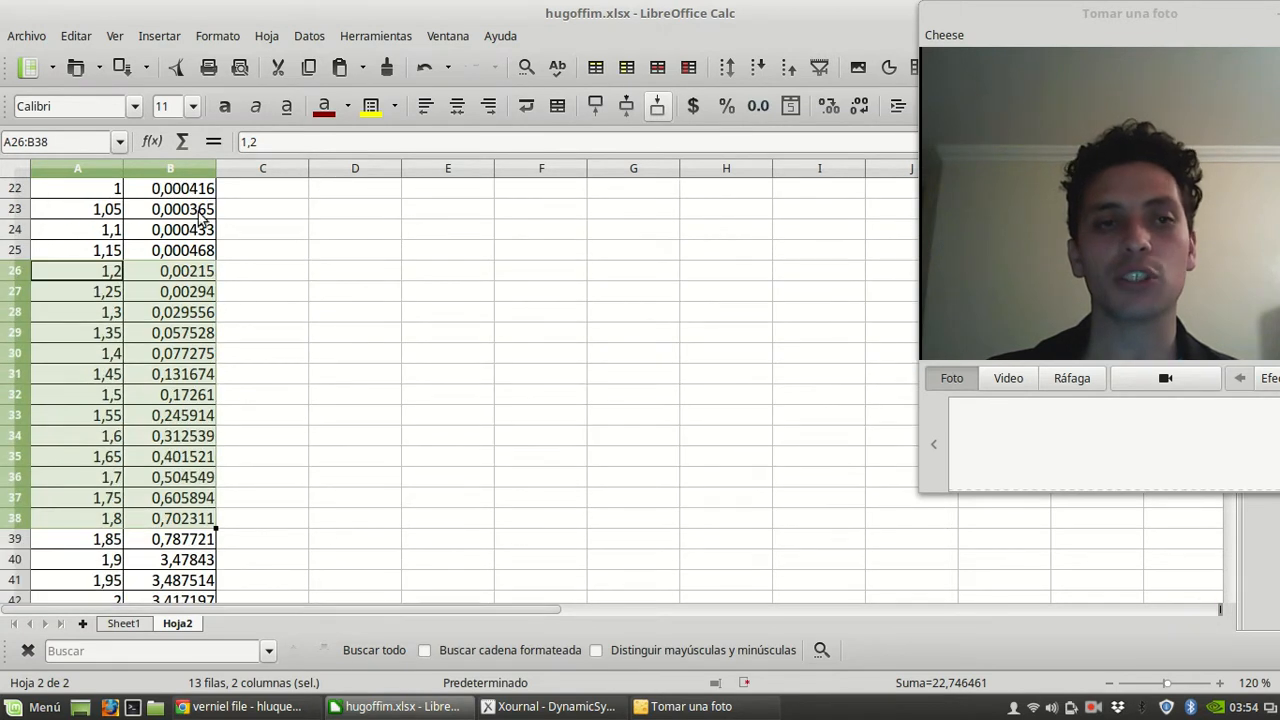
- Insert an XY (dispersión) points-only chart from the 1,2–1,8 s selection
{"action": "left_click", "coordinate": [159, 36]}
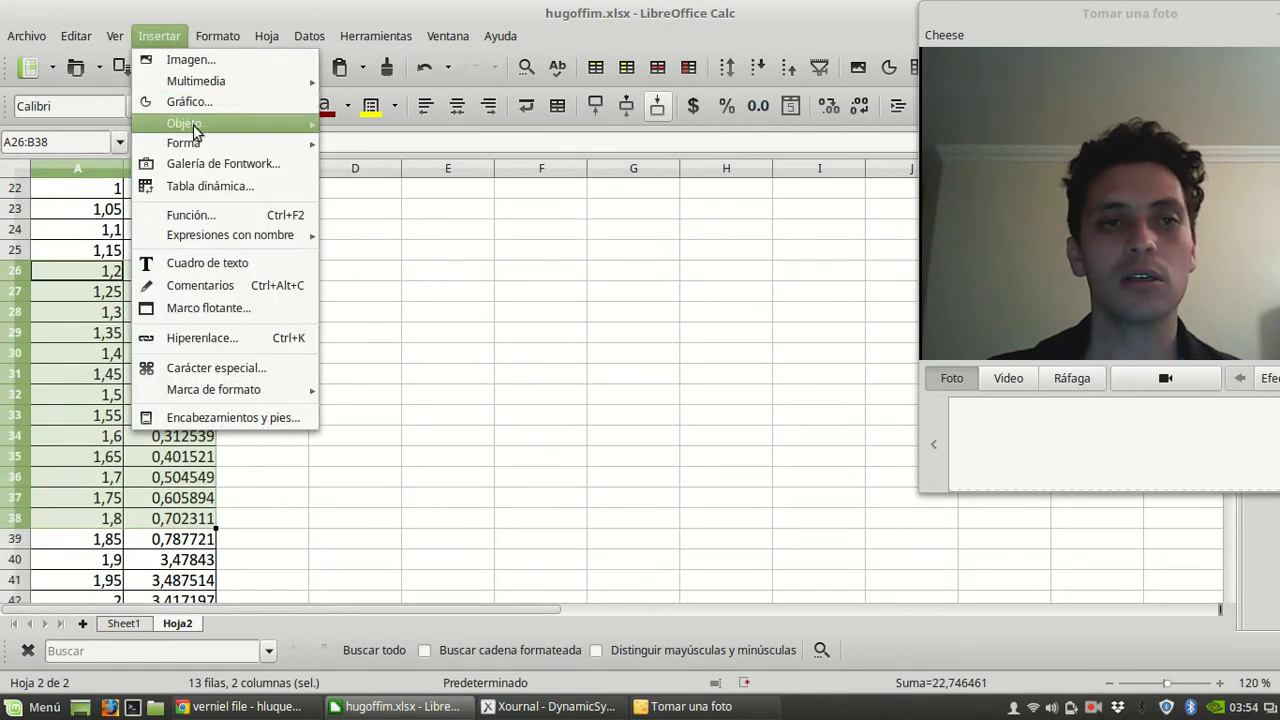
{"action": "left_click", "coordinate": [189, 101]}
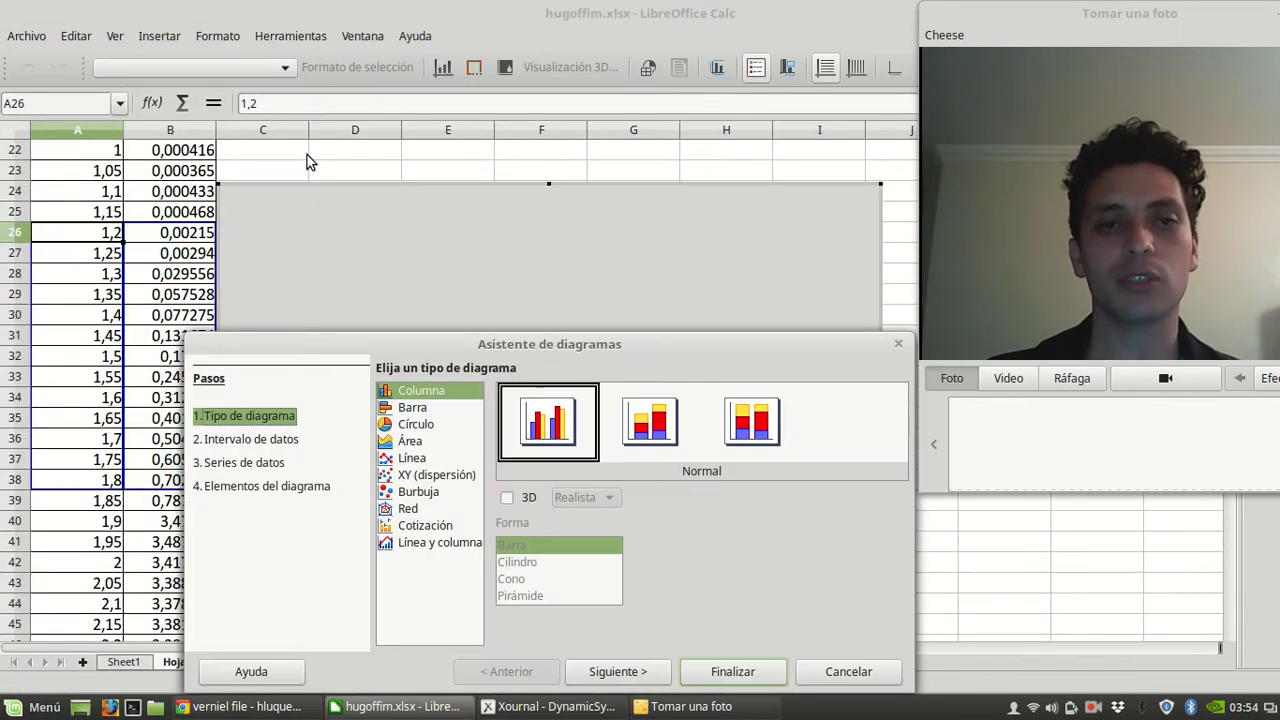
{"action": "left_click", "coordinate": [436, 474]}
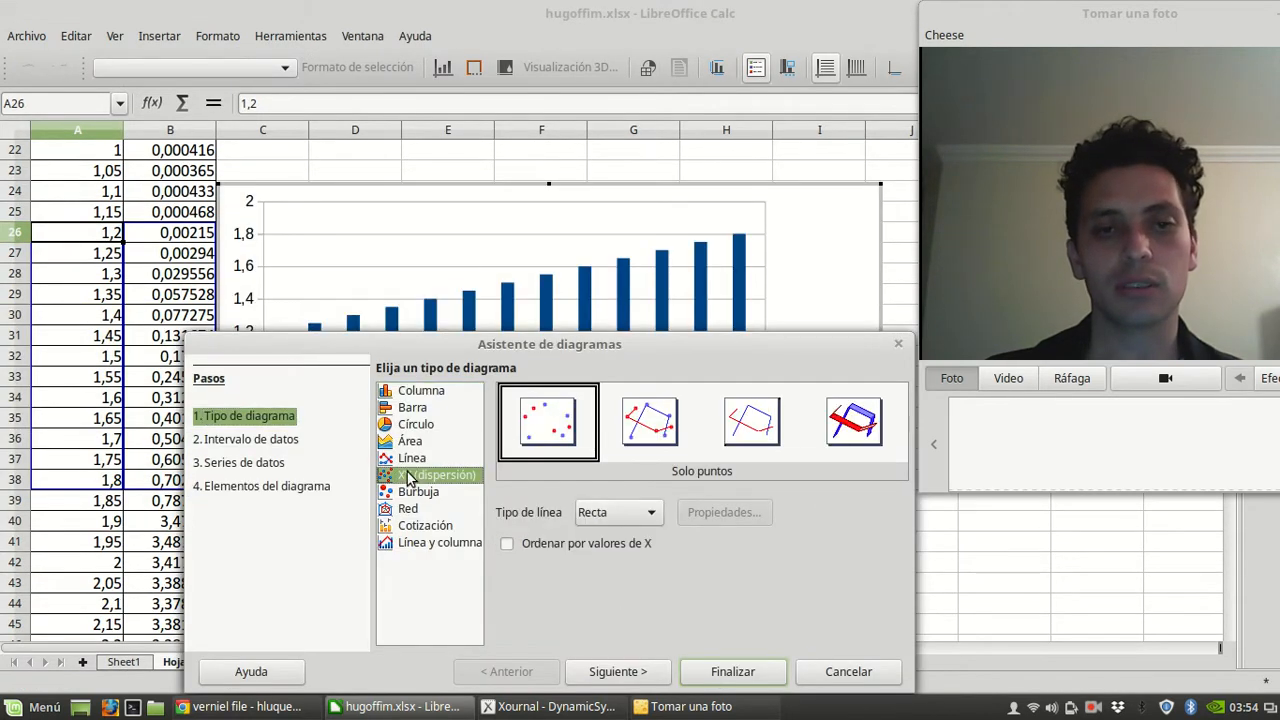
{"action": "left_click", "coordinate": [437, 474]}
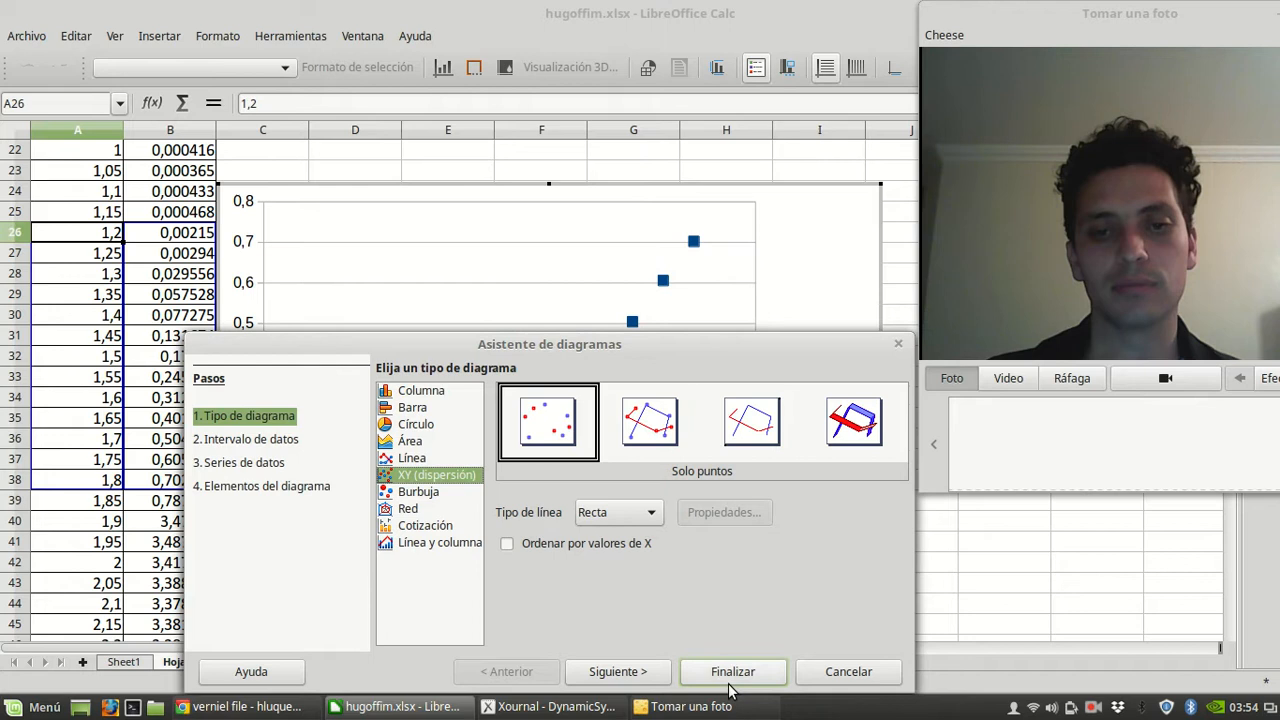
{"action": "left_click", "coordinate": [732, 671]}
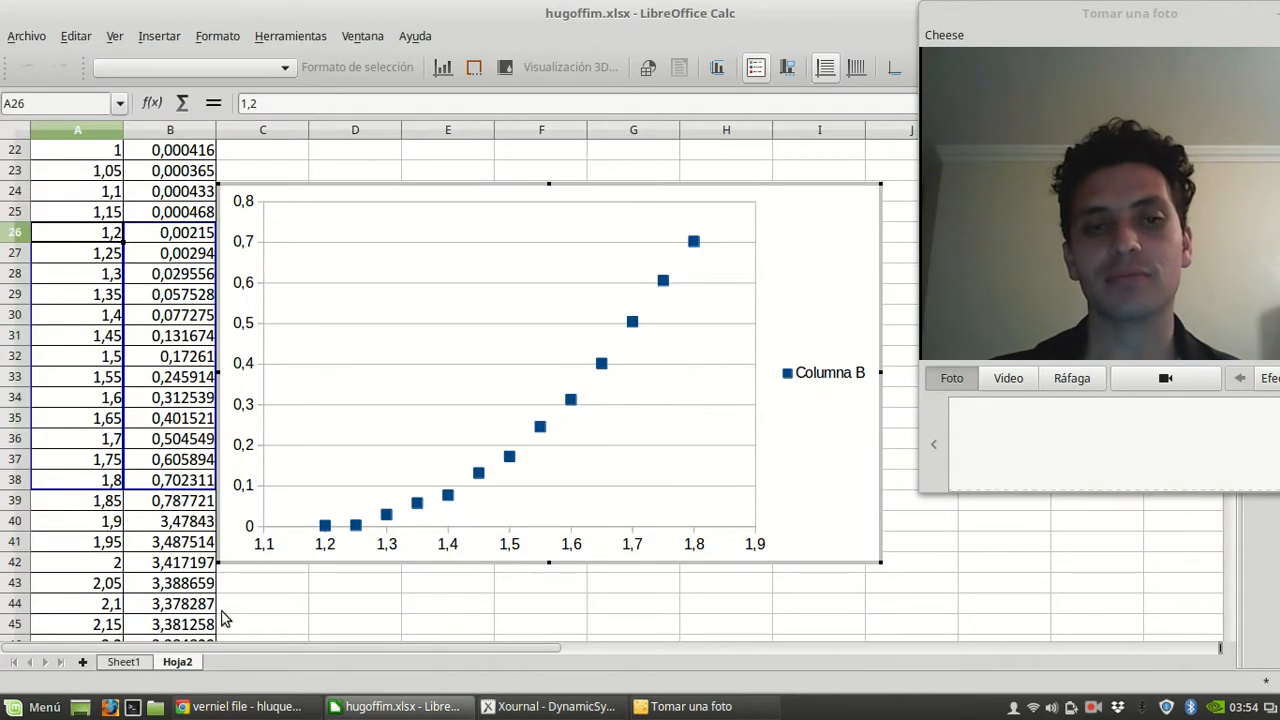
{"action": "mouse_move", "coordinate": [726, 330]}
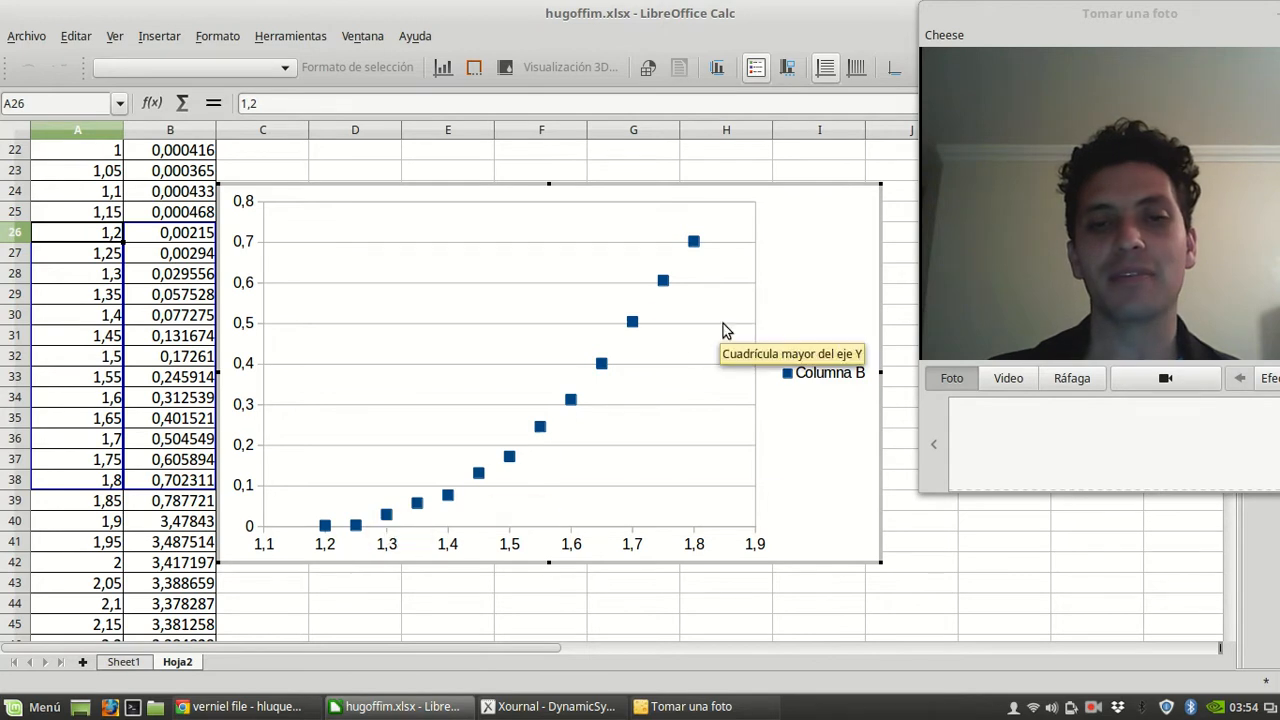
{"action": "mouse_move", "coordinate": [658, 328]}
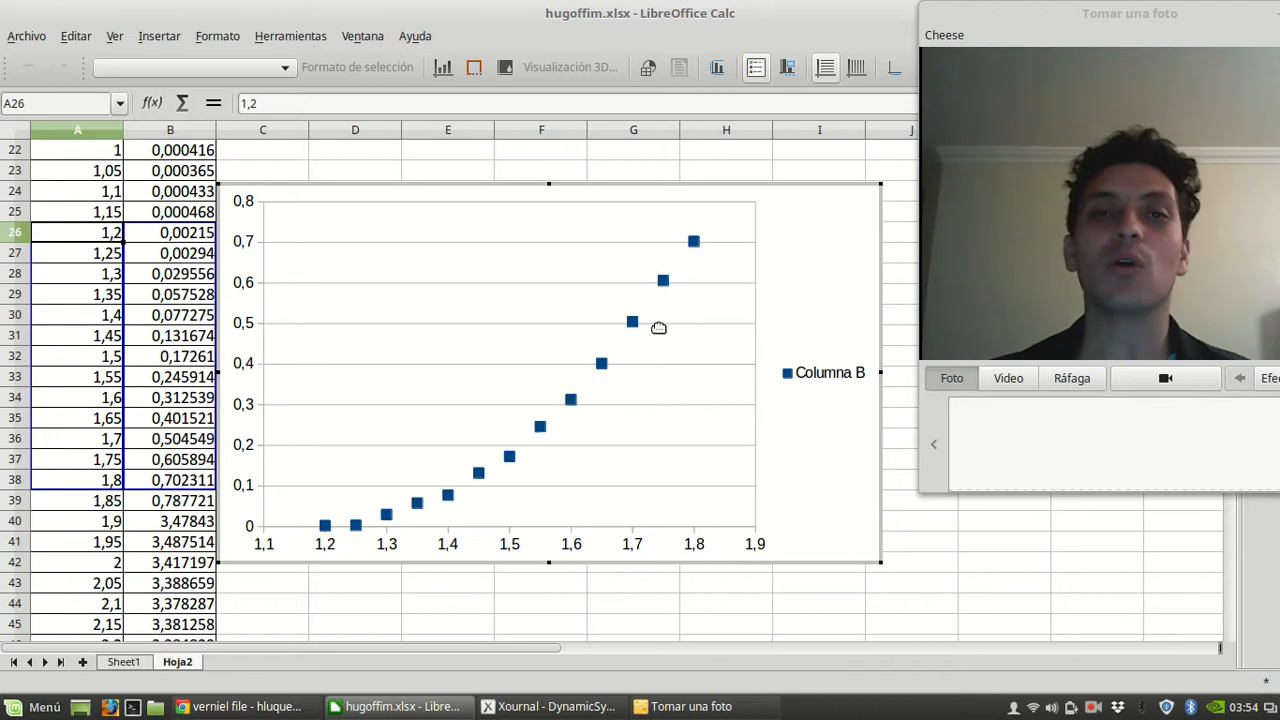
{"action": "mouse_move", "coordinate": [632, 322]}
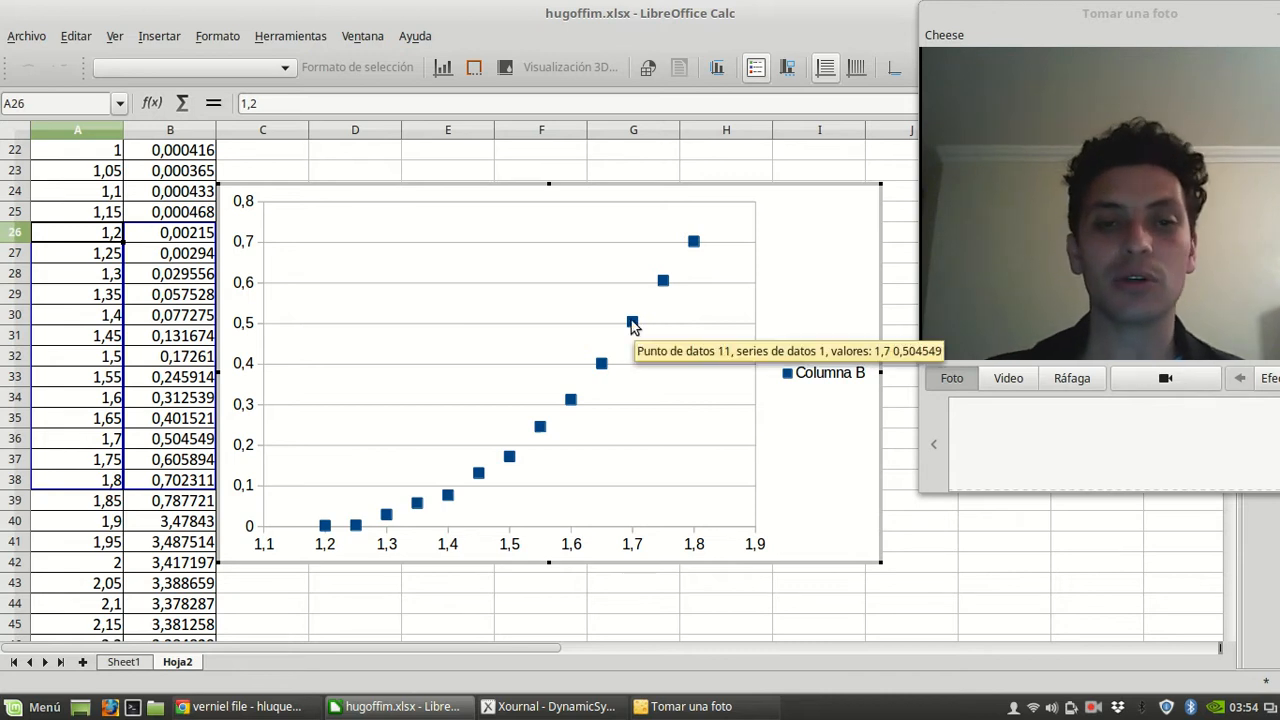
- Add a degree-2 polynomial trendline showing its equation and R² to the data series
{"action": "right_click", "coordinate": [632, 322]}
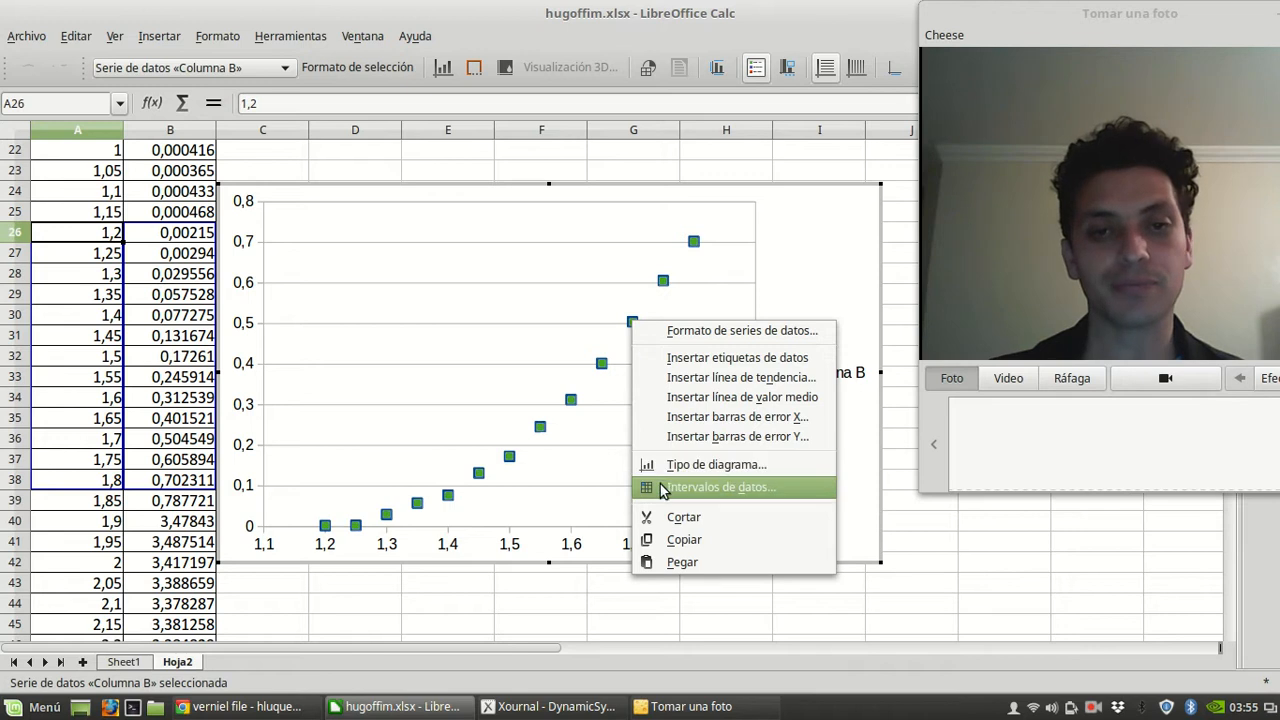
{"action": "mouse_move", "coordinate": [740, 377]}
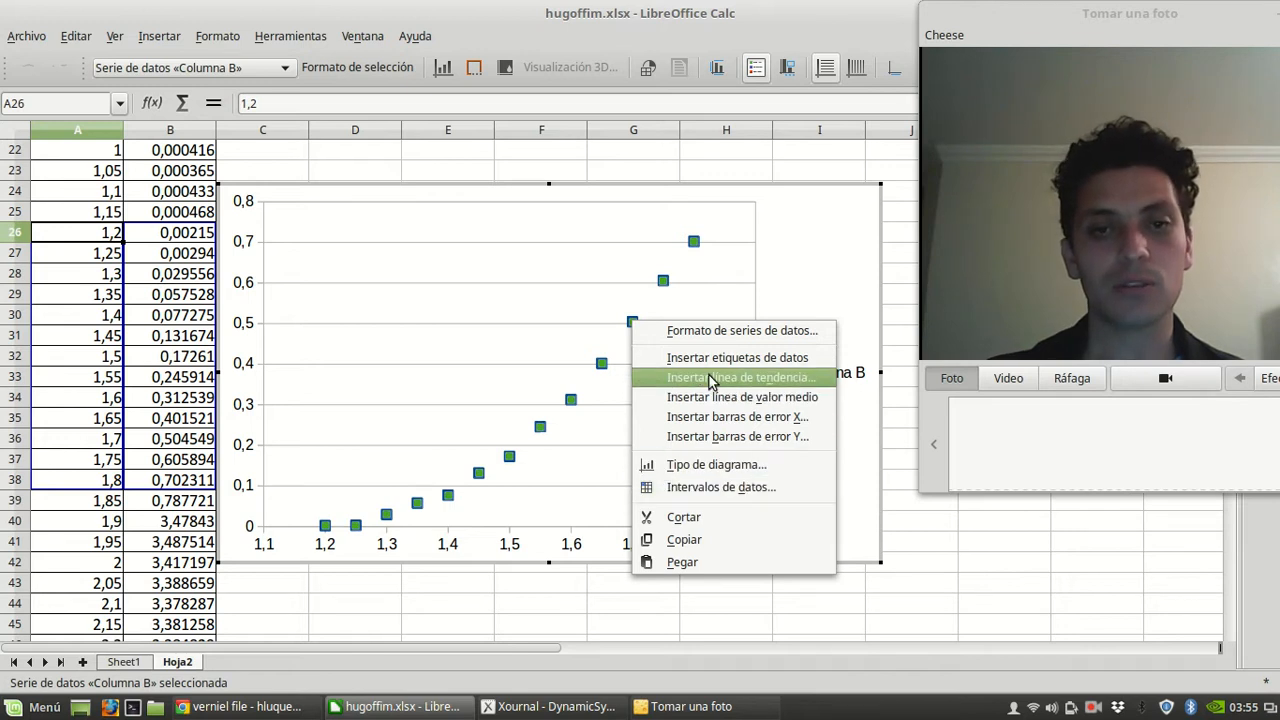
{"action": "left_click", "coordinate": [740, 377]}
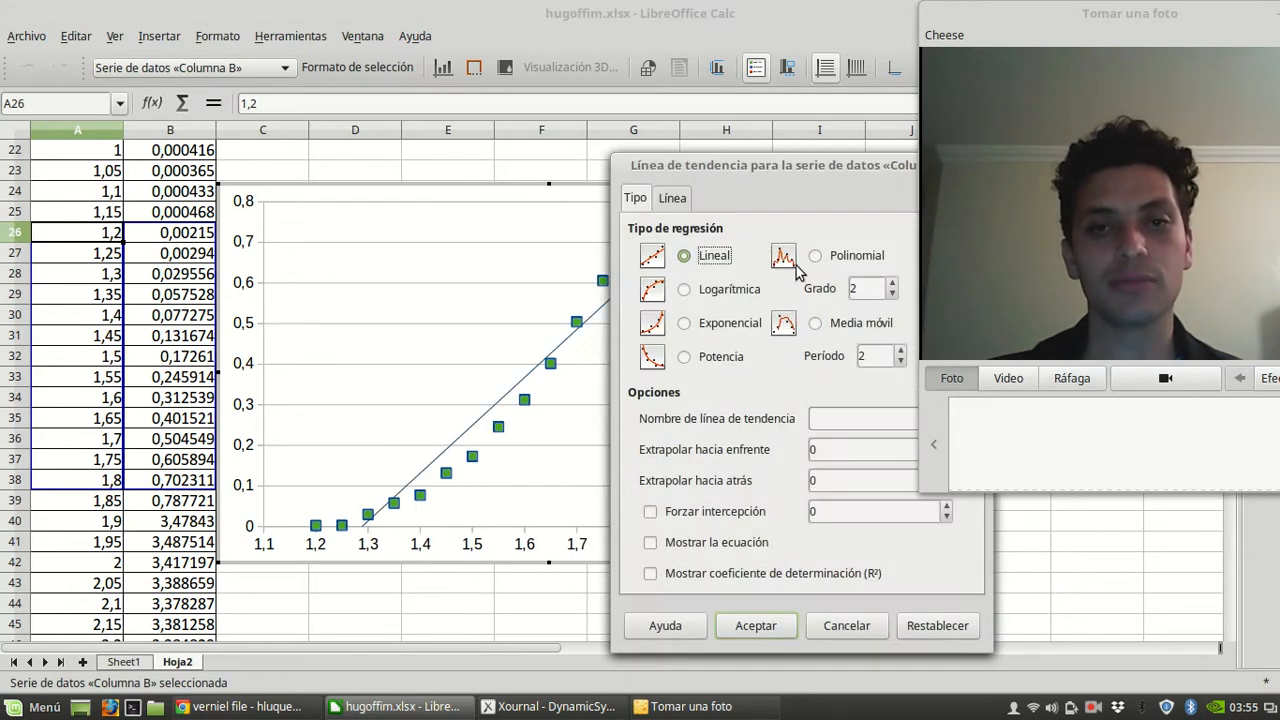
{"action": "left_click", "coordinate": [815, 255]}
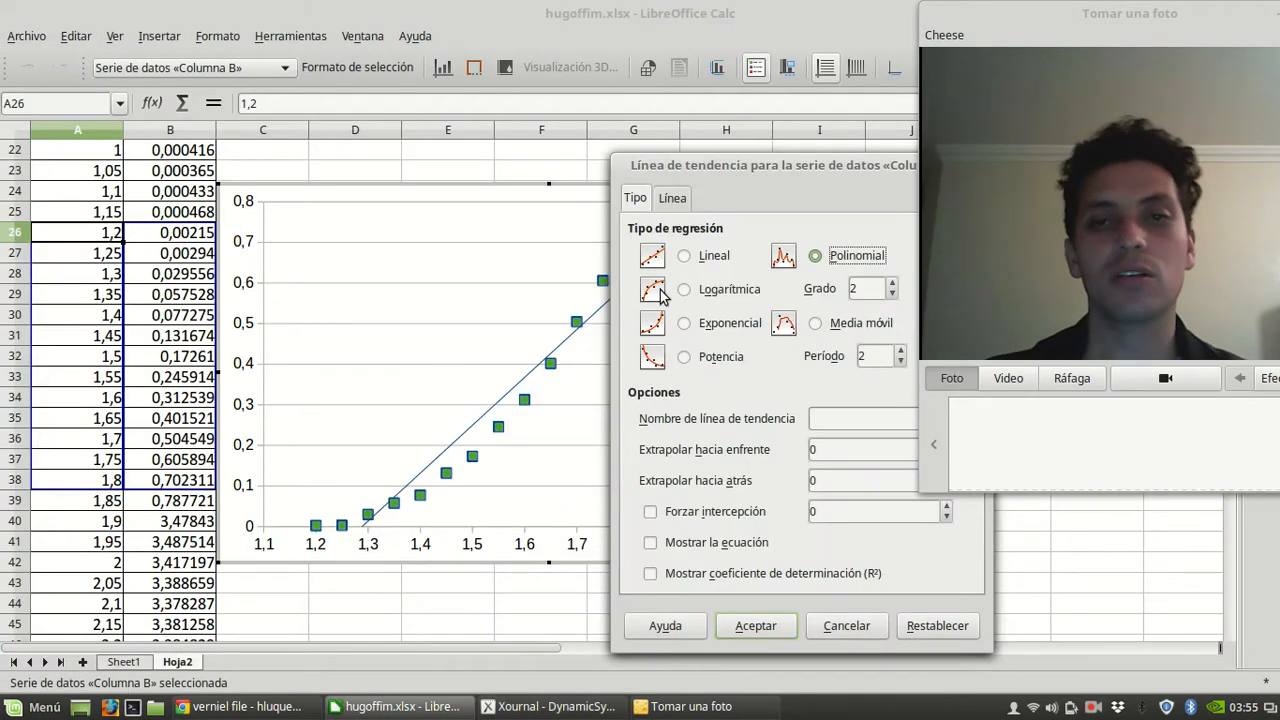
{"action": "mouse_move", "coordinate": [790, 178]}
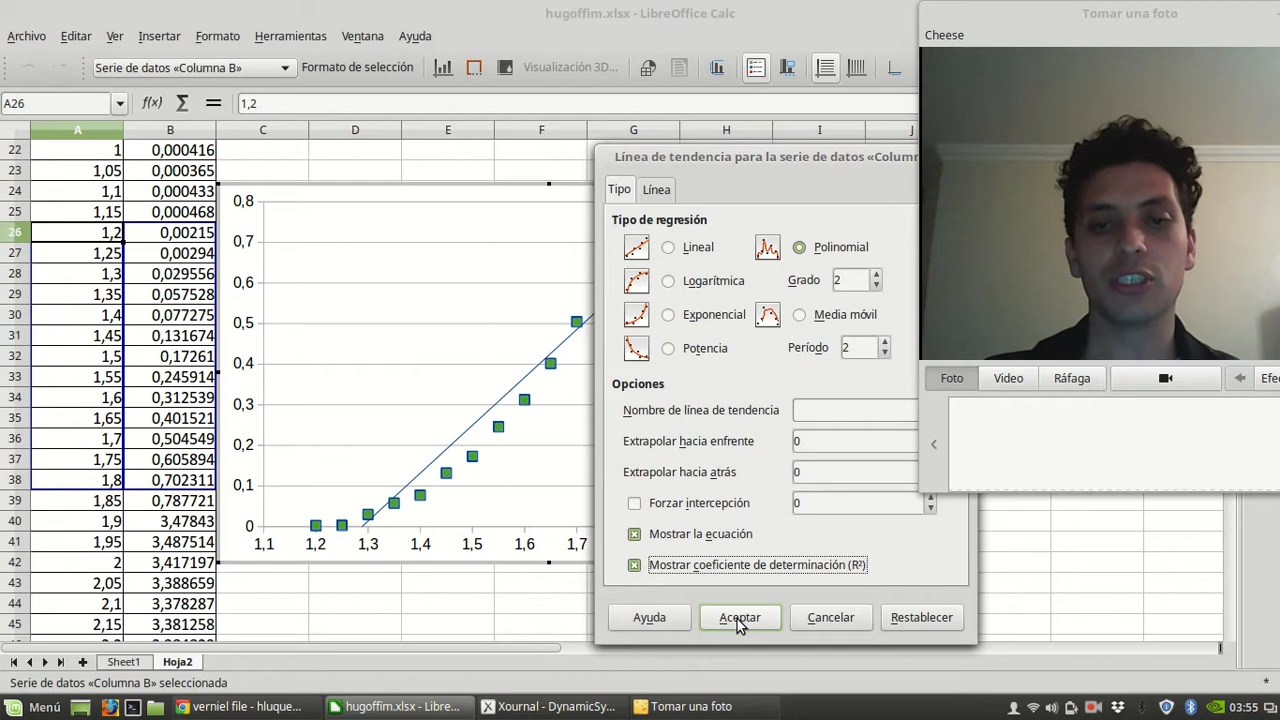
{"action": "left_click", "coordinate": [739, 617]}
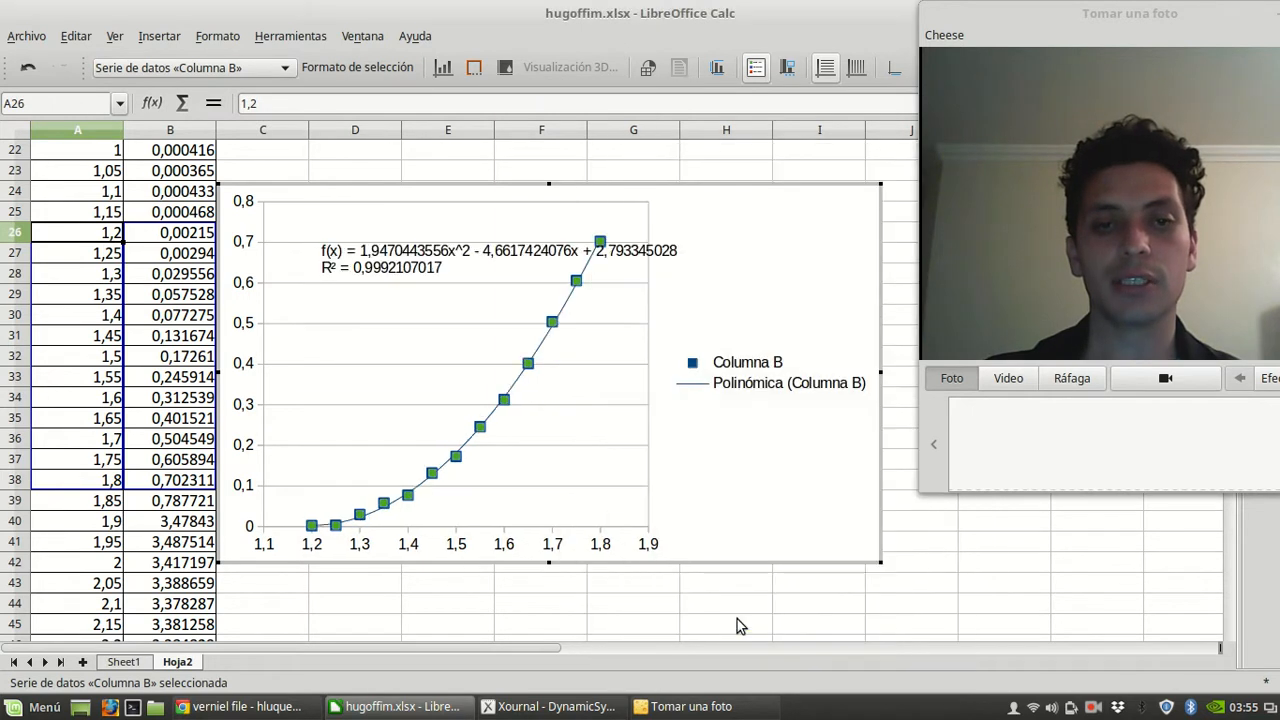
{"action": "mouse_move", "coordinate": [408, 250]}
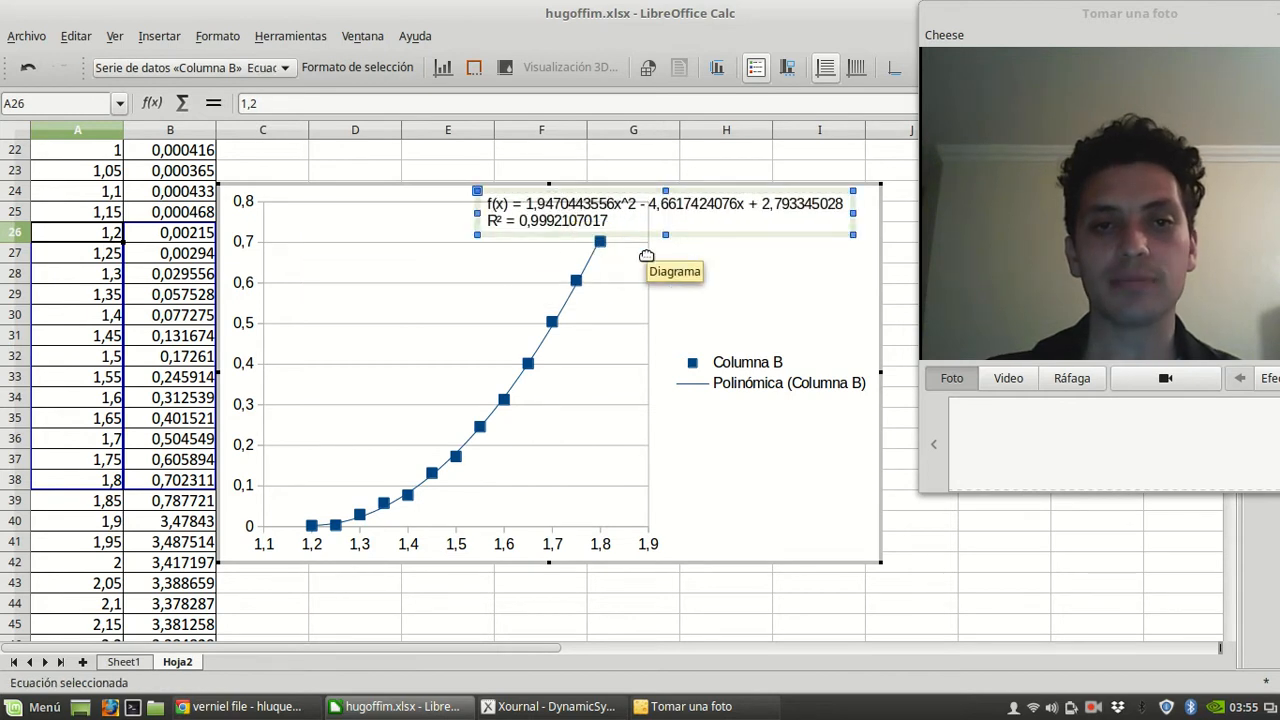
{"action": "mouse_move", "coordinate": [362, 454]}
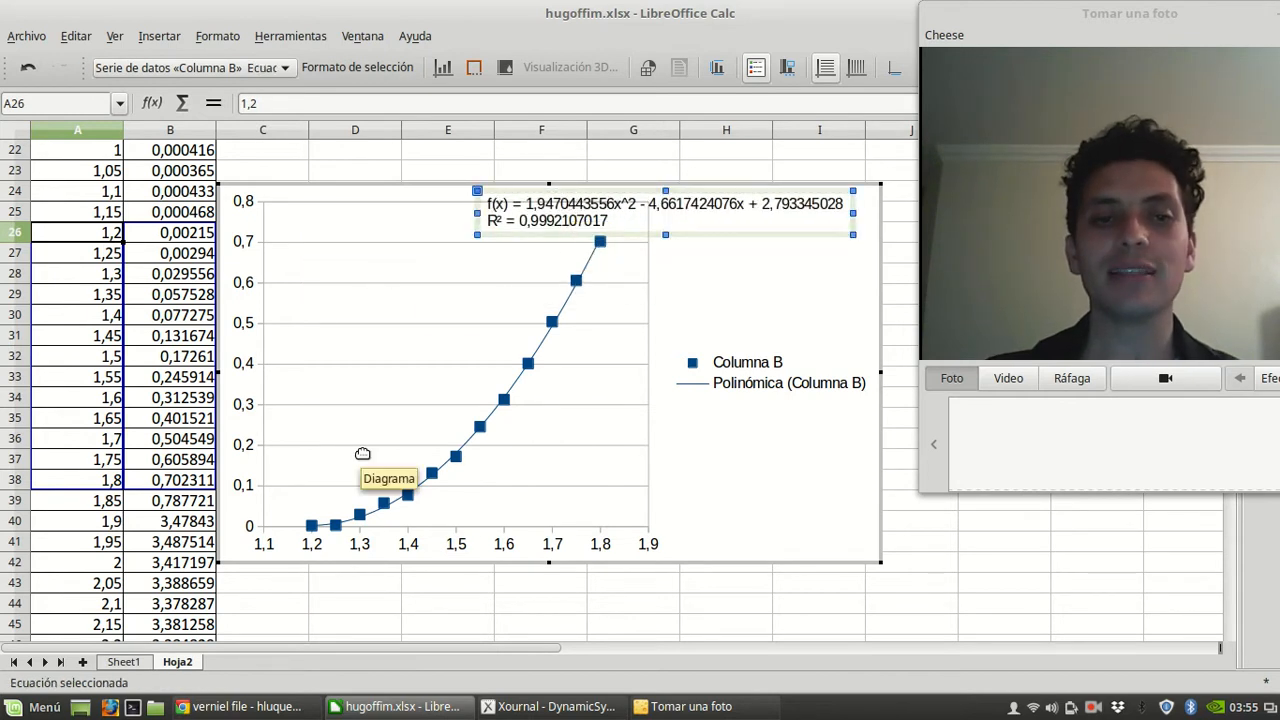
{"action": "mouse_move", "coordinate": [524, 232]}
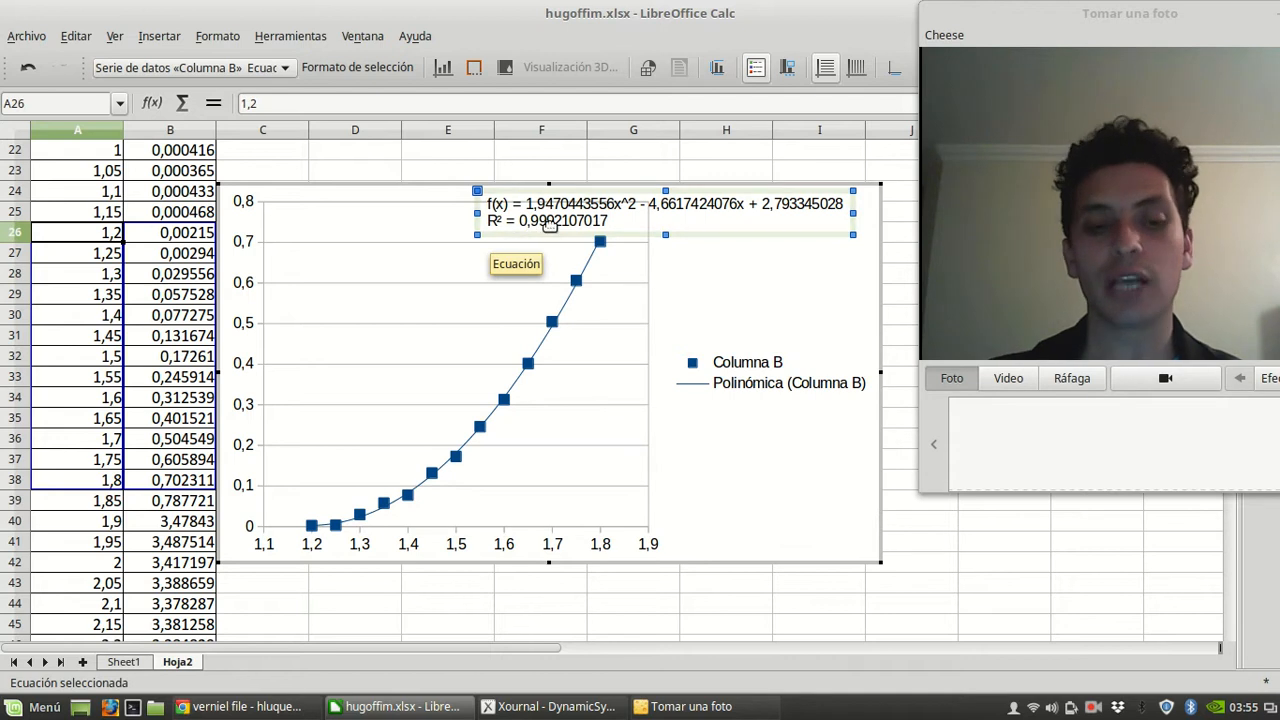
- After reviewing the R² = 0.9992 trendline label, switch to the Xournal notes
{"action": "left_click", "coordinate": [550, 706]}
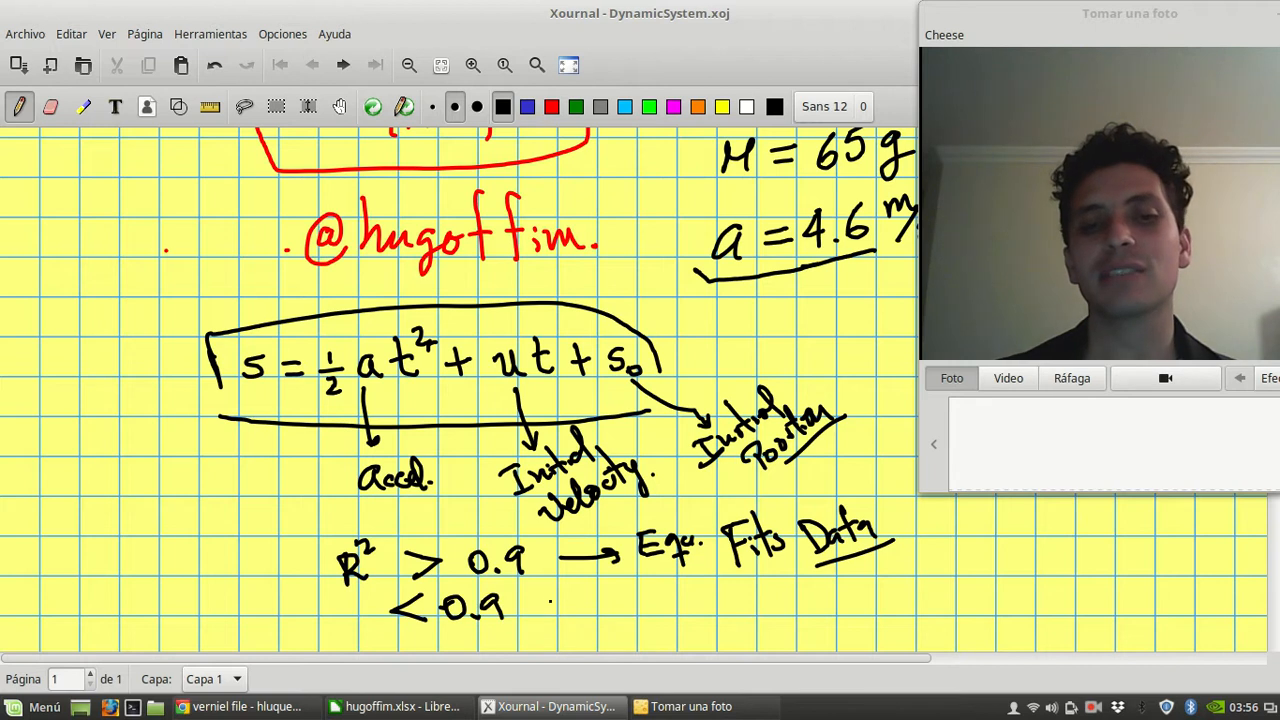
- Handwrite '< 0.9 → Eq. fit data' under the R² > 0.9 note, then return to the Calc chart
{"action": "left_click_drag", "start_coordinate": [545, 595], "coordinate": [655, 595]}
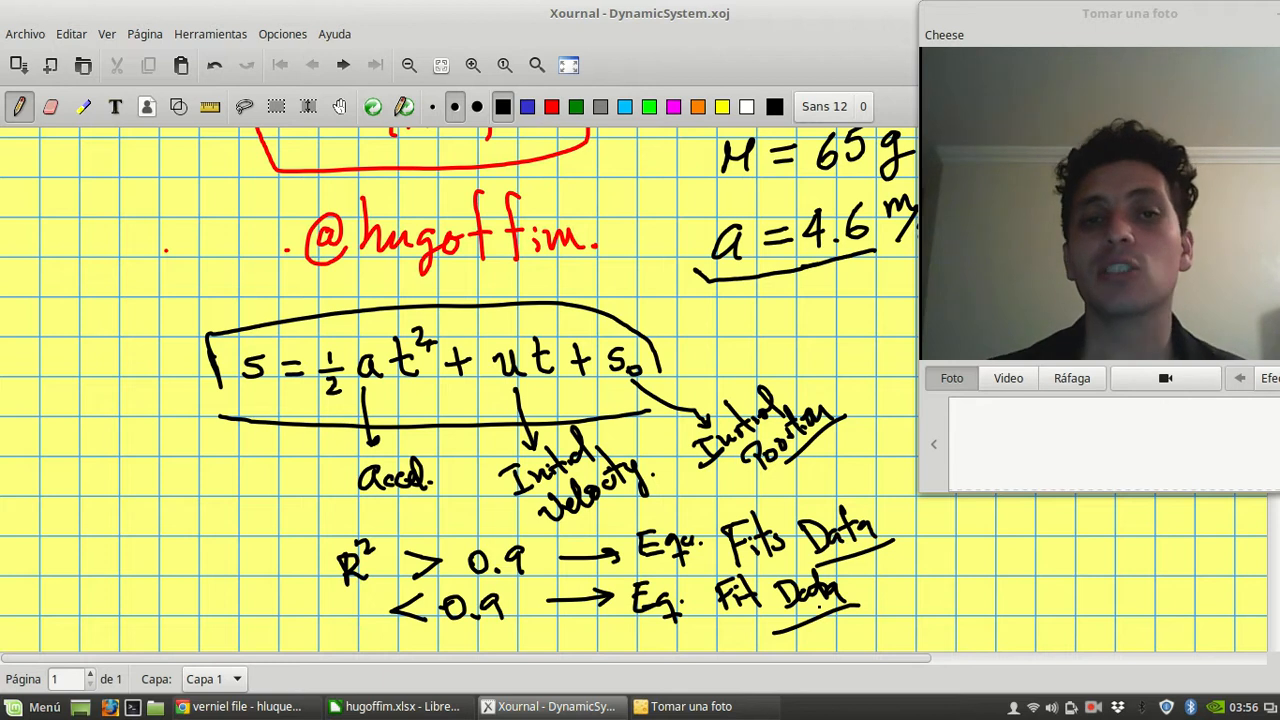
{"action": "left_click", "coordinate": [390, 706]}
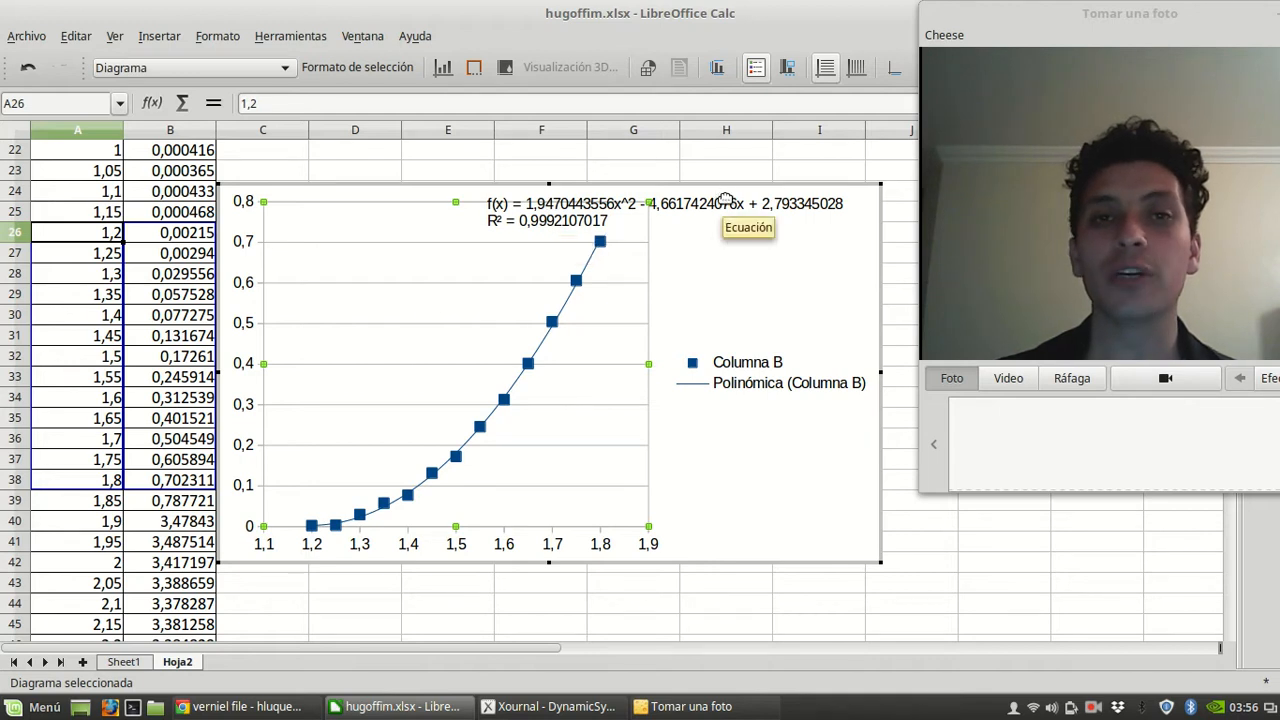
- Inspect the chart's trendline equation label, then bring the Xournal notes back
{"action": "left_click_drag", "start_coordinate": [748, 227], "coordinate": [527, 259]}
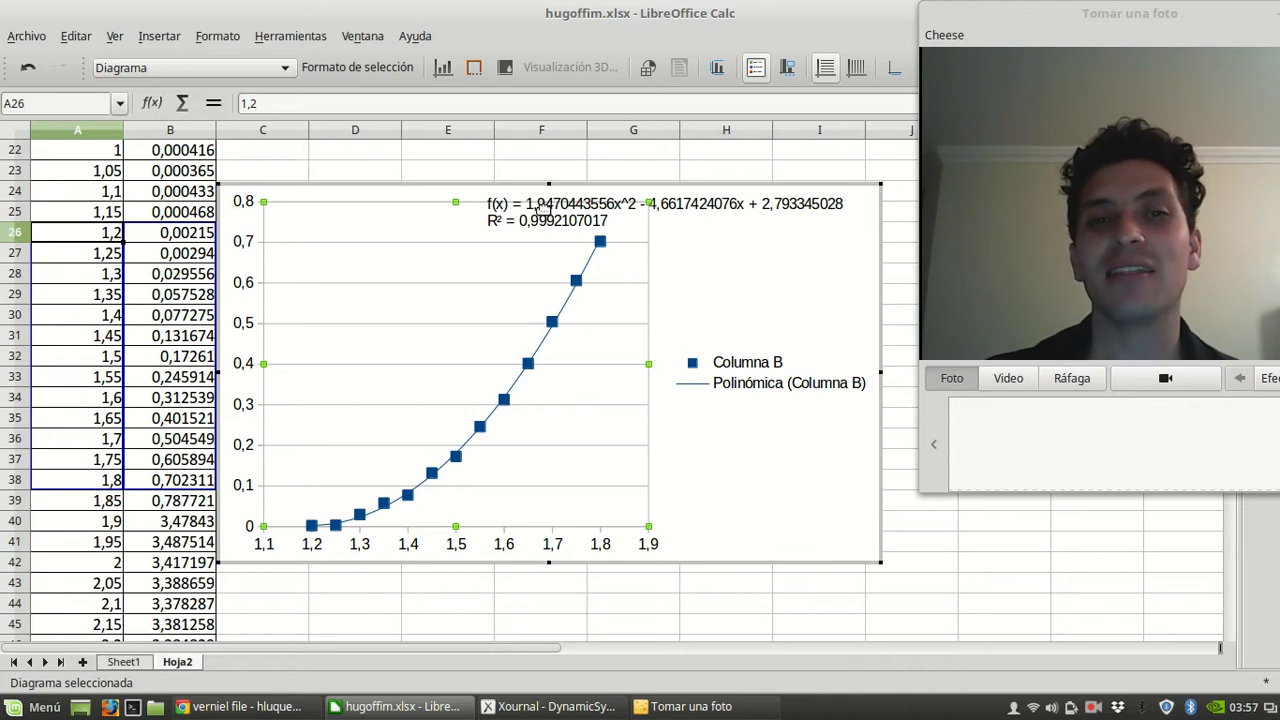
{"action": "mouse_move", "coordinate": [545, 210]}
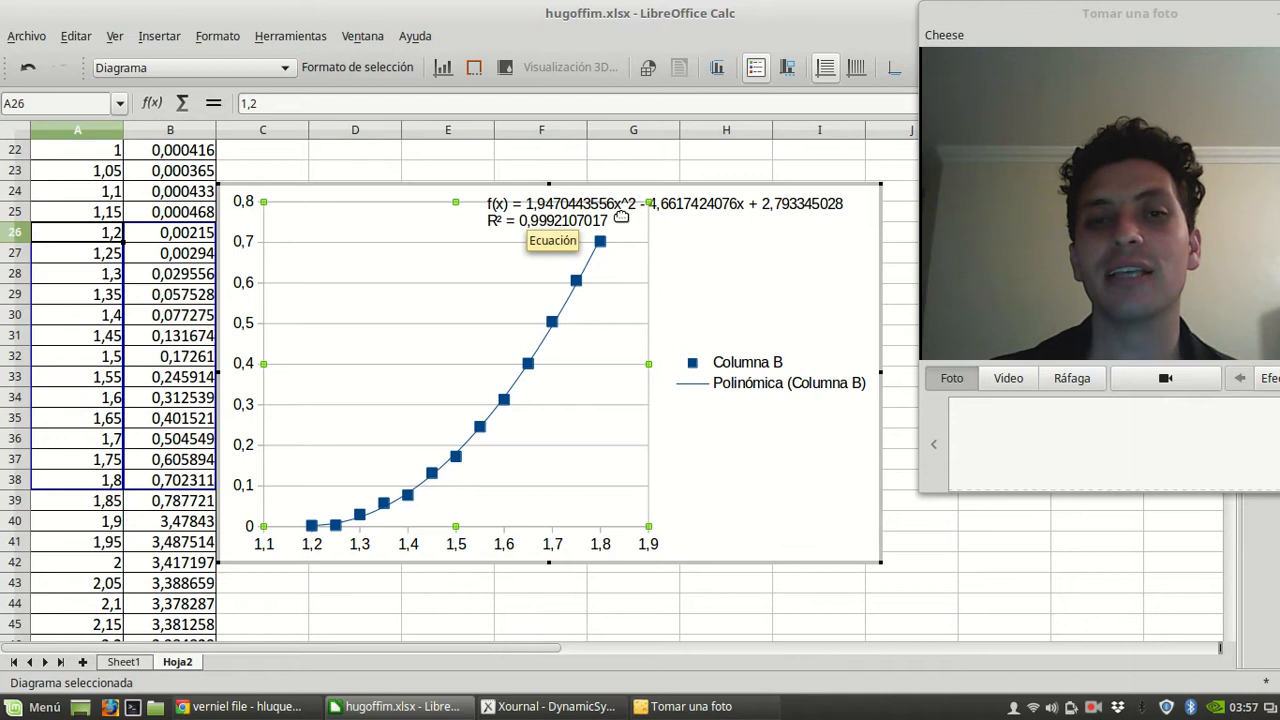
{"action": "mouse_move", "coordinate": [393, 561]}
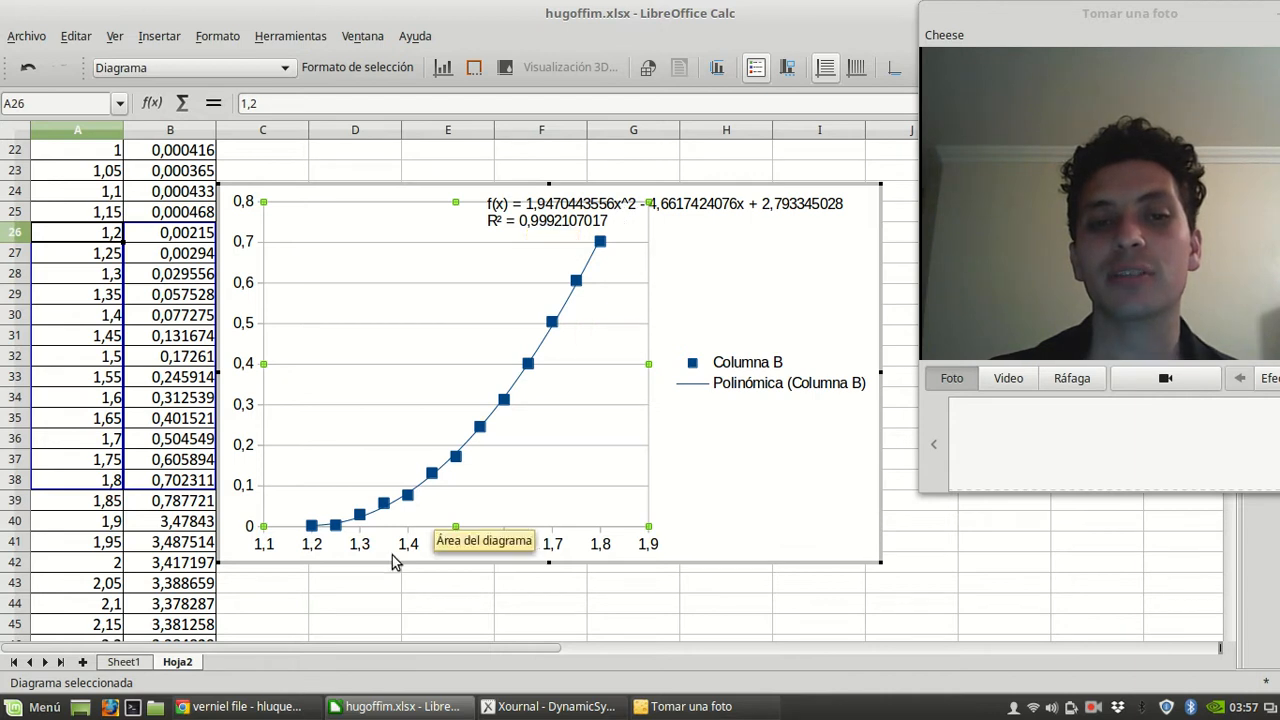
{"action": "mouse_move", "coordinate": [597, 555]}
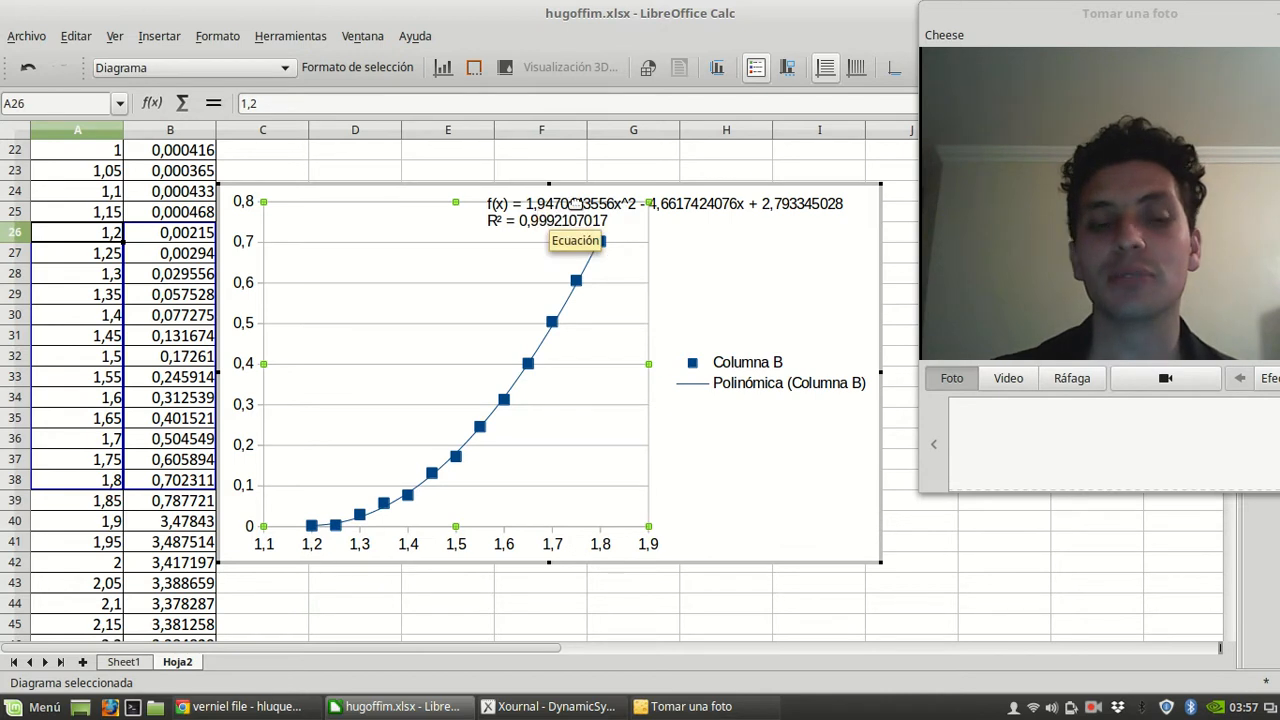
{"action": "left_click", "coordinate": [548, 706]}
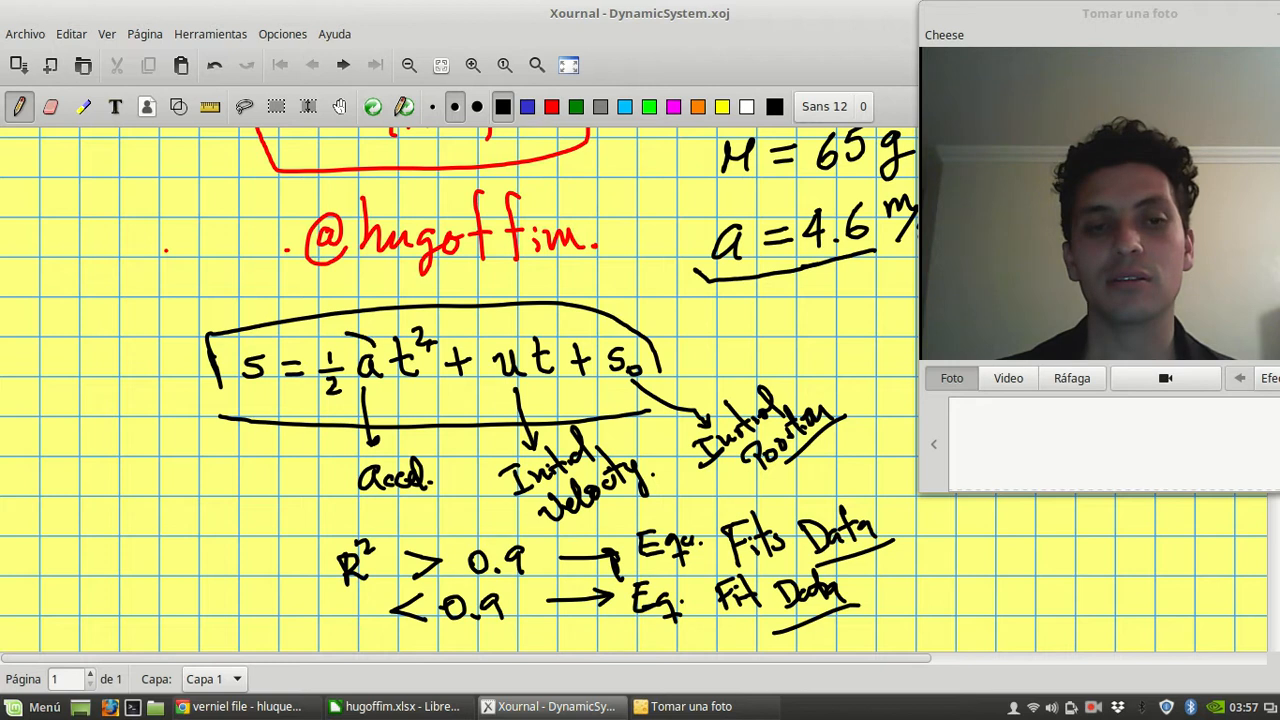
- Scroll down and handwrite s = ½at² + ut + S₀ below the R² cases
{"action": "scroll", "scroll_direction": "down", "scroll_amount": 3}
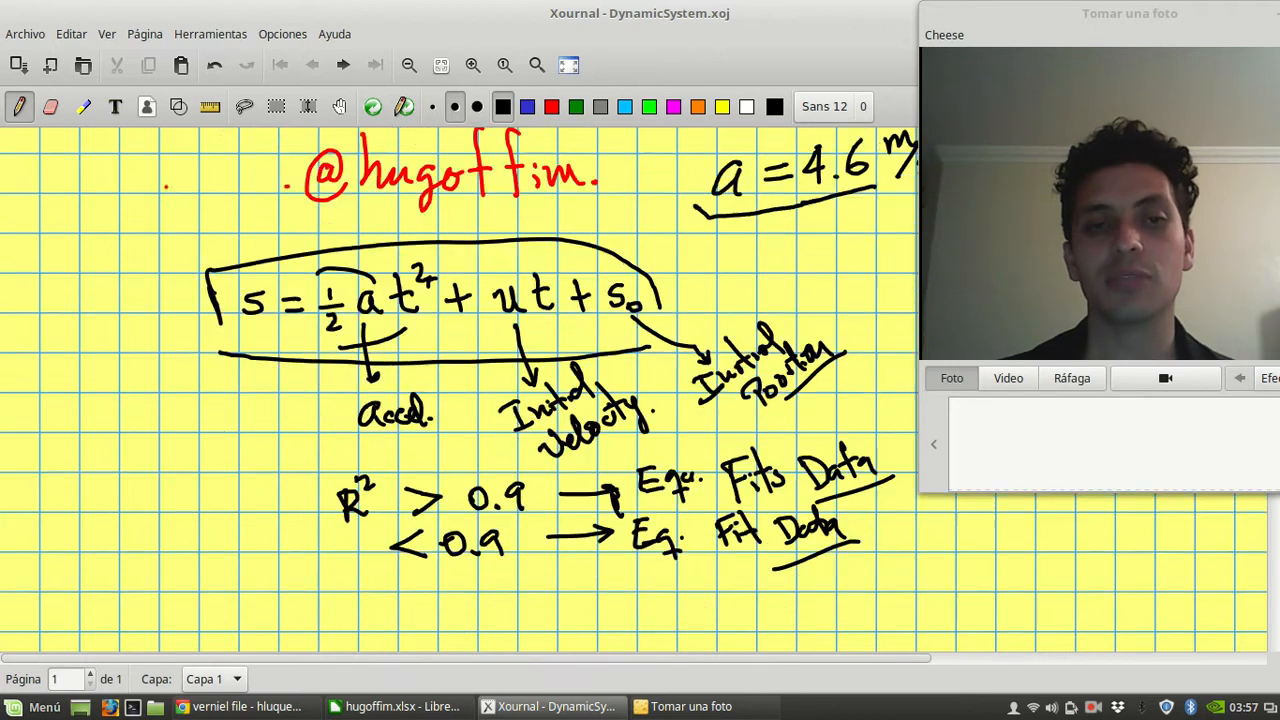
{"action": "scroll", "scroll_direction": "down", "scroll_amount": 3}
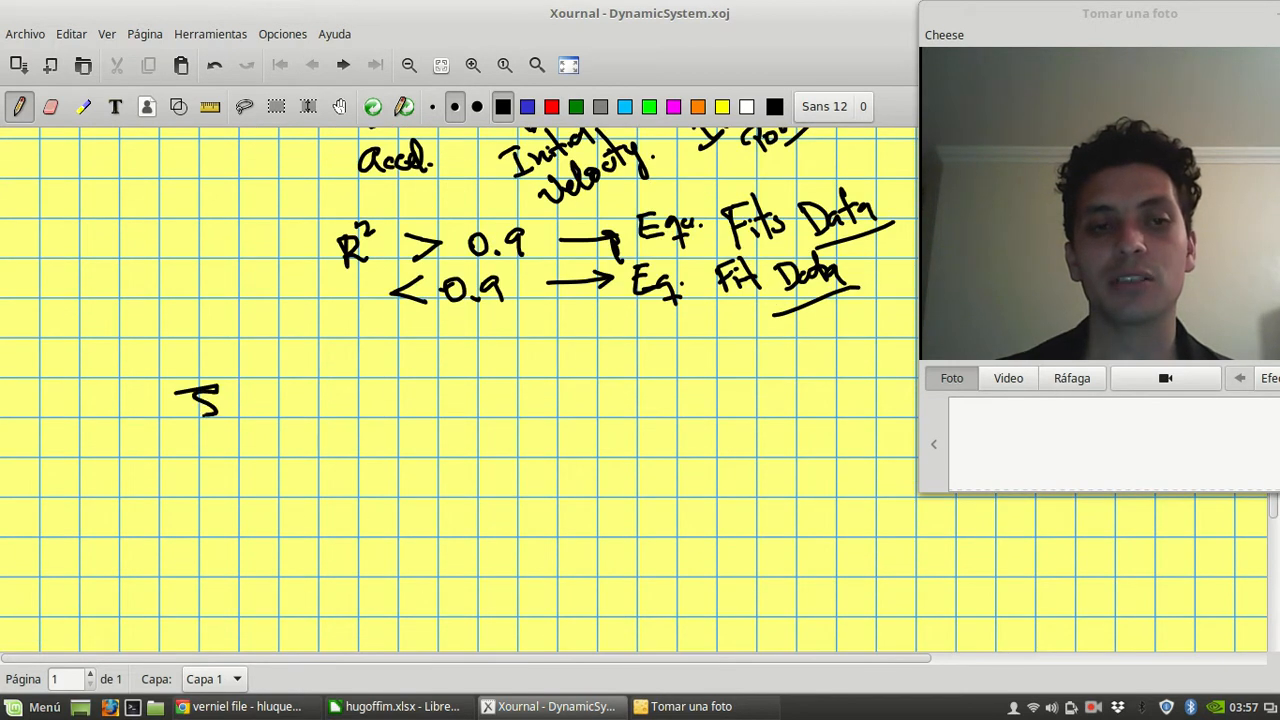
{"action": "left_click_drag", "start_coordinate": [250, 405], "coordinate": [320, 400]}
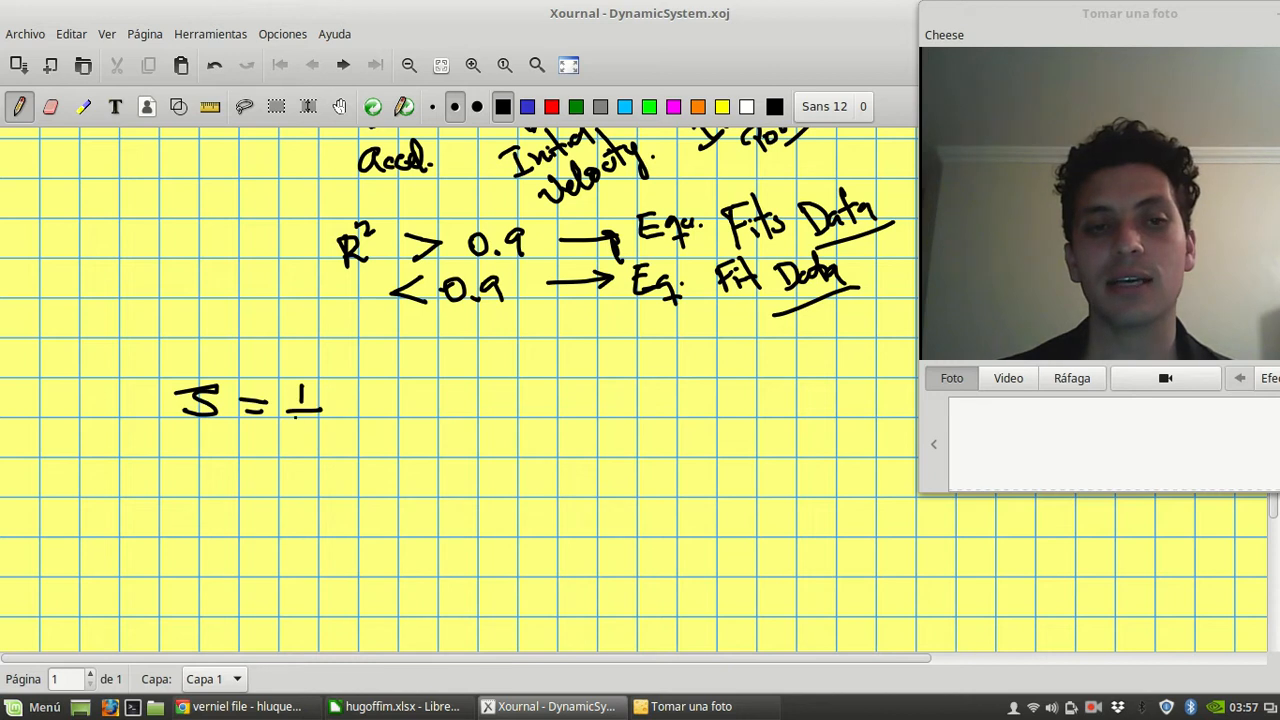
{"action": "left_click_drag", "start_coordinate": [300, 410], "coordinate": [400, 400]}
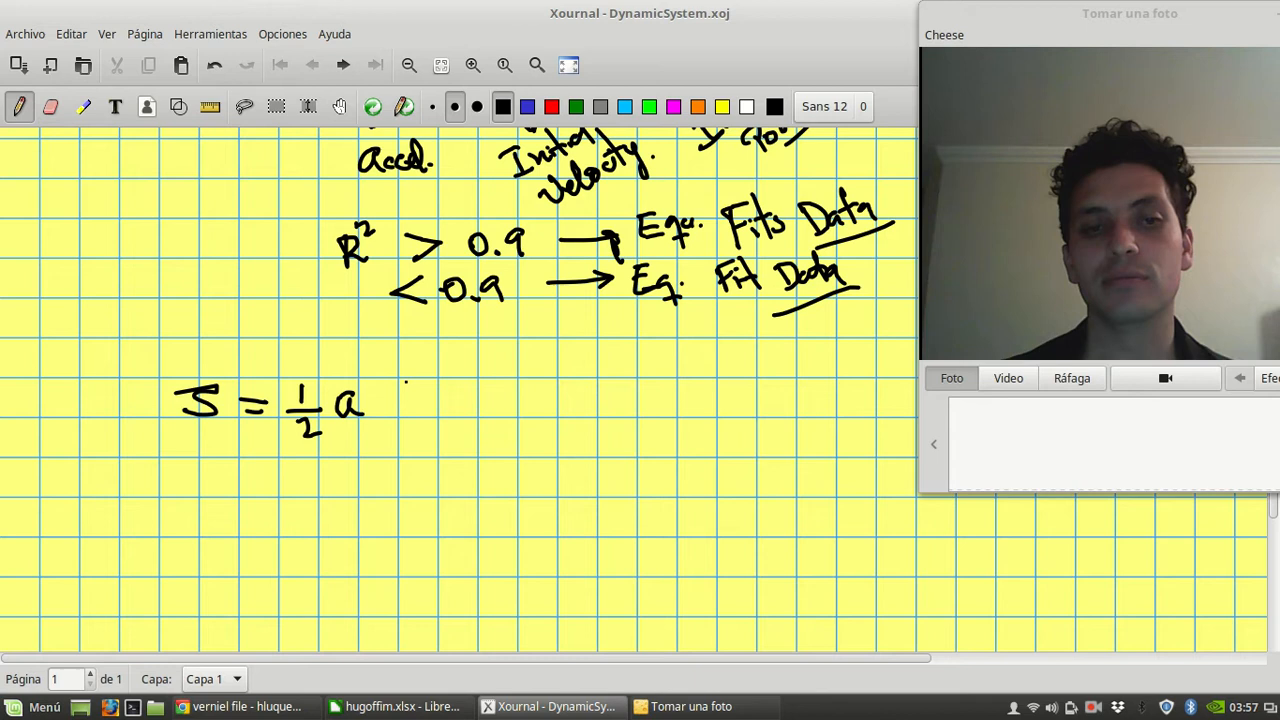
{"action": "left_click_drag", "start_coordinate": [390, 420], "coordinate": [475, 400]}
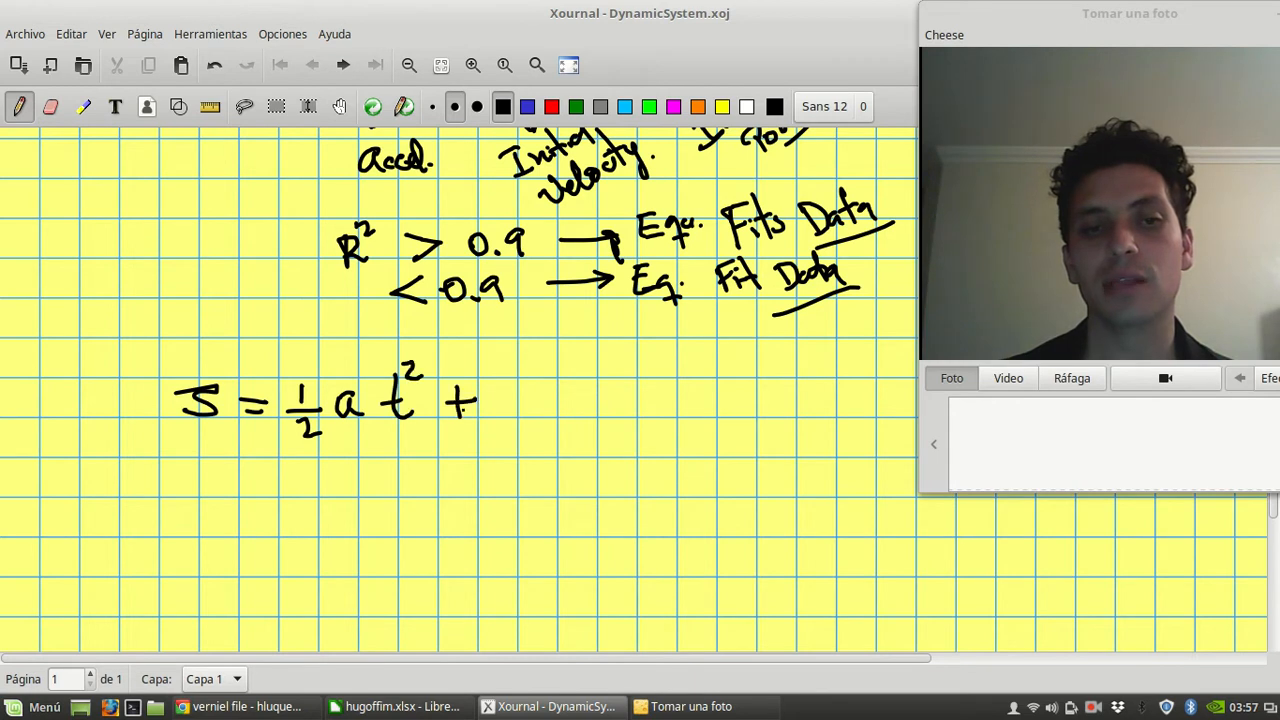
{"action": "left_click_drag", "start_coordinate": [500, 400], "coordinate": [520, 410]}
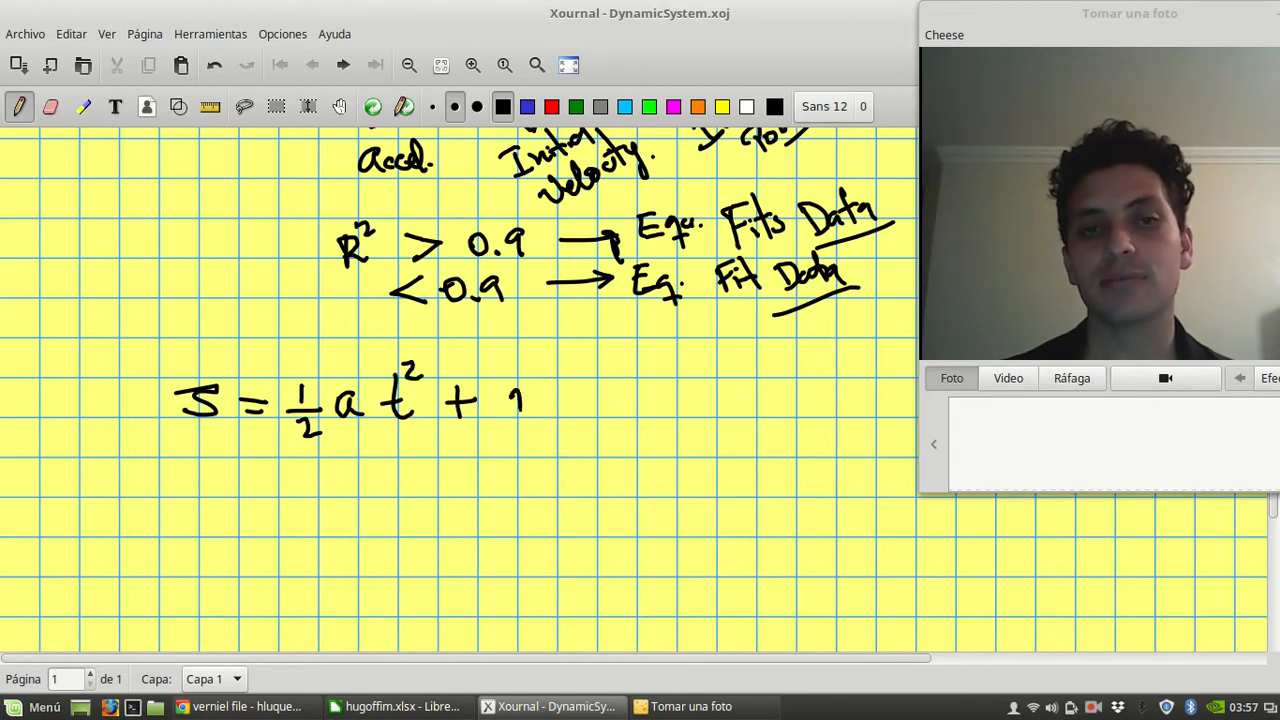
{"action": "left_click_drag", "start_coordinate": [510, 400], "coordinate": [680, 400]}
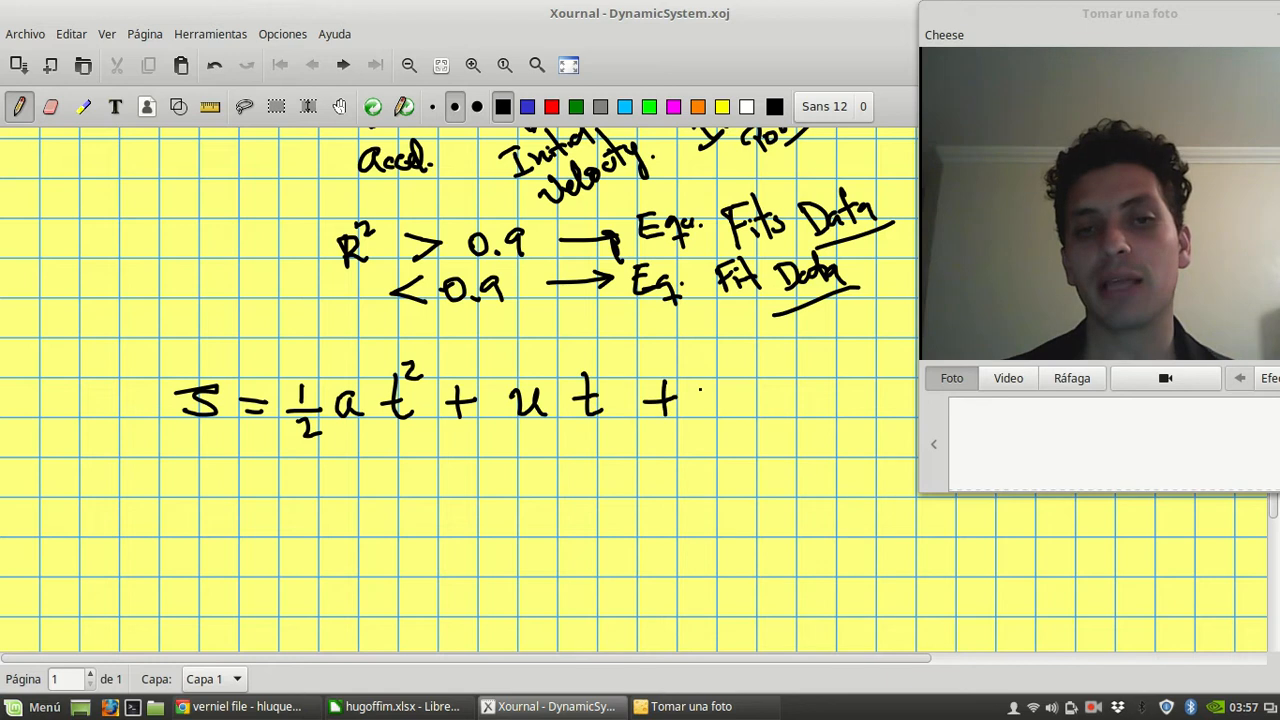
{"action": "left_click_drag", "start_coordinate": [710, 380], "coordinate": [755, 410]}
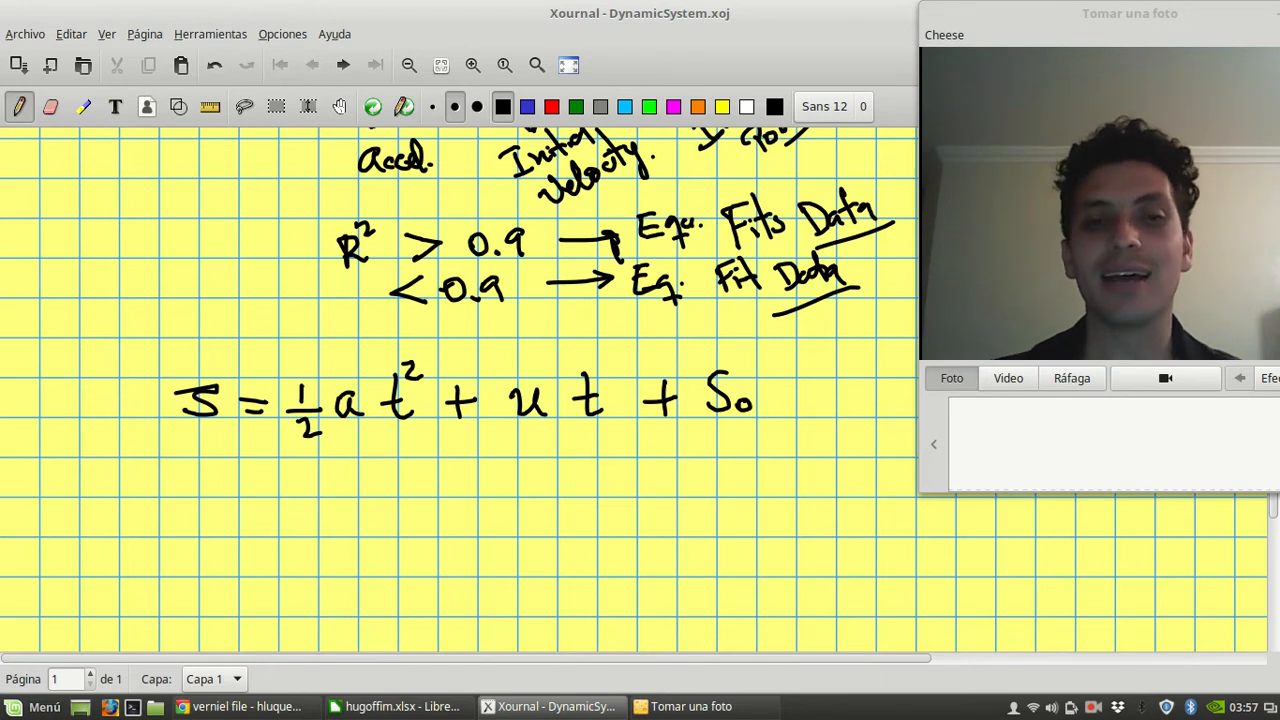
{"action": "left_click", "coordinate": [399, 706]}
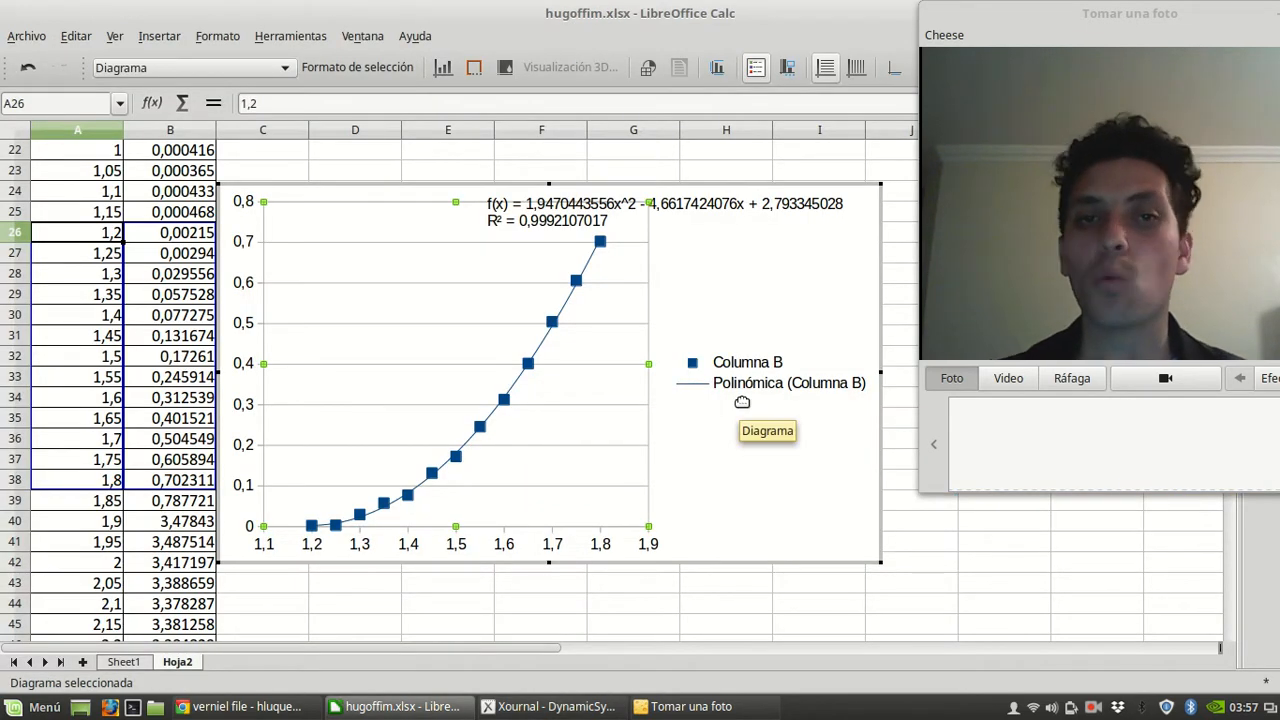
- Start the fitted line f(x) = 1.95 t, checking the coefficient against Calc's trendline
{"action": "left_click", "coordinate": [548, 706]}
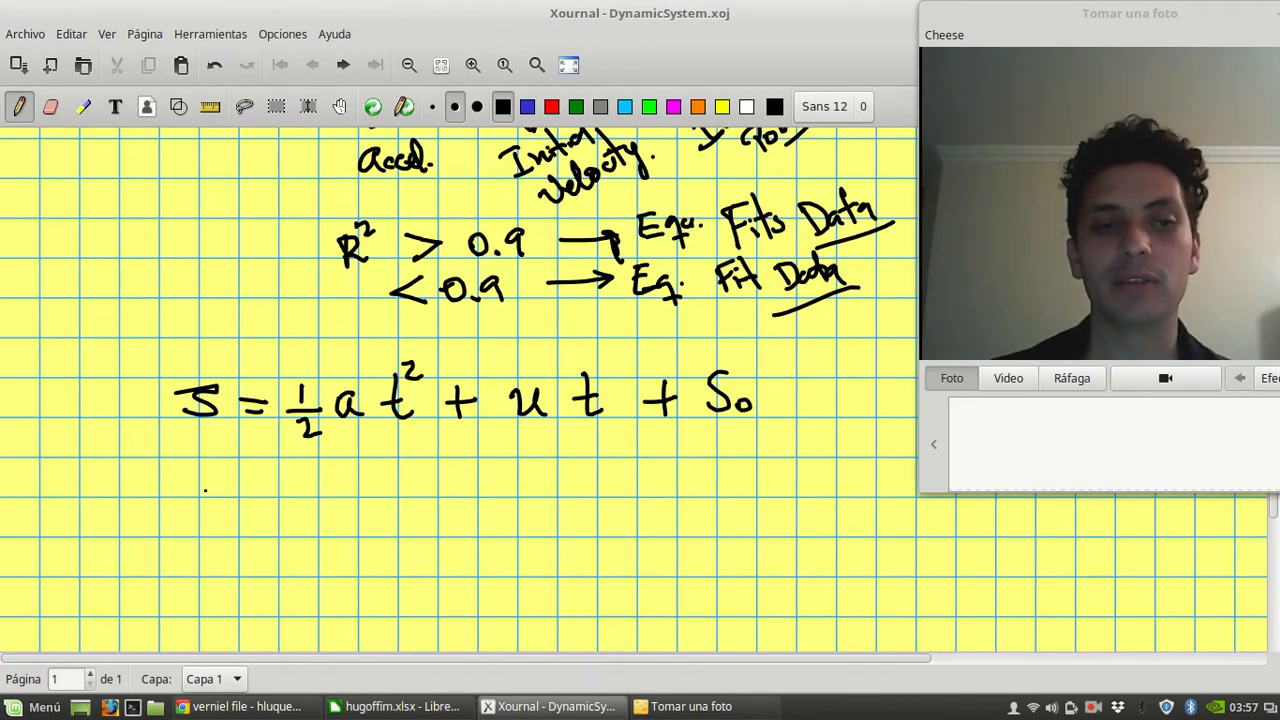
{"action": "left_click_drag", "start_coordinate": [185, 505], "coordinate": [285, 500]}
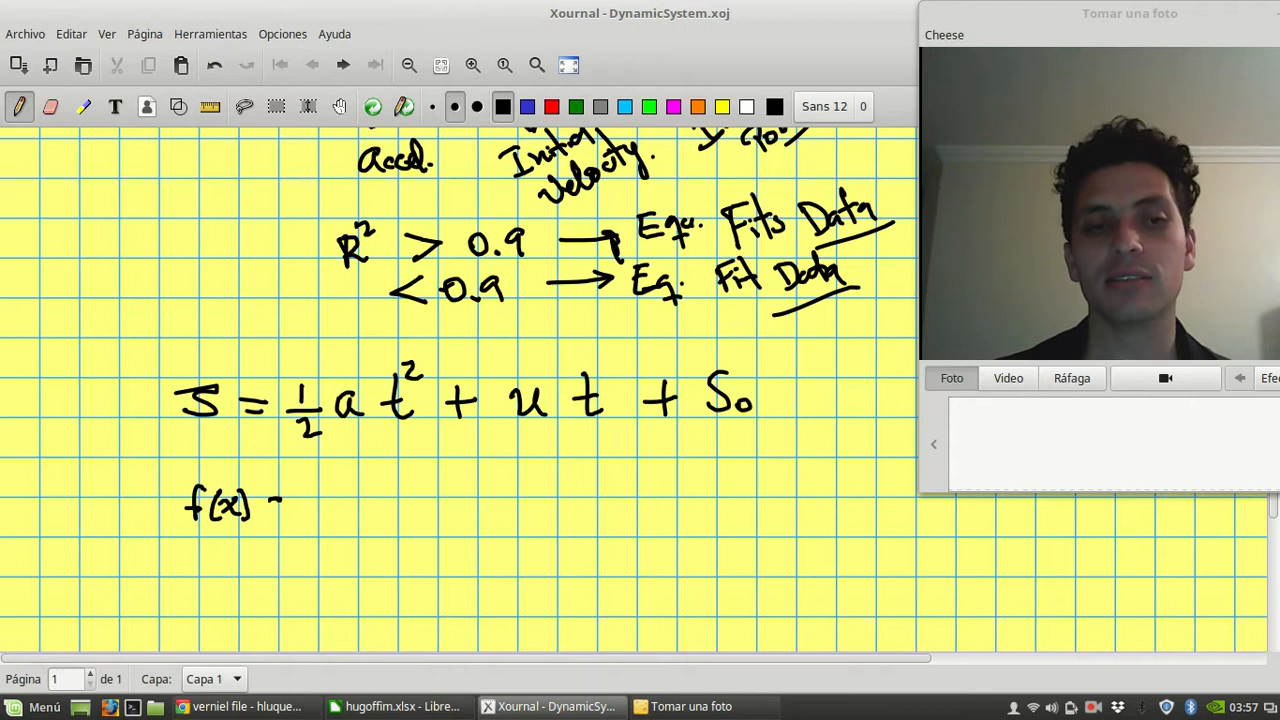
{"action": "left_click_drag", "start_coordinate": [290, 500], "coordinate": [370, 500]}
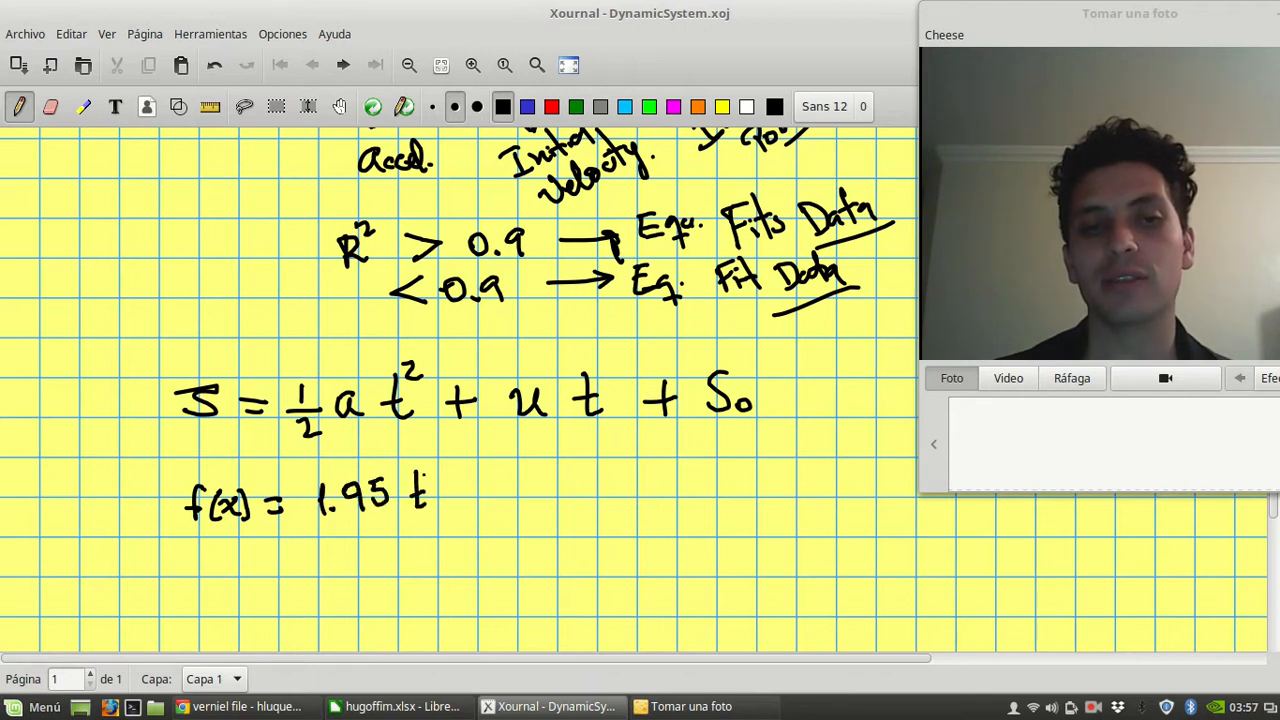
{"action": "left_click", "coordinate": [400, 706]}
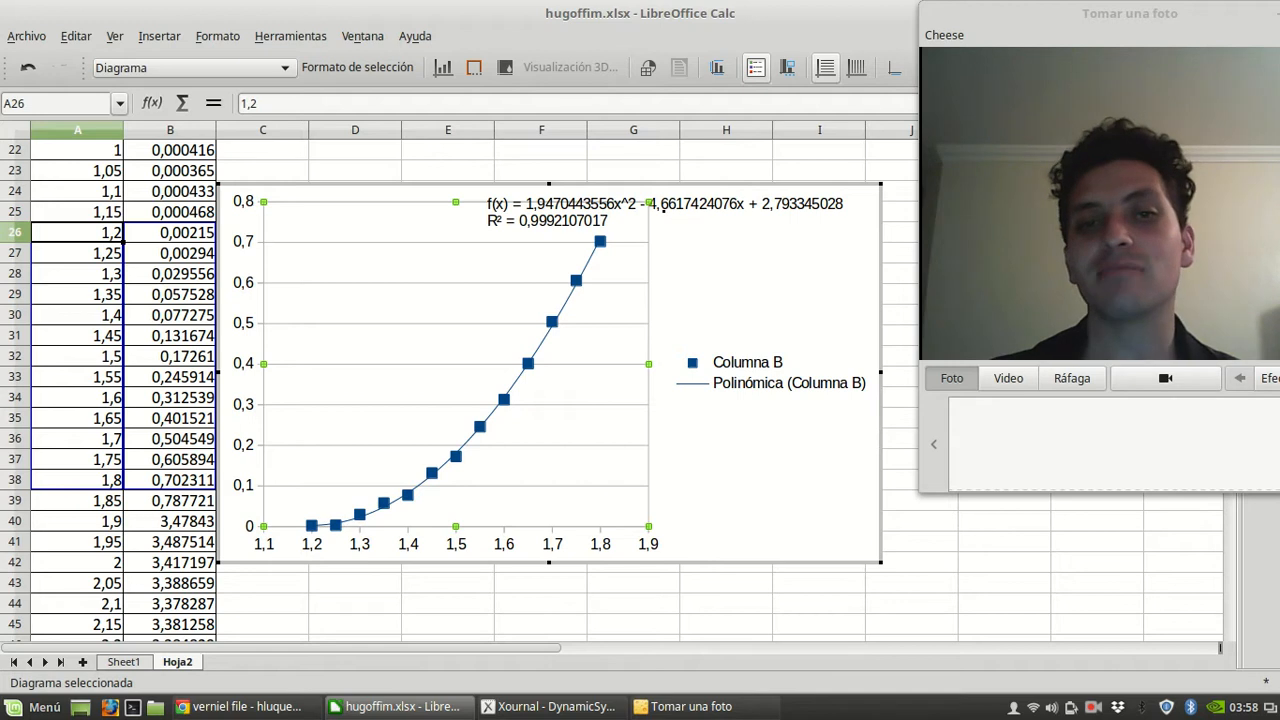
{"action": "left_click", "coordinate": [551, 706]}
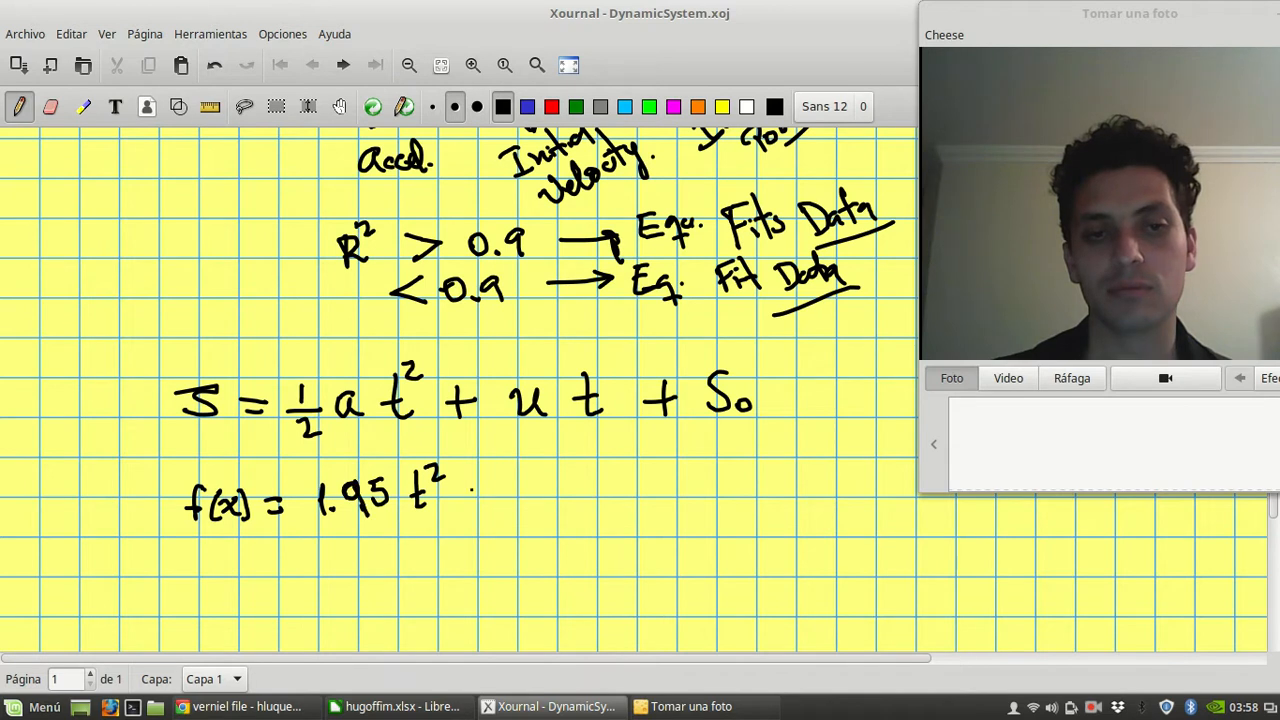
- Complete f(x) = 1.95x² − 4.66x + 2.79 in the notes and underline 4.66
{"action": "left_click_drag", "start_coordinate": [460, 485], "coordinate": [555, 490]}
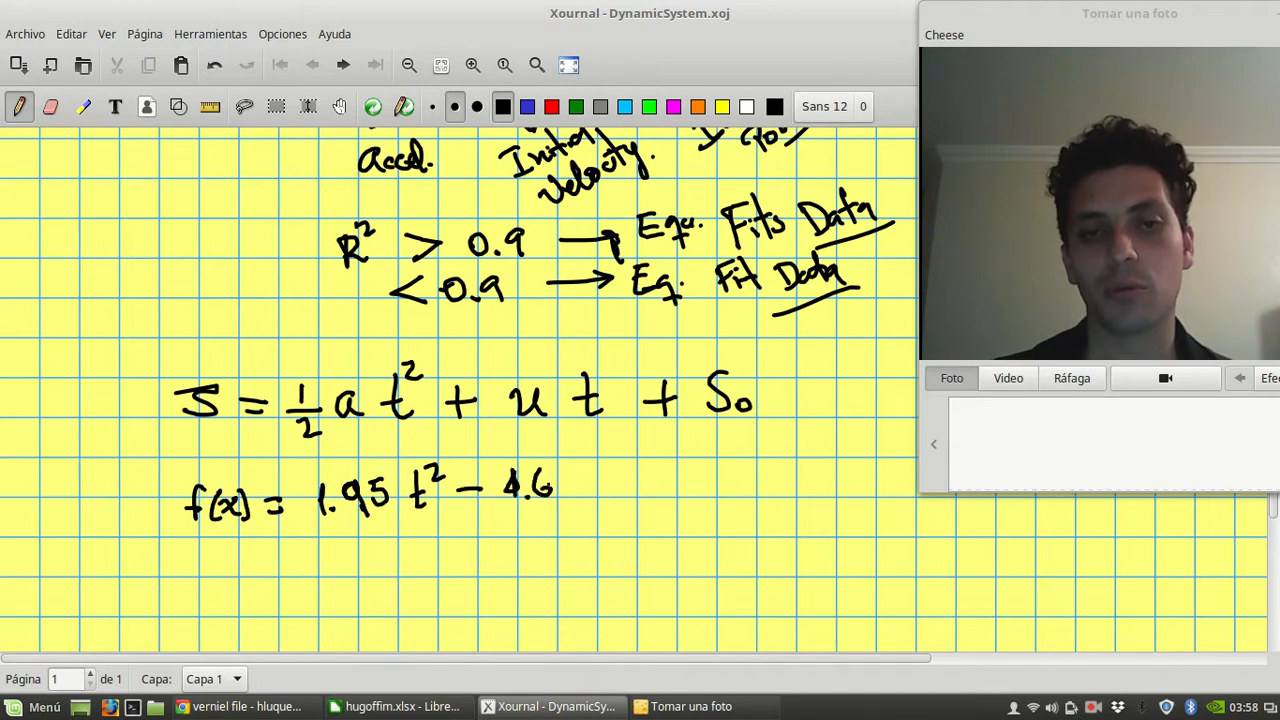
{"action": "left_click_drag", "start_coordinate": [560, 485], "coordinate": [660, 485]}
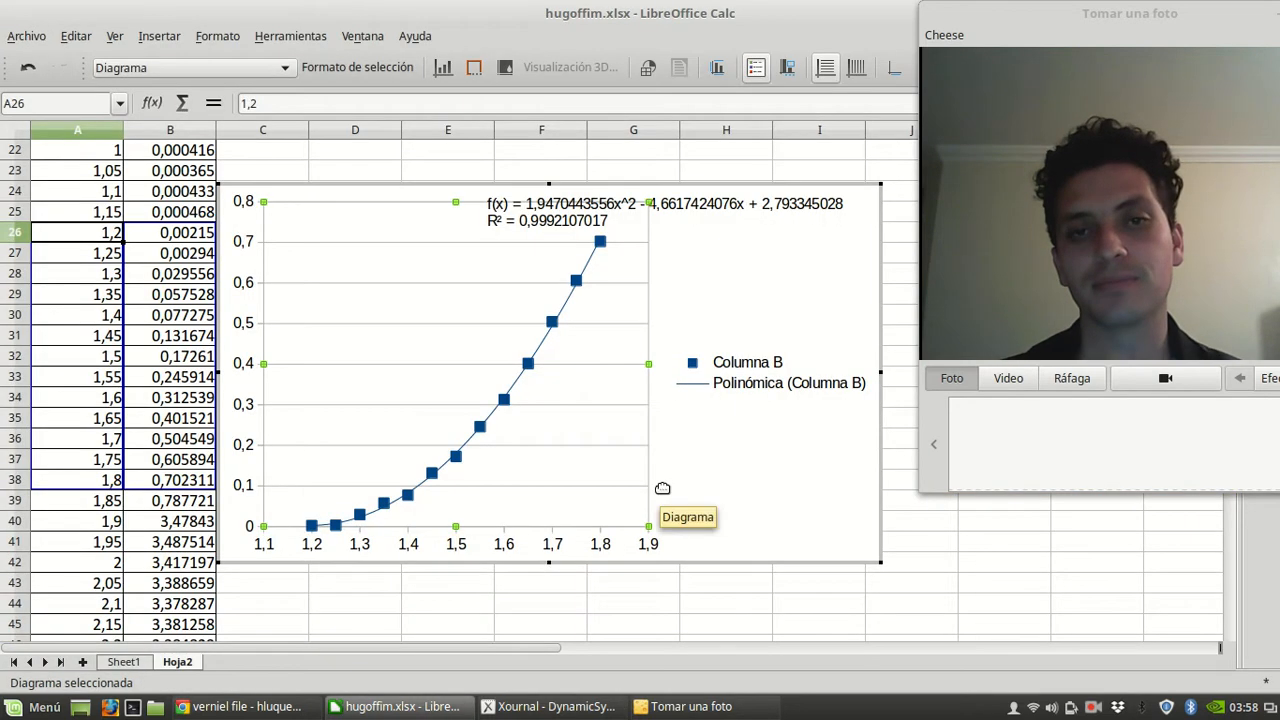
{"action": "left_click", "coordinate": [550, 707]}
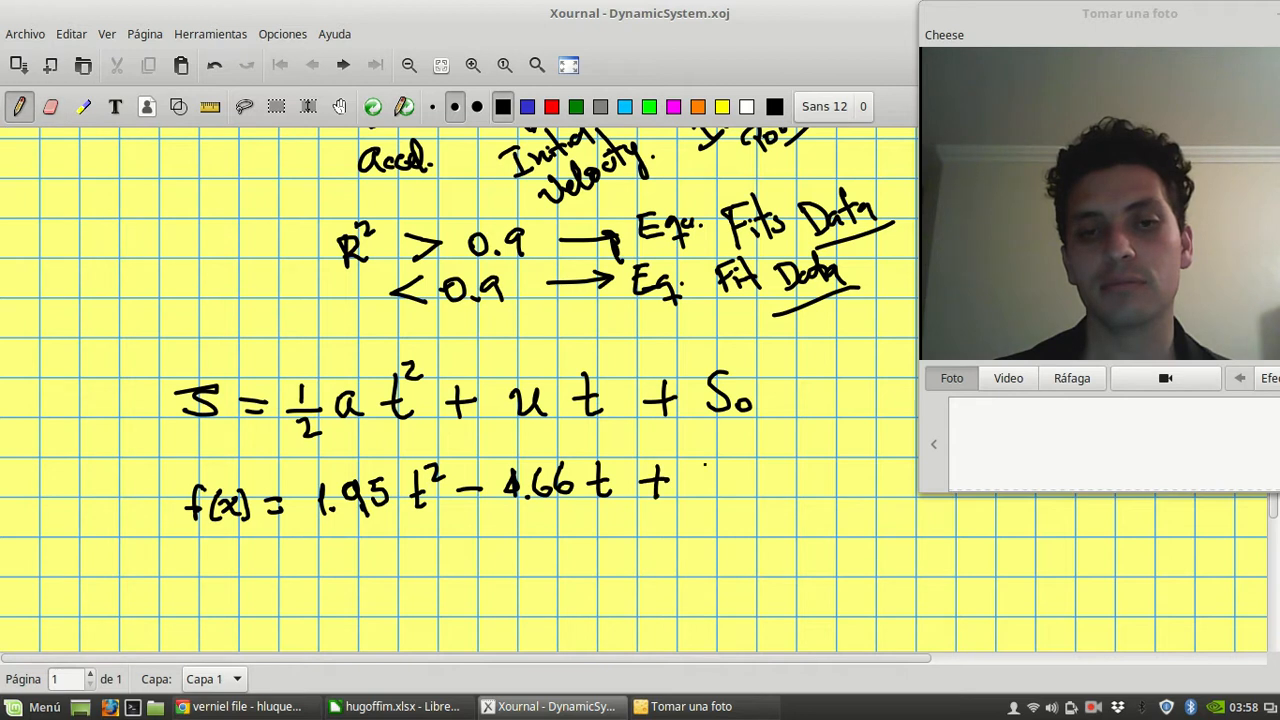
{"action": "left_click_drag", "start_coordinate": [690, 485], "coordinate": [770, 485]}
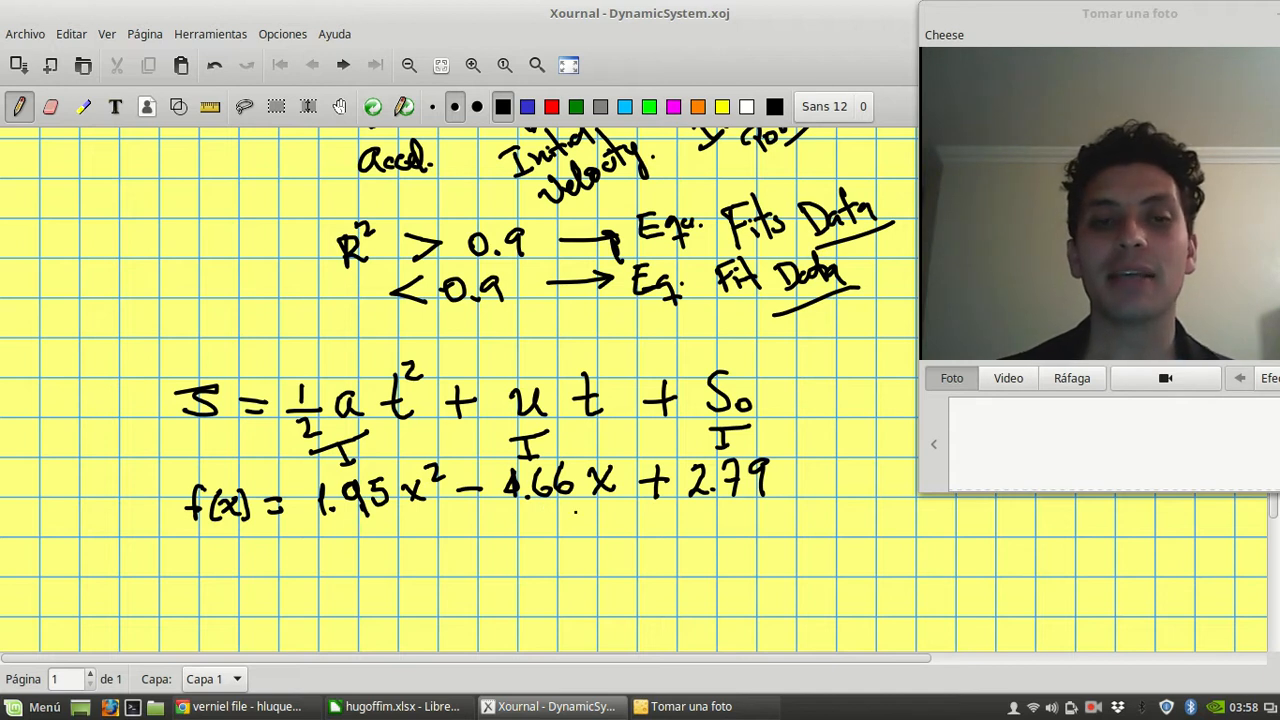
{"action": "left_click_drag", "start_coordinate": [500, 515], "coordinate": [585, 510]}
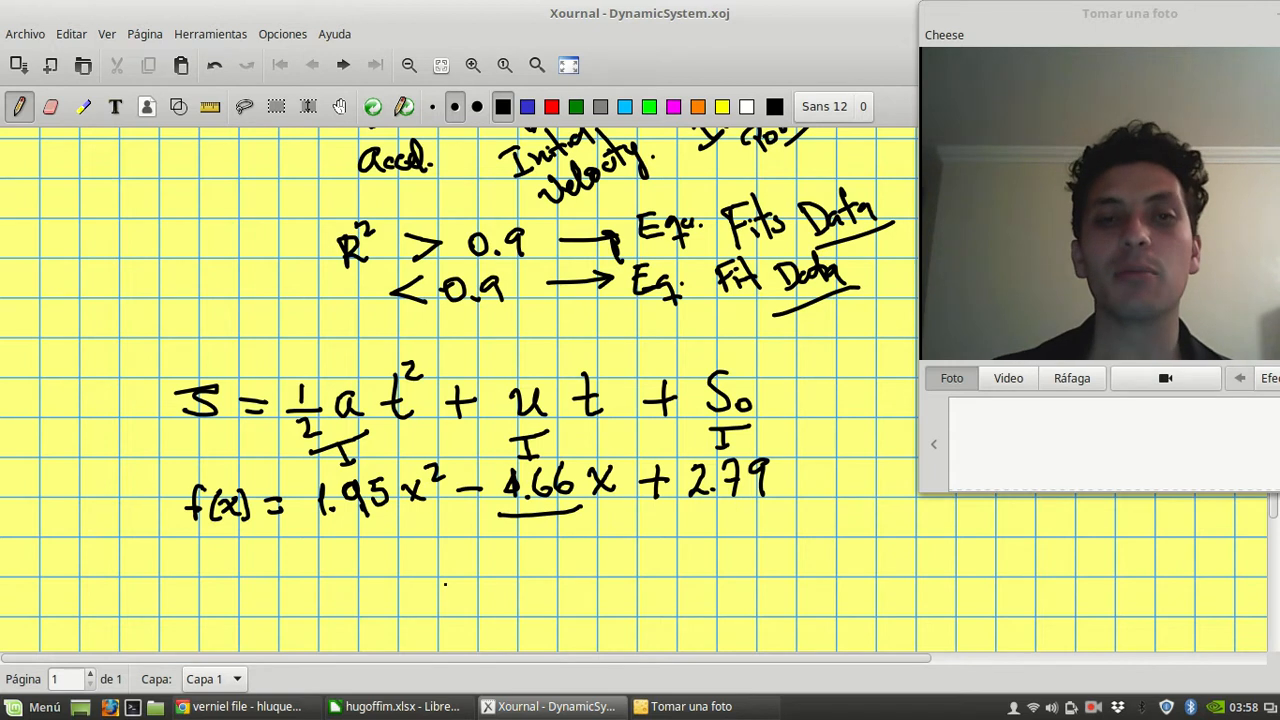
{"action": "scroll", "scroll_direction": "down", "scroll_amount": 3}
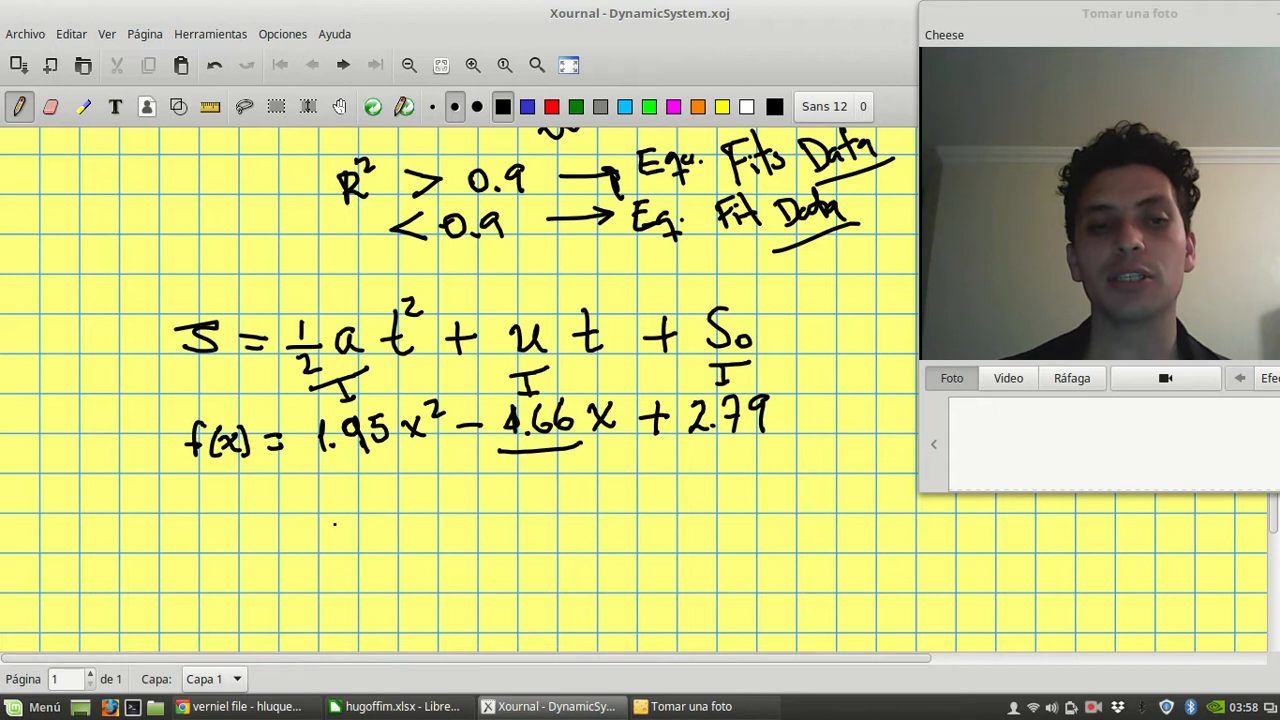
- Draw a connector under f(x), write ½a = 1.95, and compute a = 2 × 1.95 = 3.90
{"action": "left_click_drag", "start_coordinate": [285, 480], "coordinate": [430, 470]}
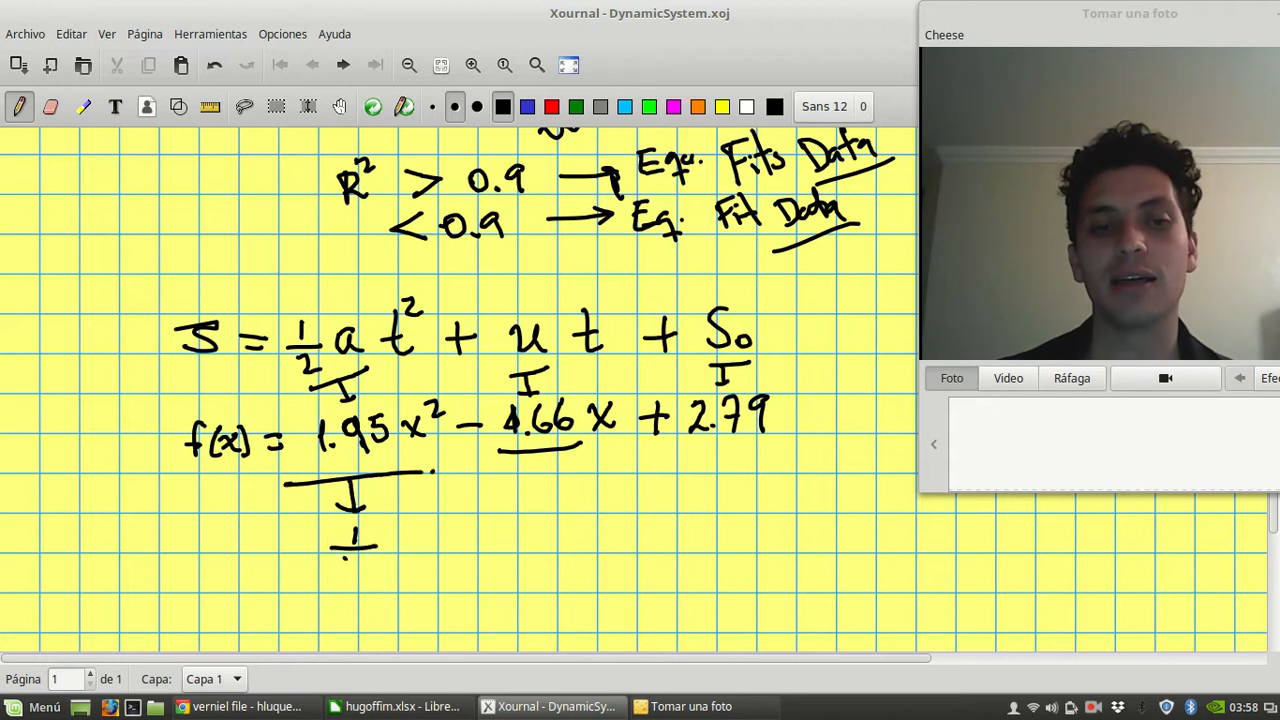
{"action": "left_click_drag", "start_coordinate": [340, 560], "coordinate": [460, 540]}
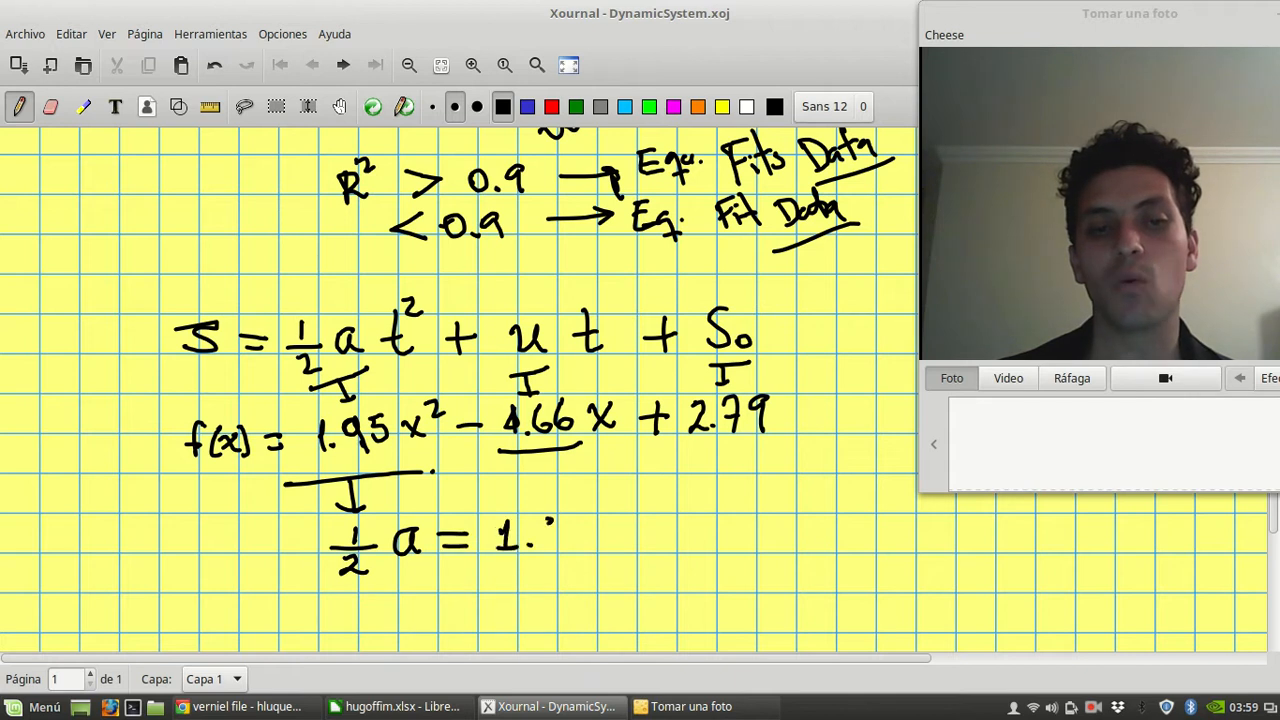
{"action": "type", "text": "95"}
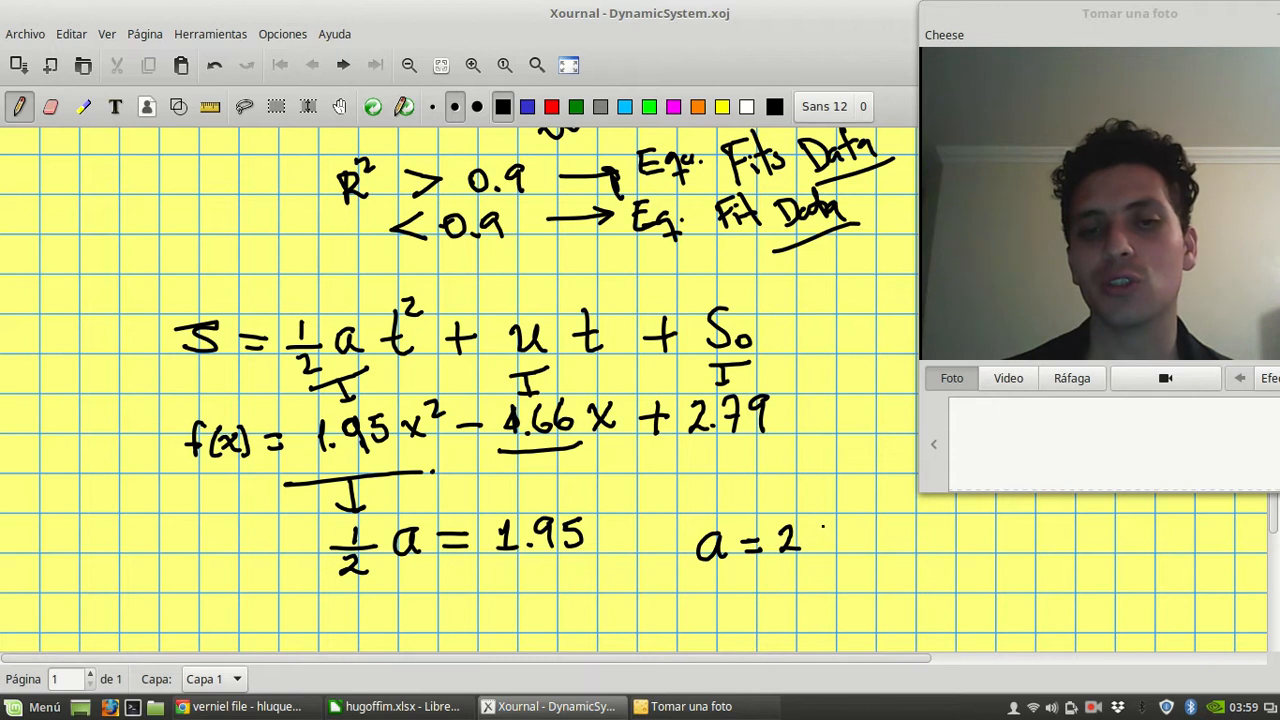
{"action": "type", "text": "×1.0"}
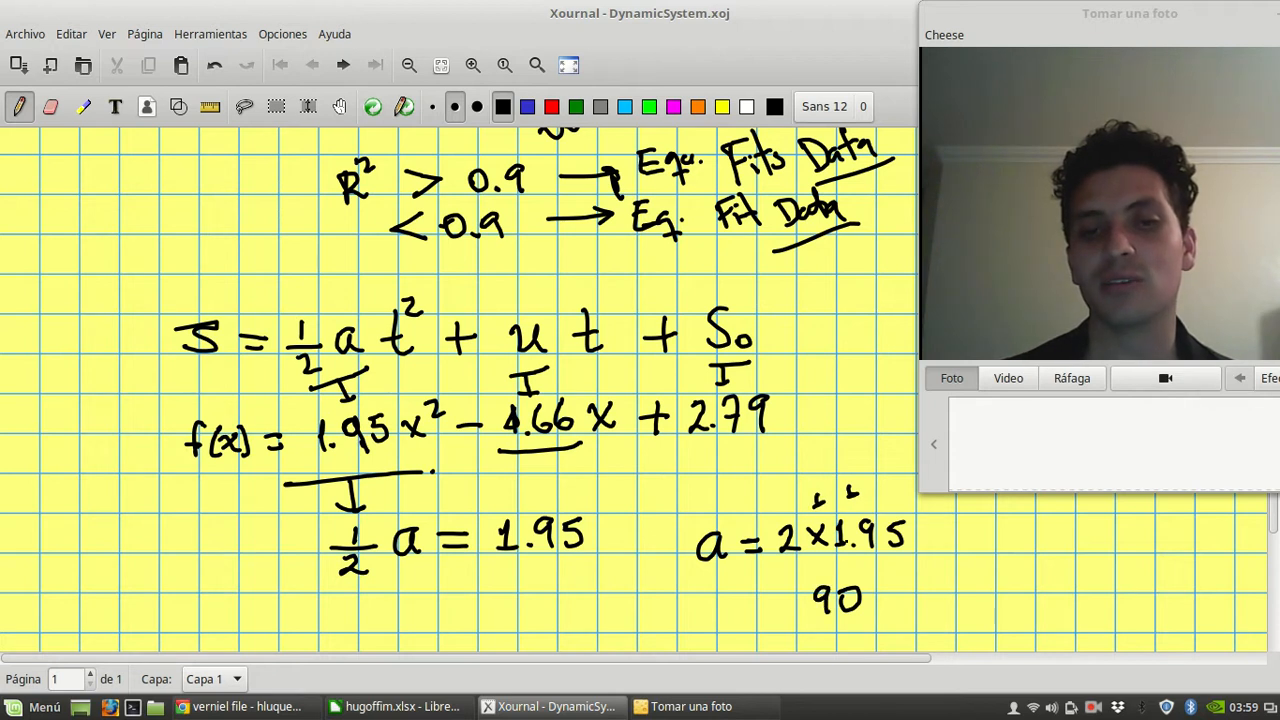
{"action": "left_click", "coordinate": [790, 595]}
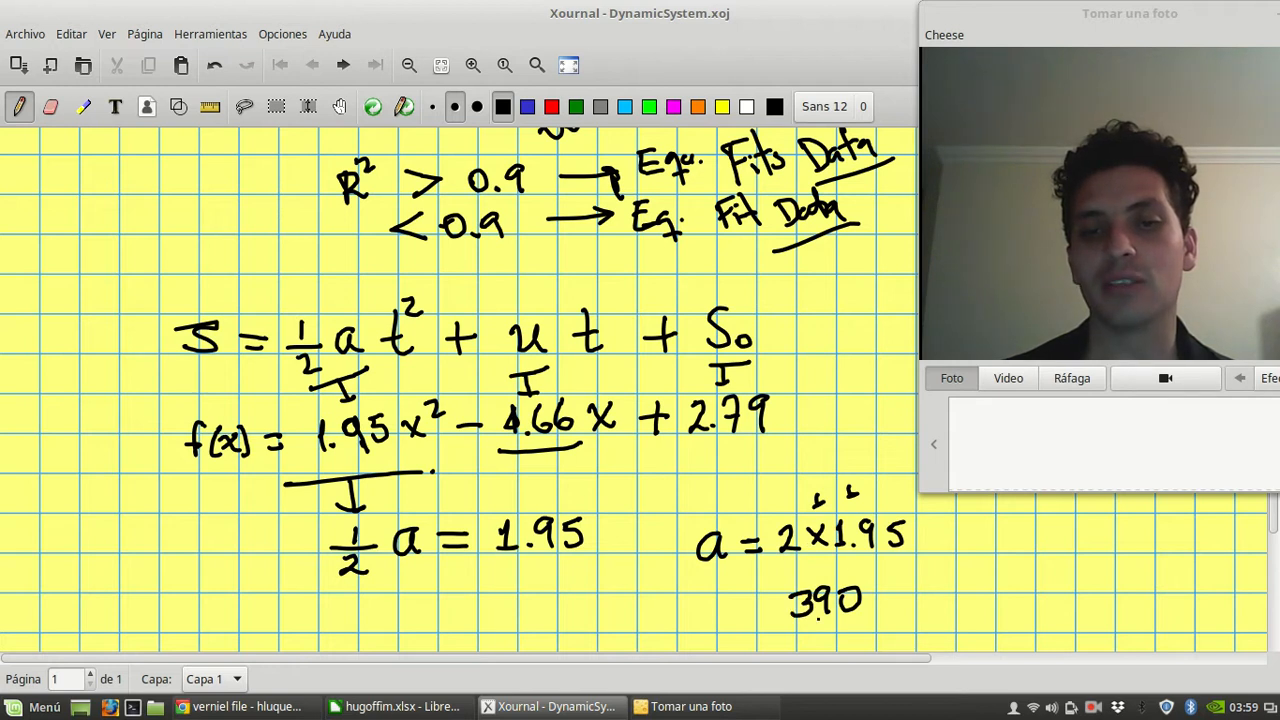
{"action": "left_click", "coordinate": [730, 610]}
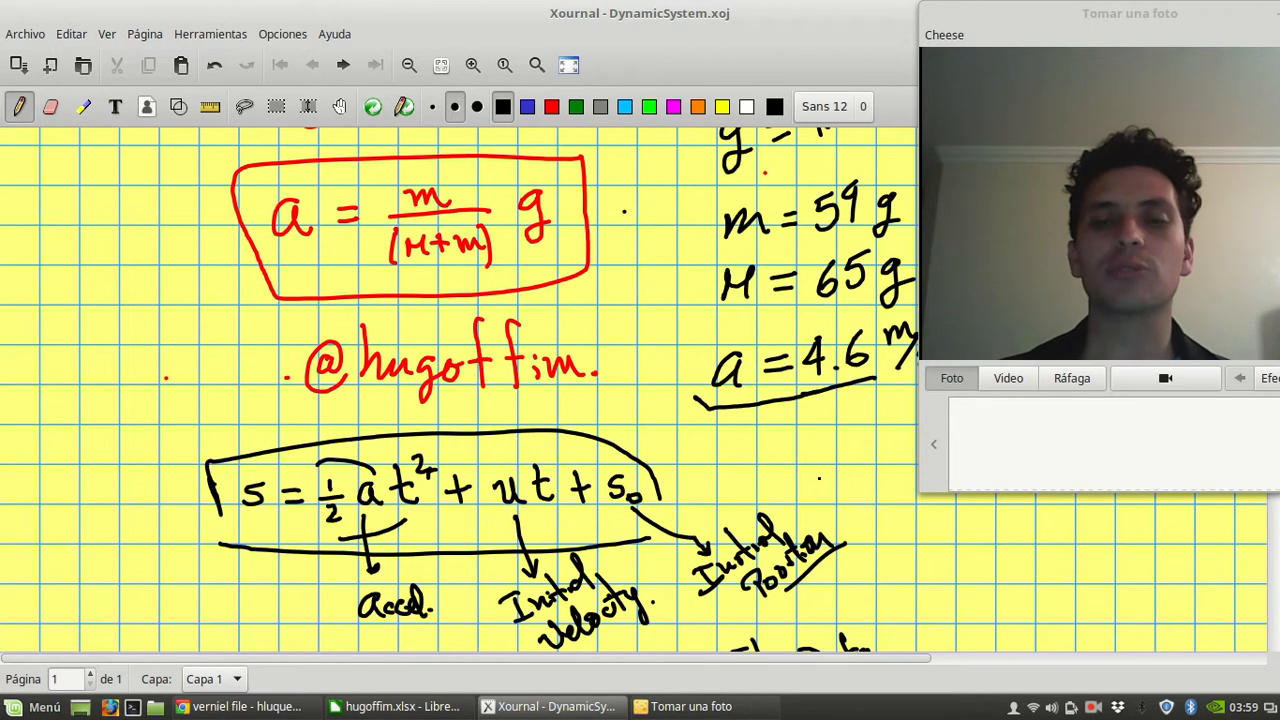
- Erase the stray mark beside the boxed result and add m/s² units to a = 3.9
{"action": "scroll", "scroll_direction": "down", "scroll_amount": 3}
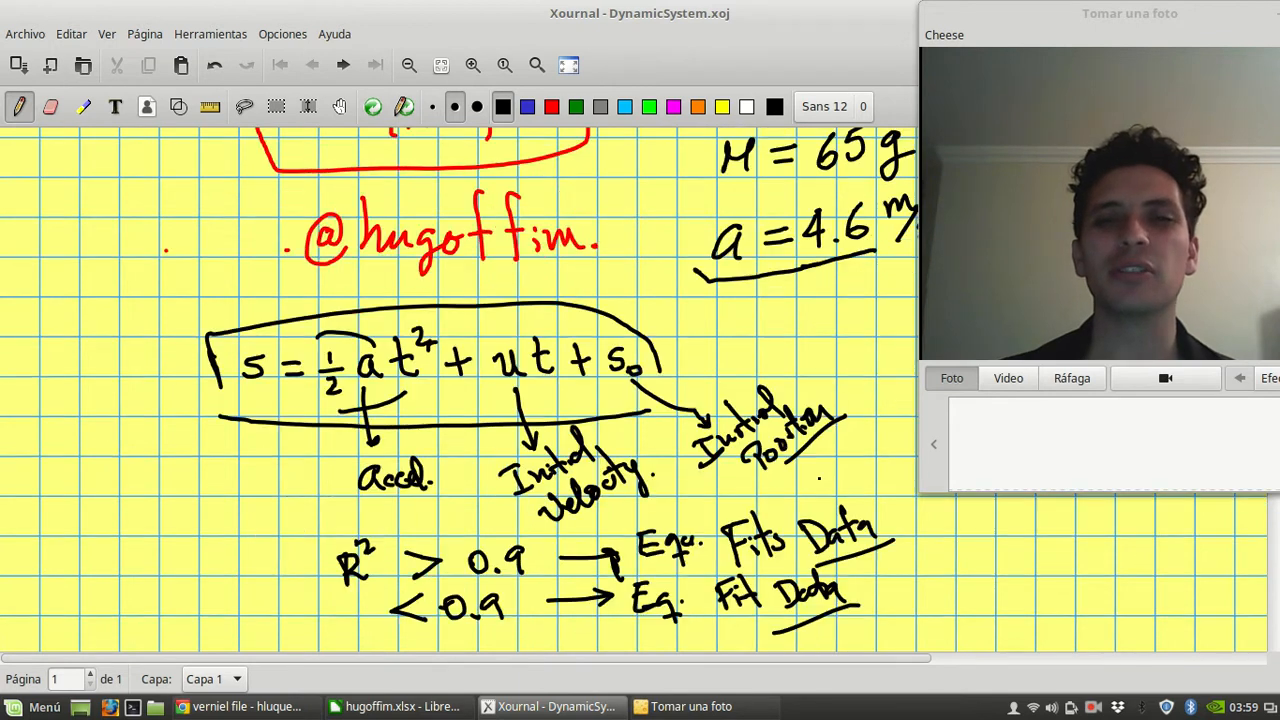
{"action": "scroll", "scroll_direction": "down", "scroll_amount": 3}
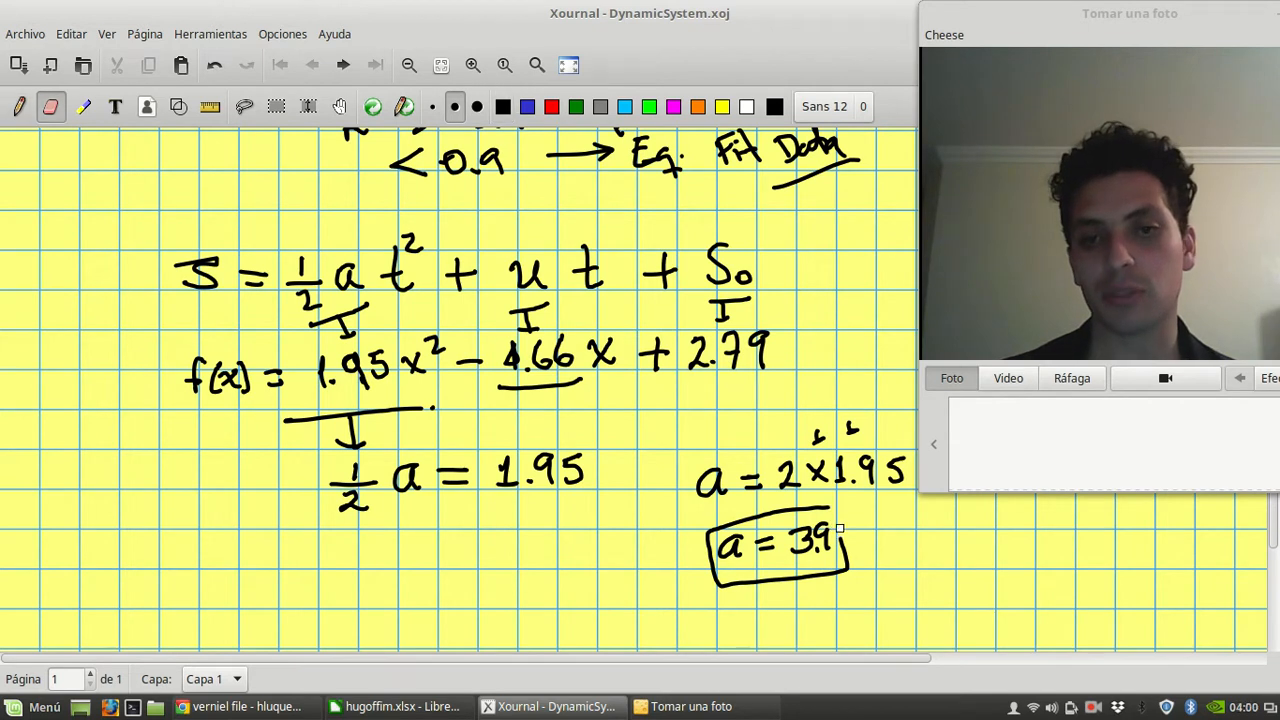
{"action": "left_click_drag", "start_coordinate": [850, 540], "coordinate": [880, 525]}
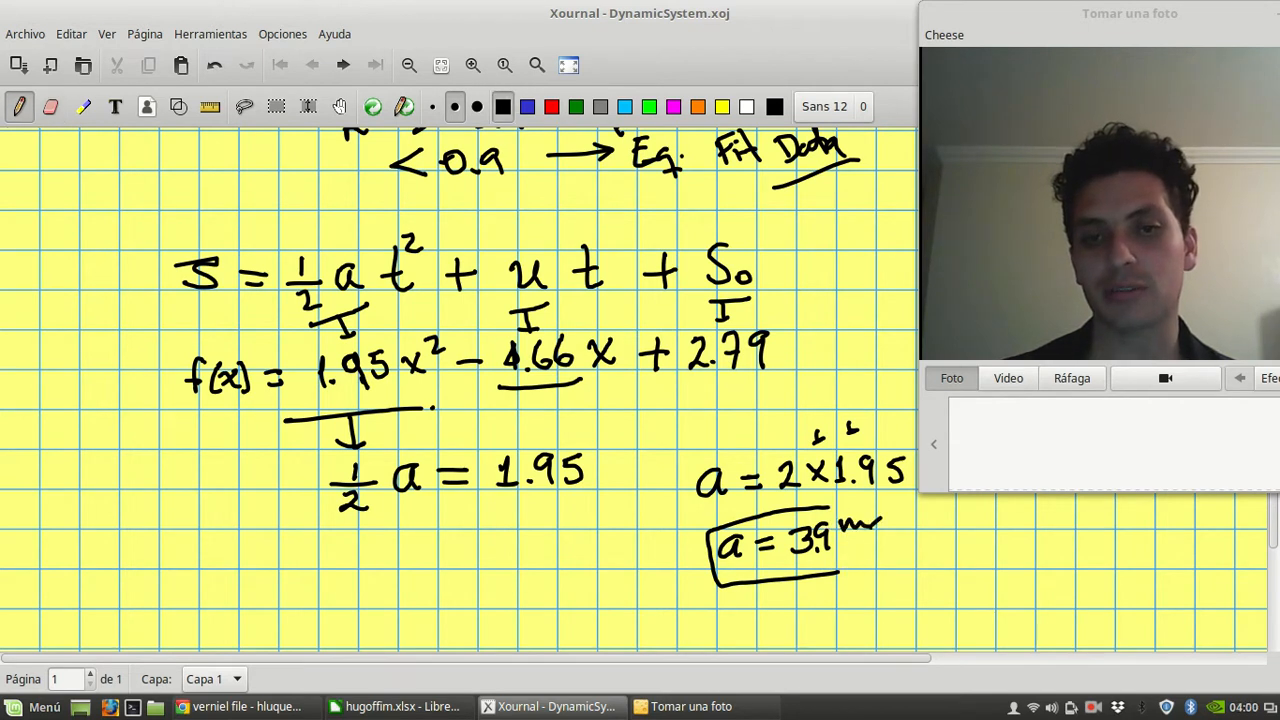
{"action": "left_click_drag", "start_coordinate": [855, 525], "coordinate": [875, 550]}
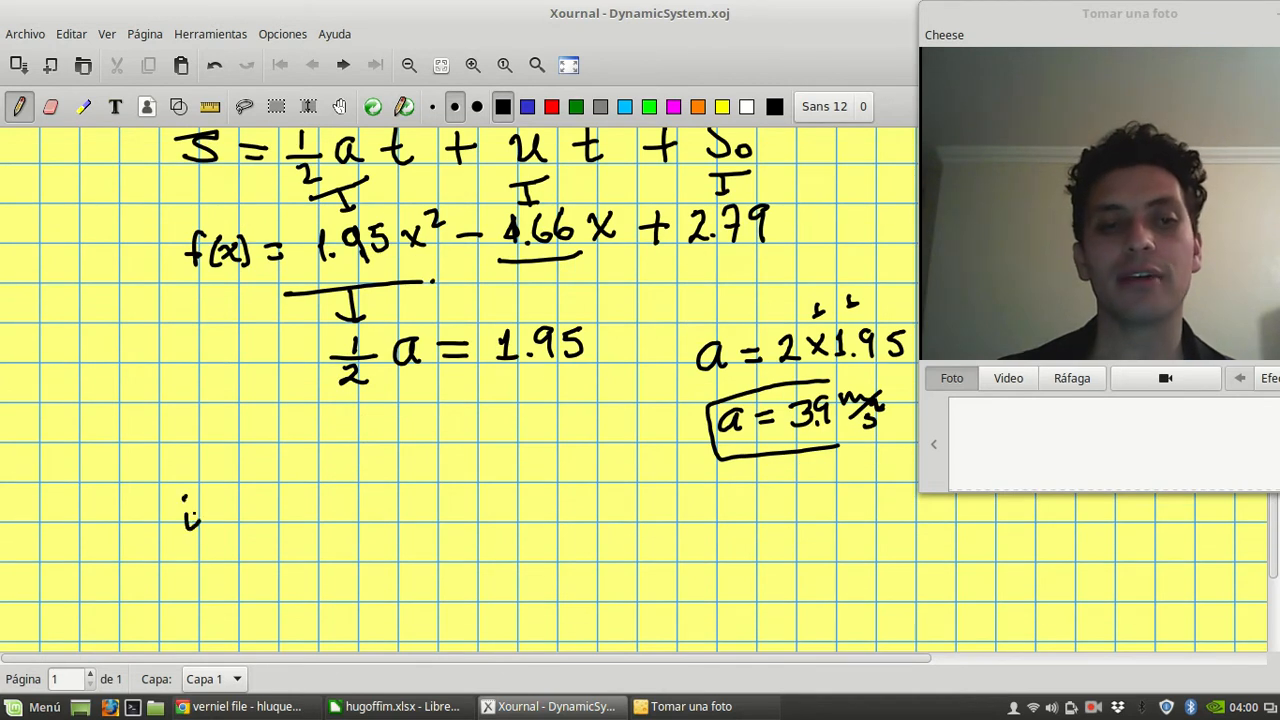
- Note Error → 0.5 m/s² from measurement uncertainties and label 4.66 very small
{"action": "left_click_drag", "start_coordinate": [195, 510], "coordinate": [280, 510]}
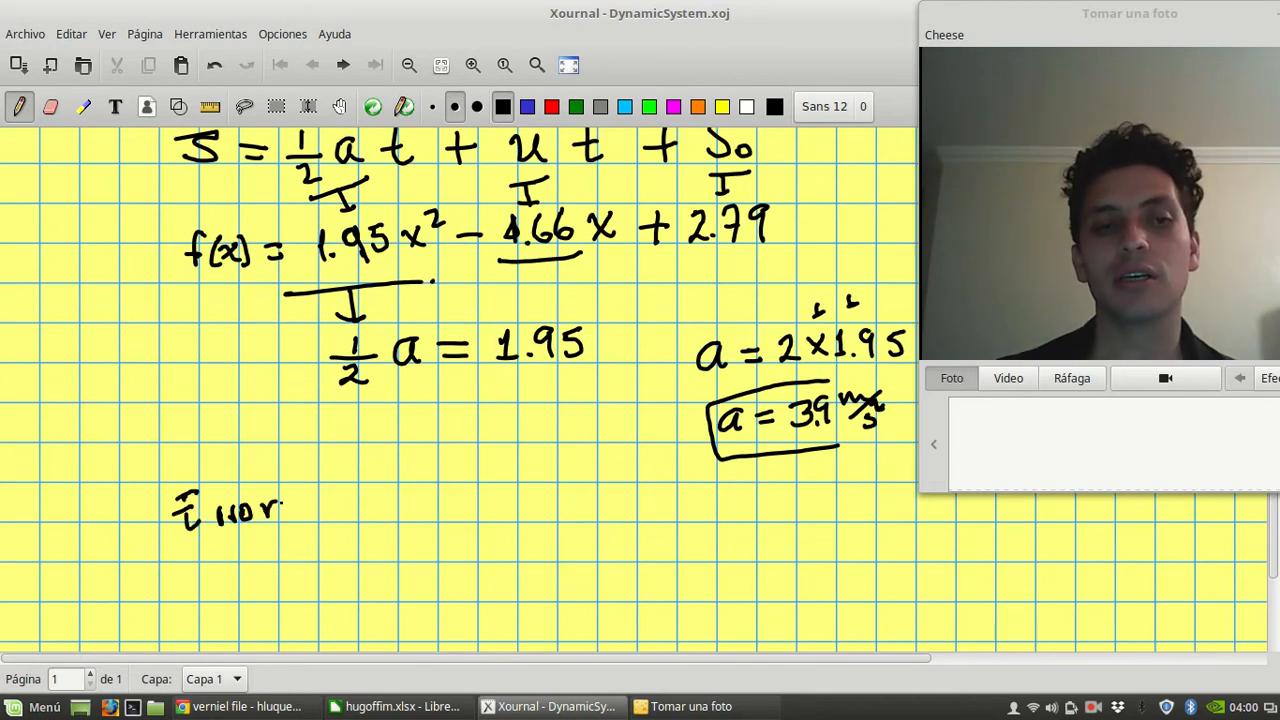
{"action": "left_click_drag", "start_coordinate": [300, 500], "coordinate": [435, 500]}
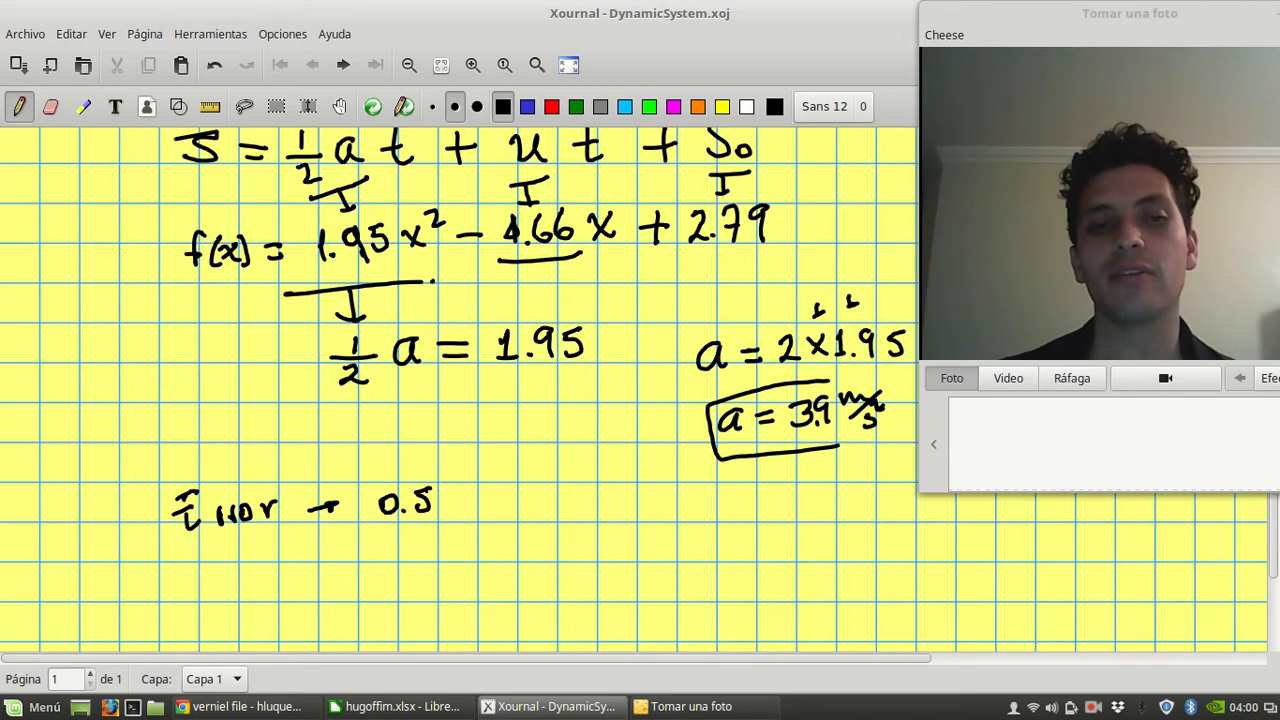
{"action": "left_click_drag", "start_coordinate": [460, 490], "coordinate": [500, 515]}
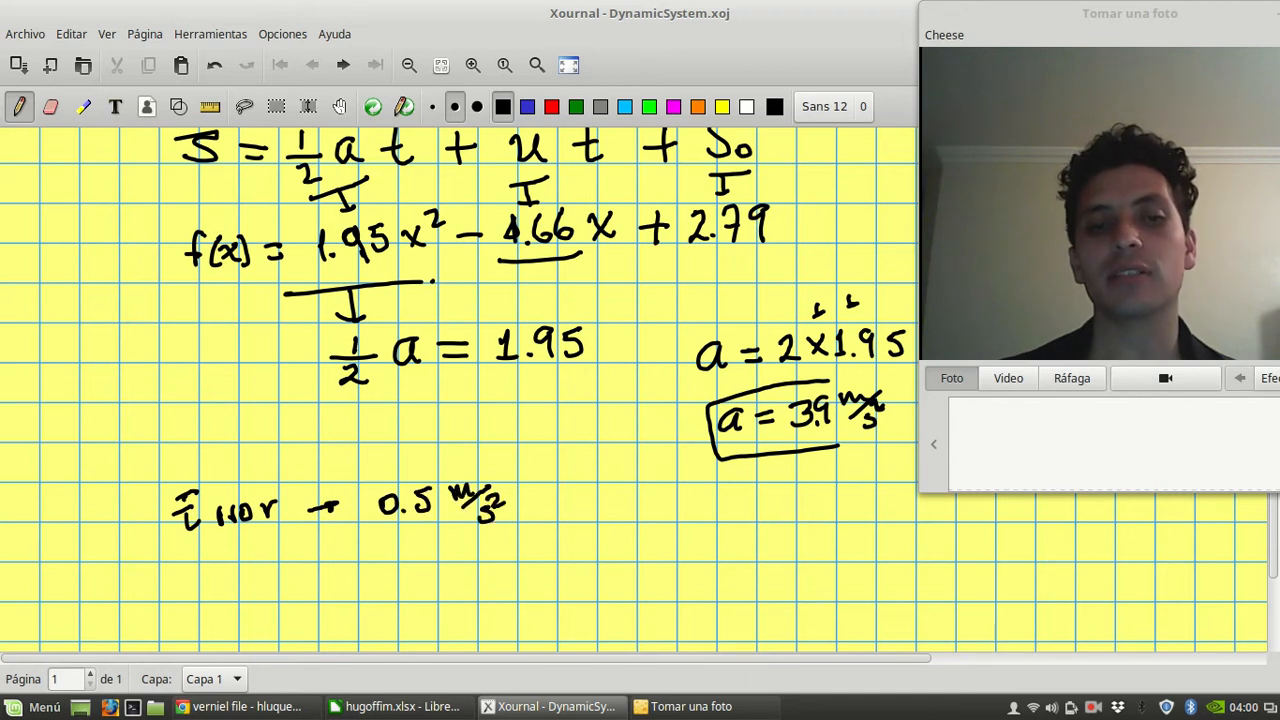
{"action": "left_click_drag", "start_coordinate": [390, 540], "coordinate": [490, 570]}
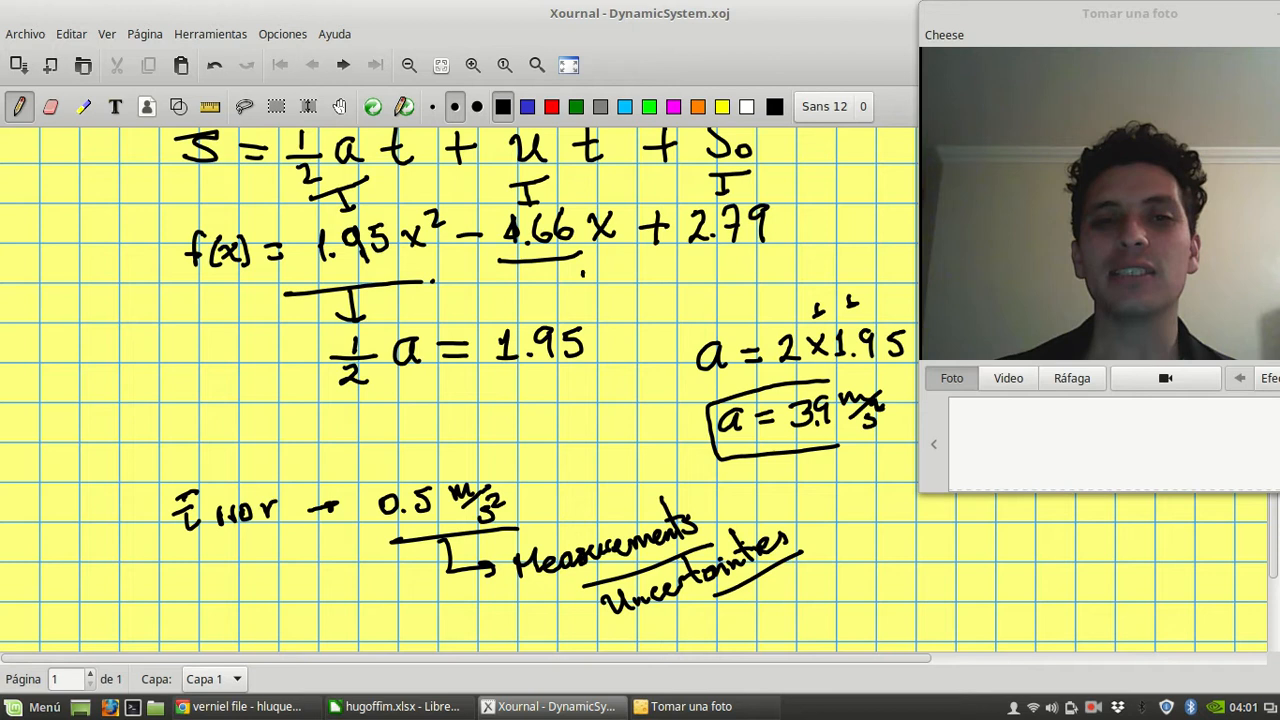
{"action": "left_click_drag", "start_coordinate": [510, 275], "coordinate": [585, 305]}
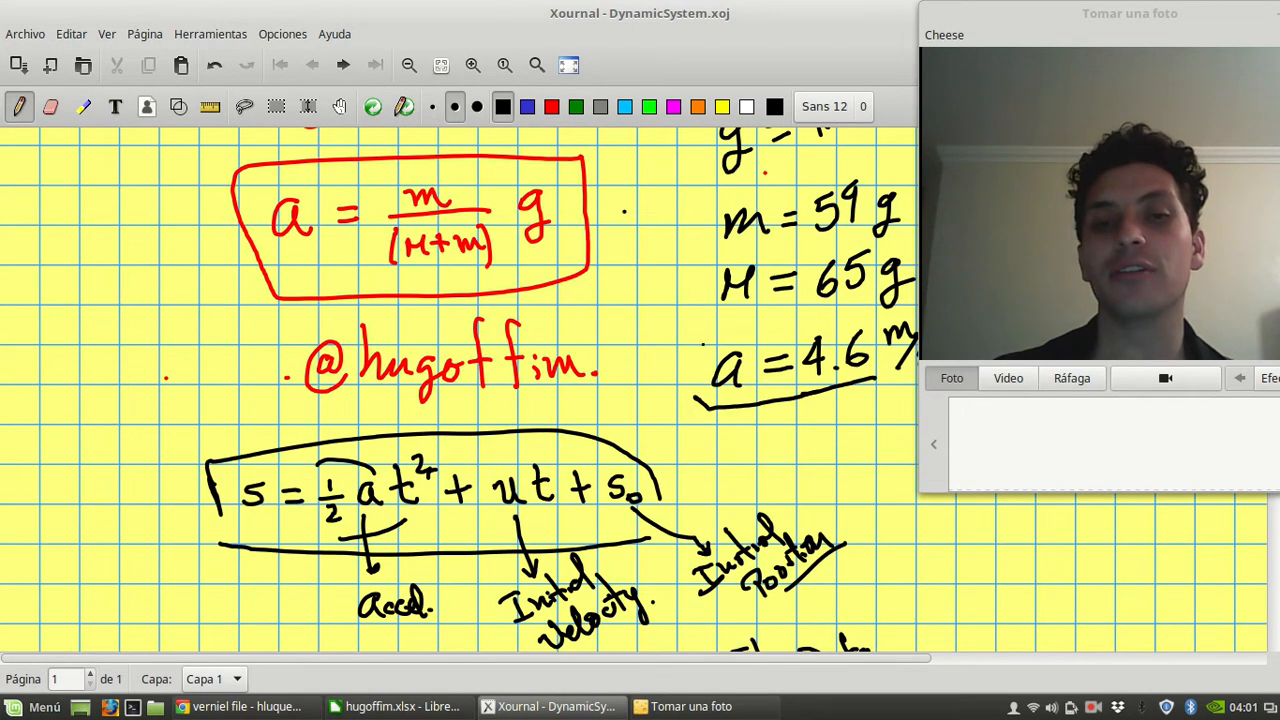
{"action": "scroll", "scroll_direction": "down", "scroll_amount": 3}
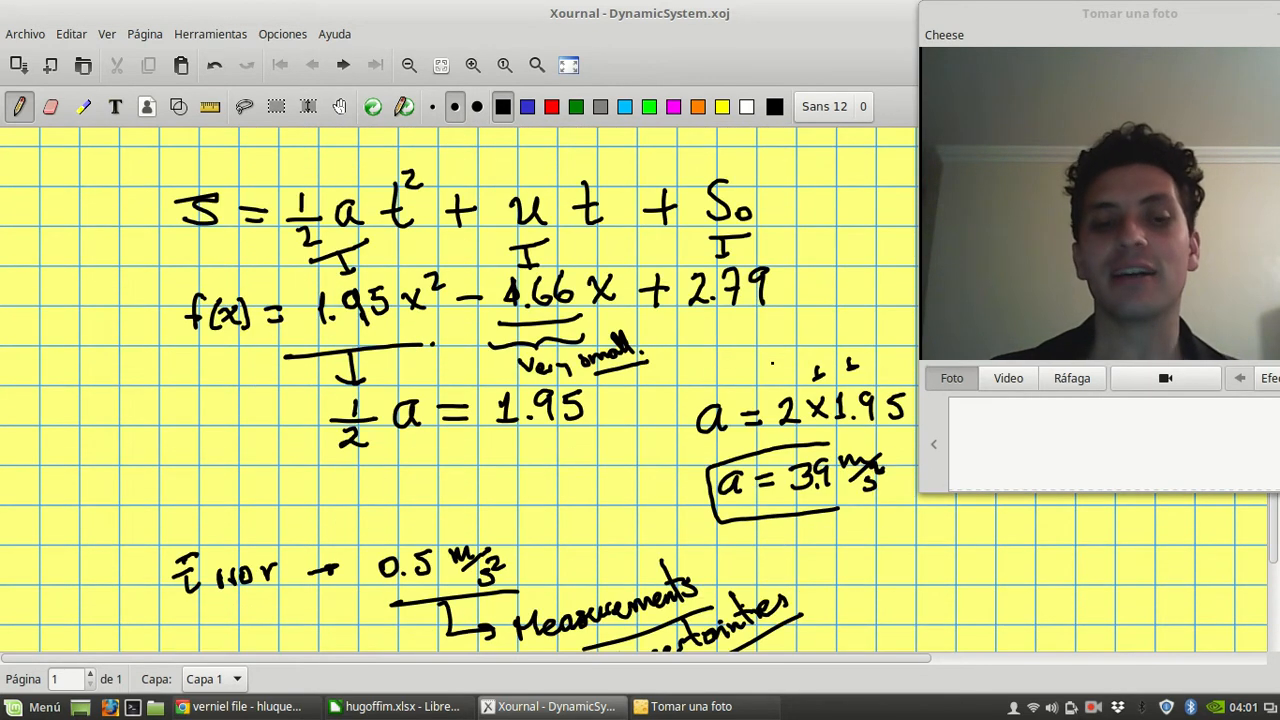
{"action": "left_click", "coordinate": [400, 706]}
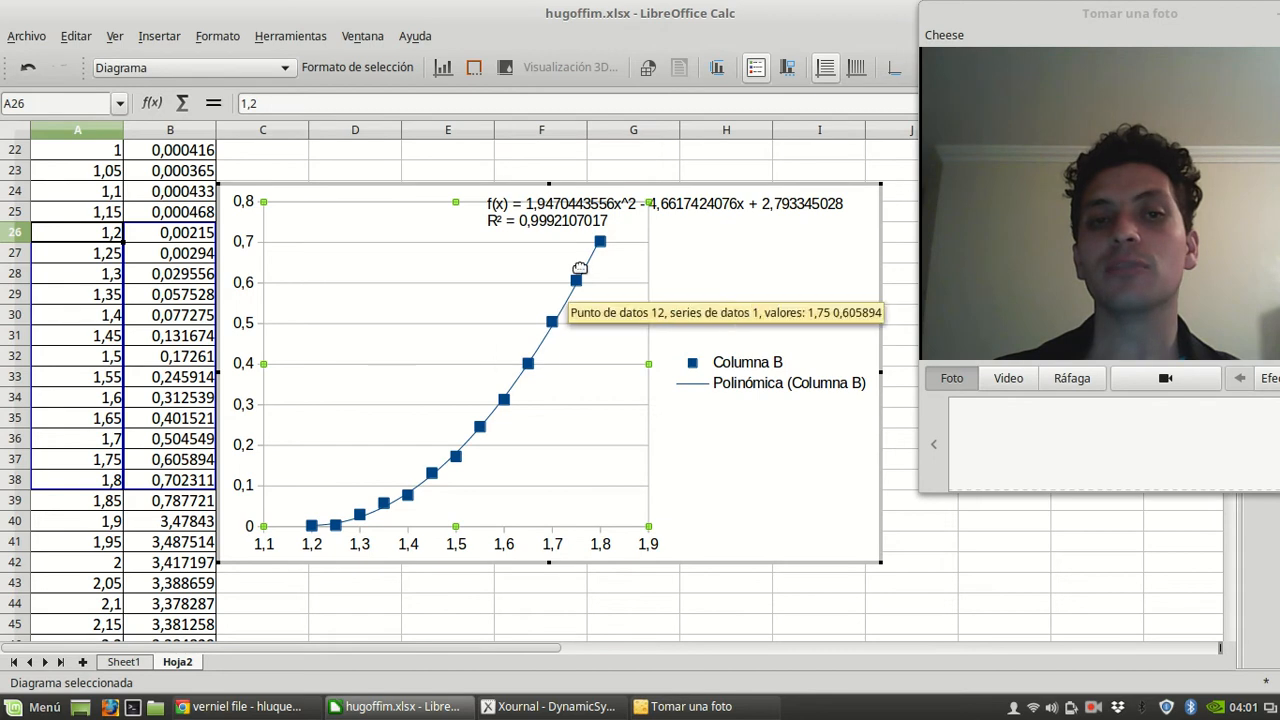
{"action": "mouse_move", "coordinate": [488, 340]}
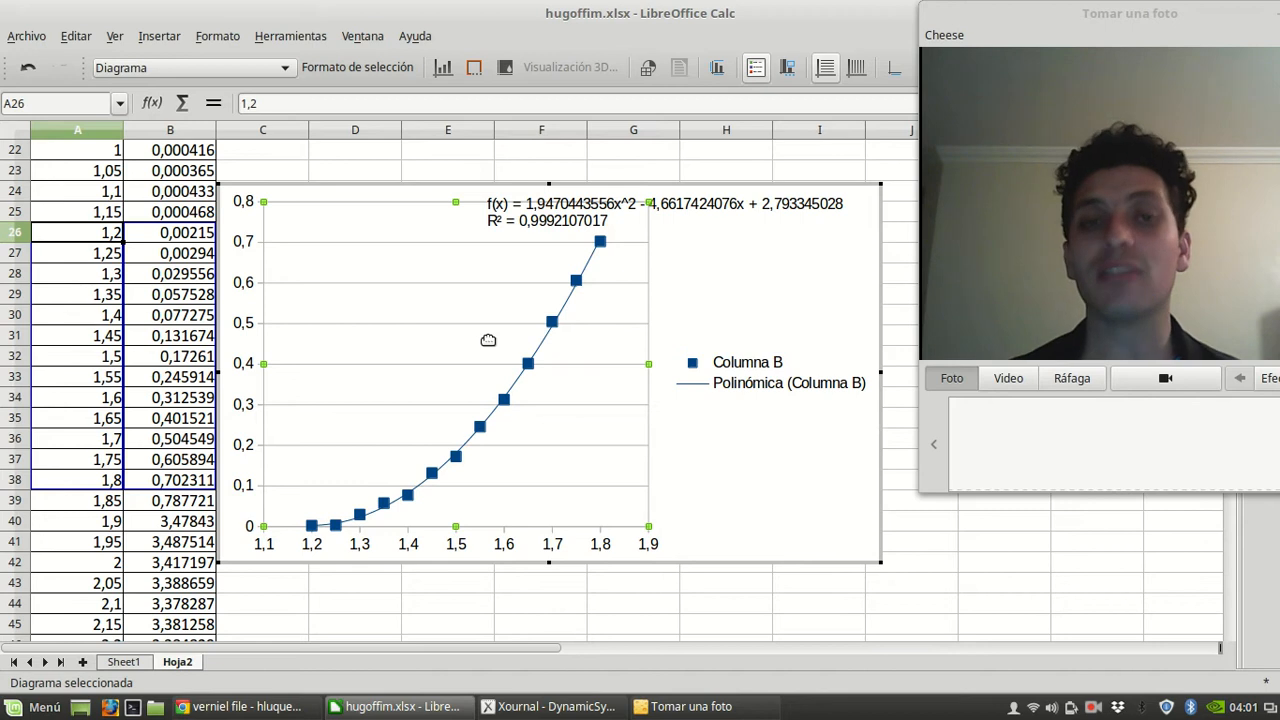
{"action": "left_click", "coordinate": [549, 706]}
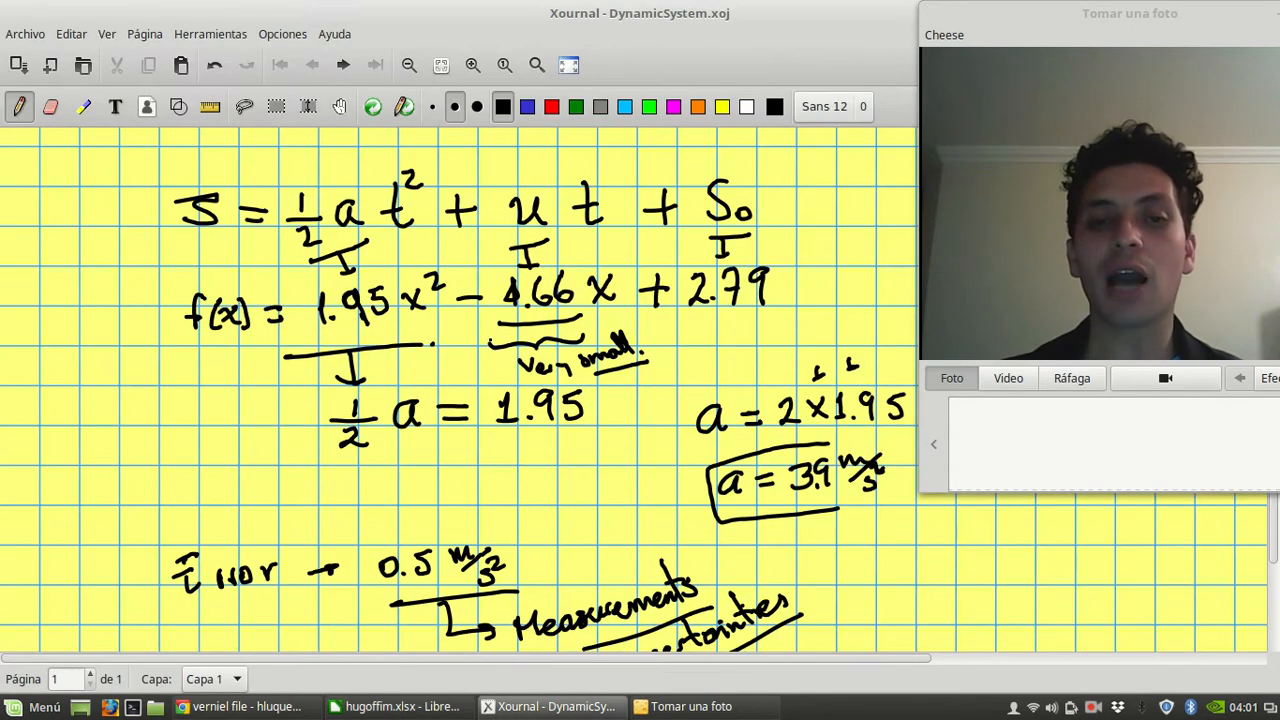
{"action": "scroll", "scroll_direction": "down", "scroll_amount": 3}
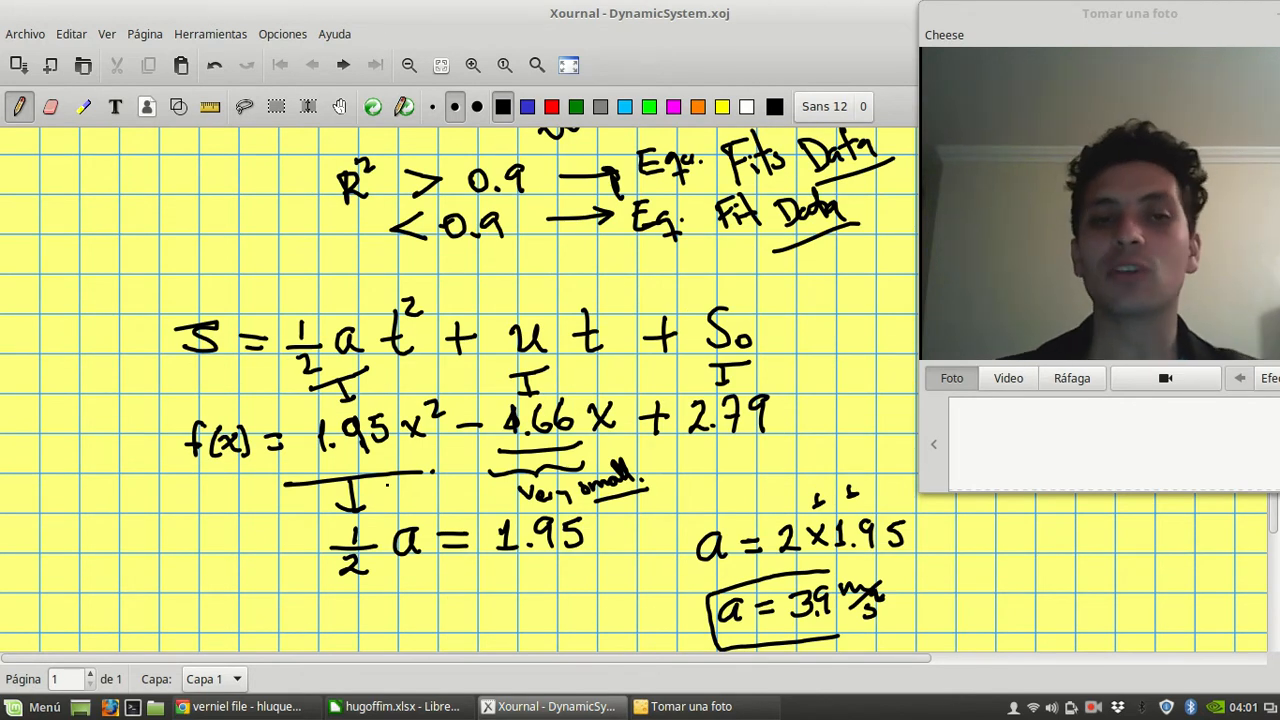
{"action": "scroll", "scroll_direction": "down", "scroll_amount": 3}
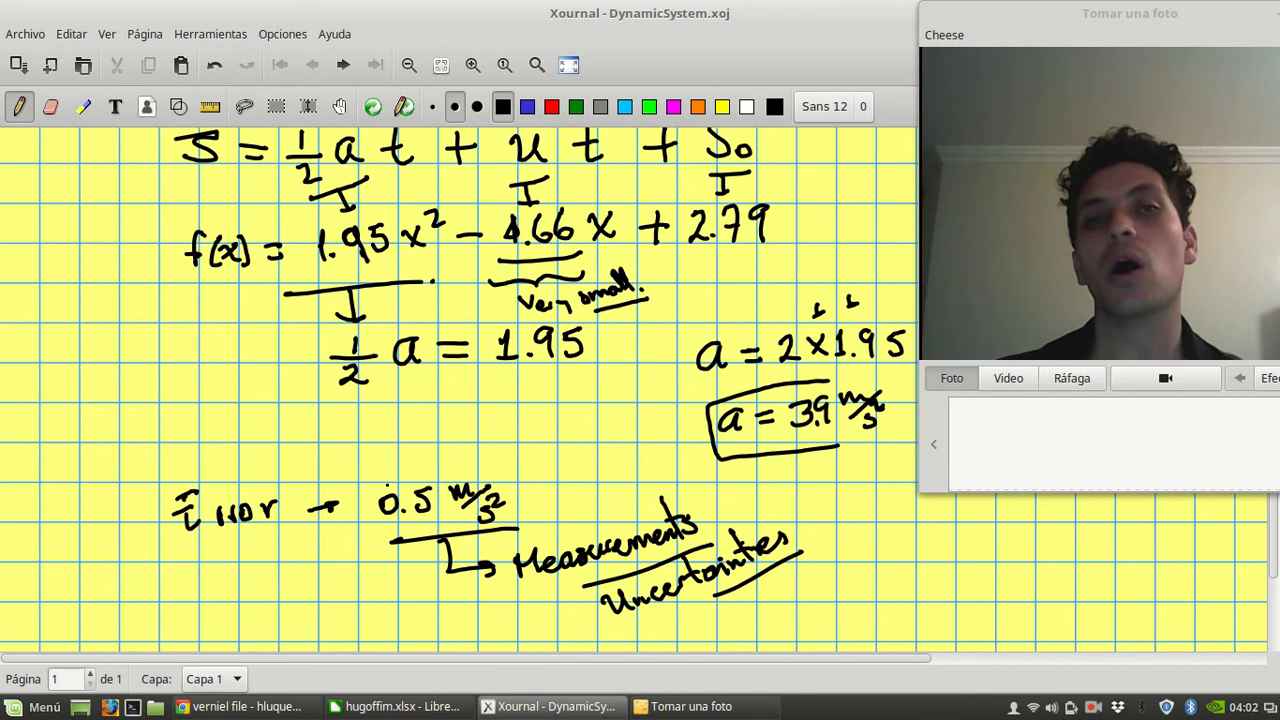